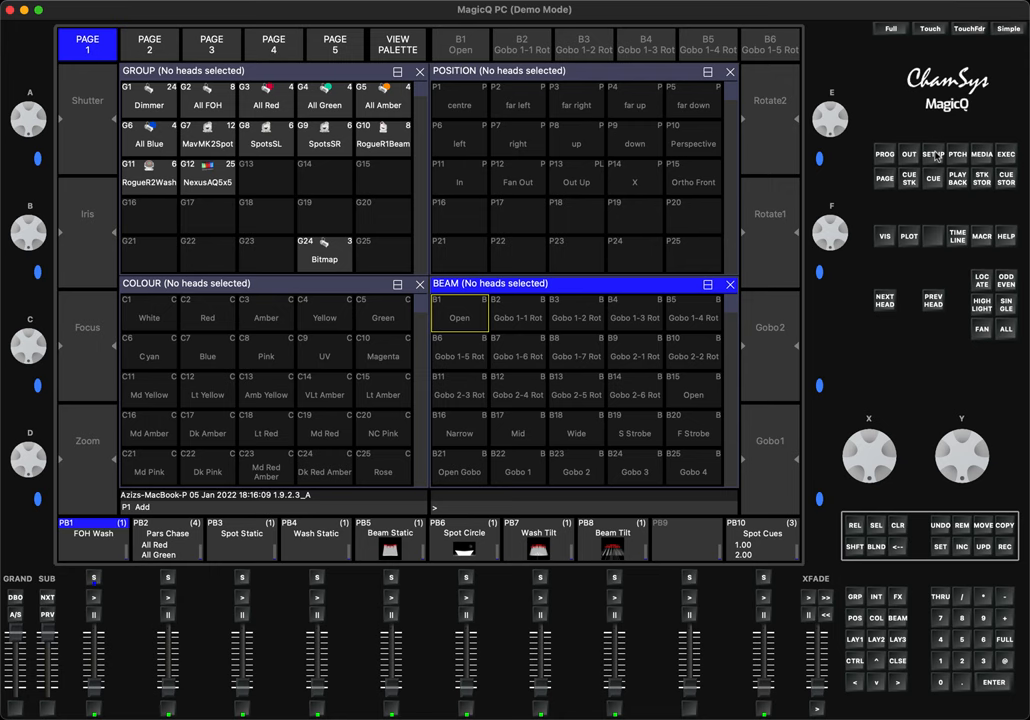
- Open the Setup window showing Mode settings for the password_test2 show
left_click(931, 154)
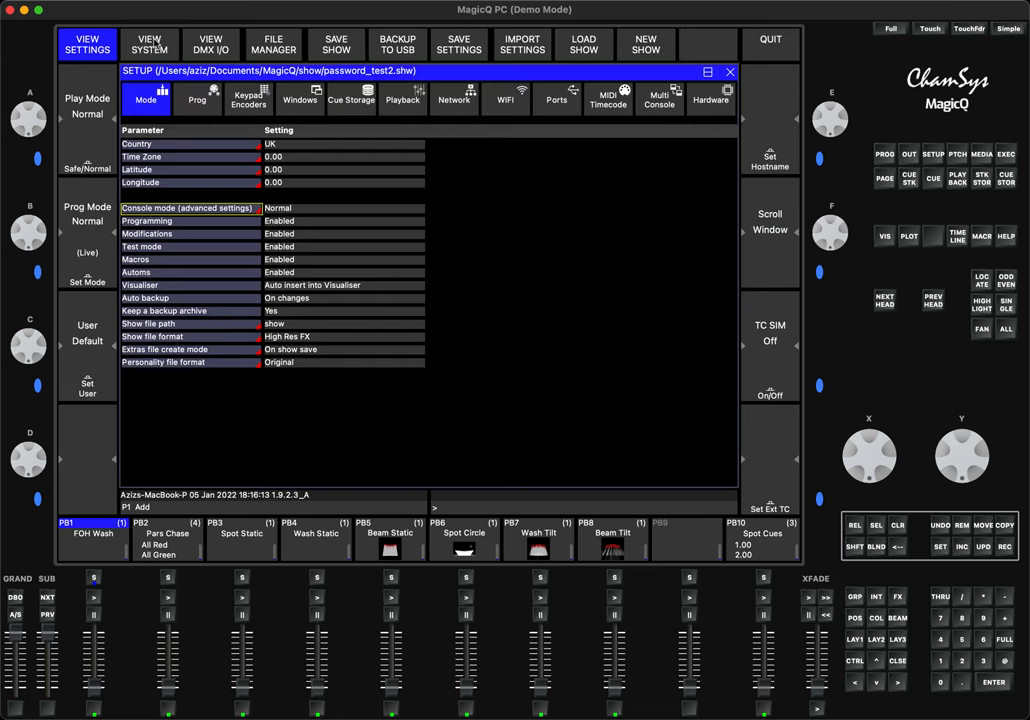
- Go to View System > View Users and select user 1's Name cell
left_click(520, 44)
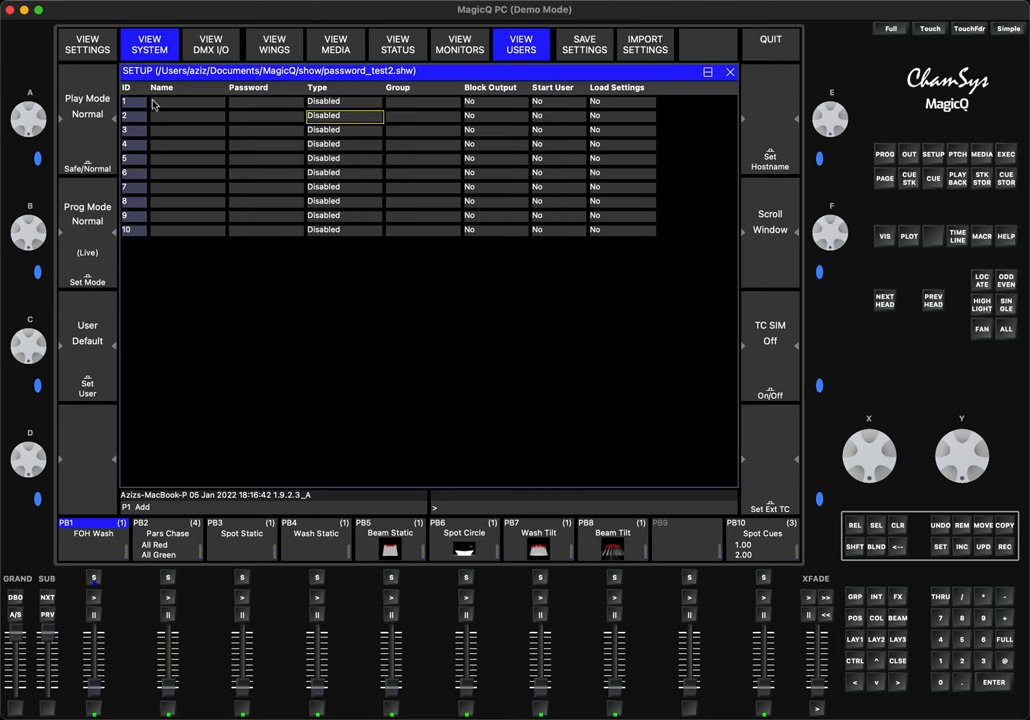
mouse_move(260, 281)
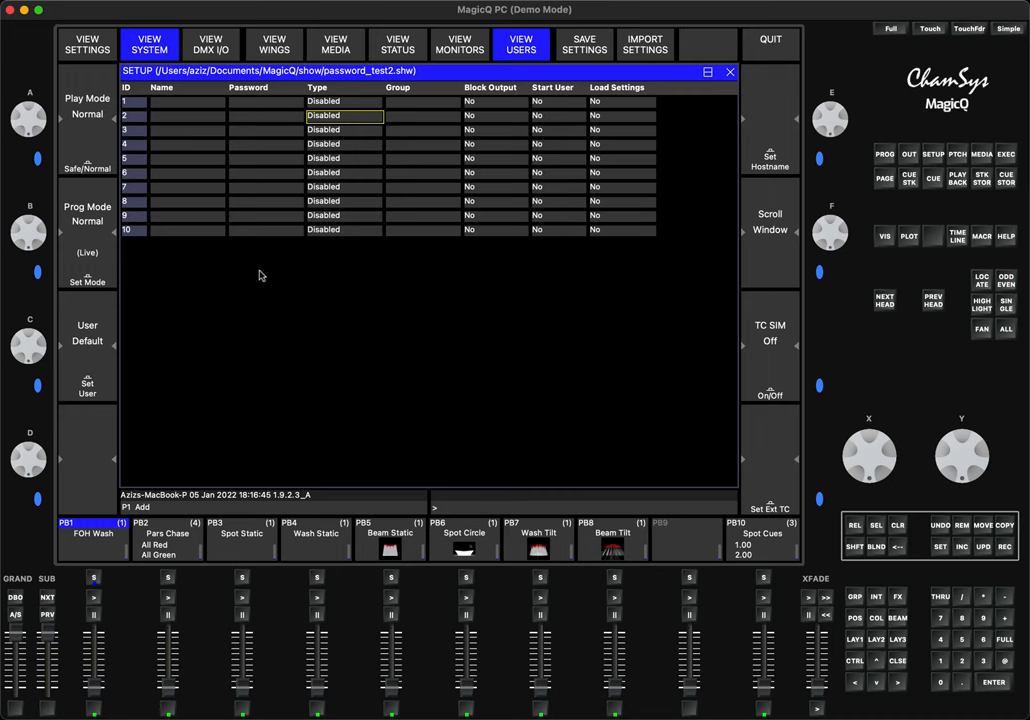
mouse_move(160, 110)
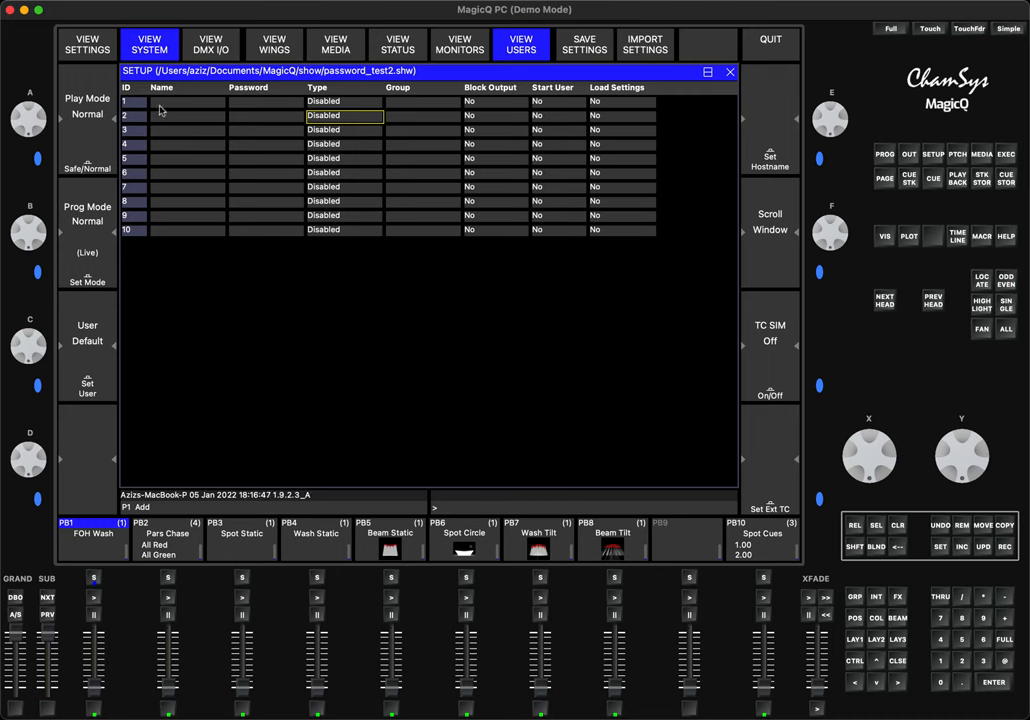
left_click(187, 101)
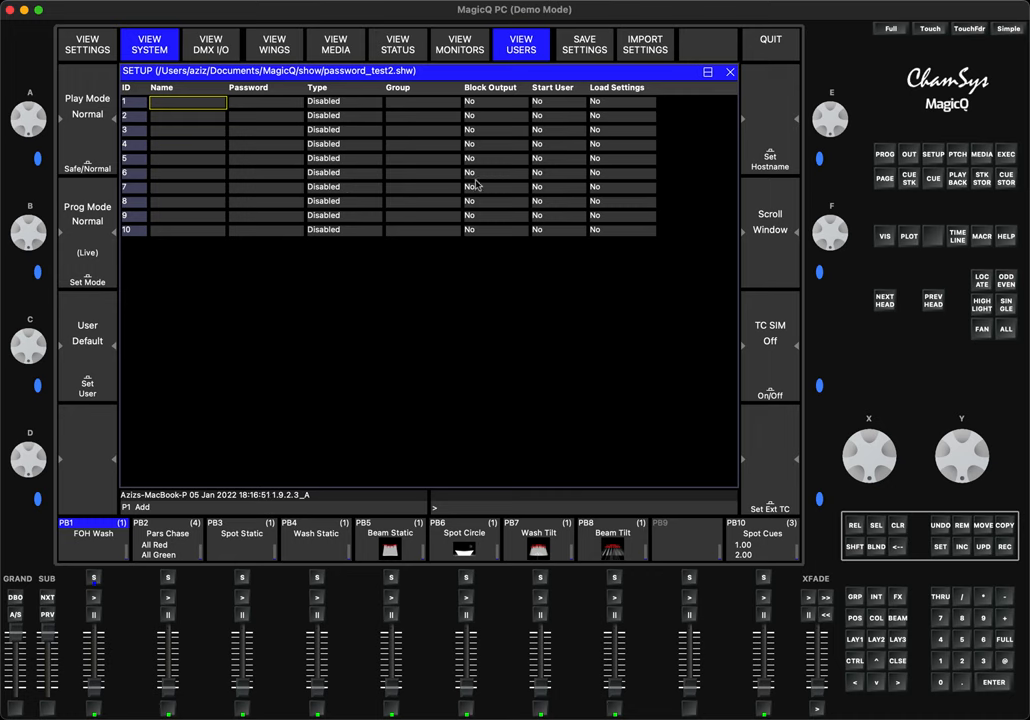
mouse_move(273, 168)
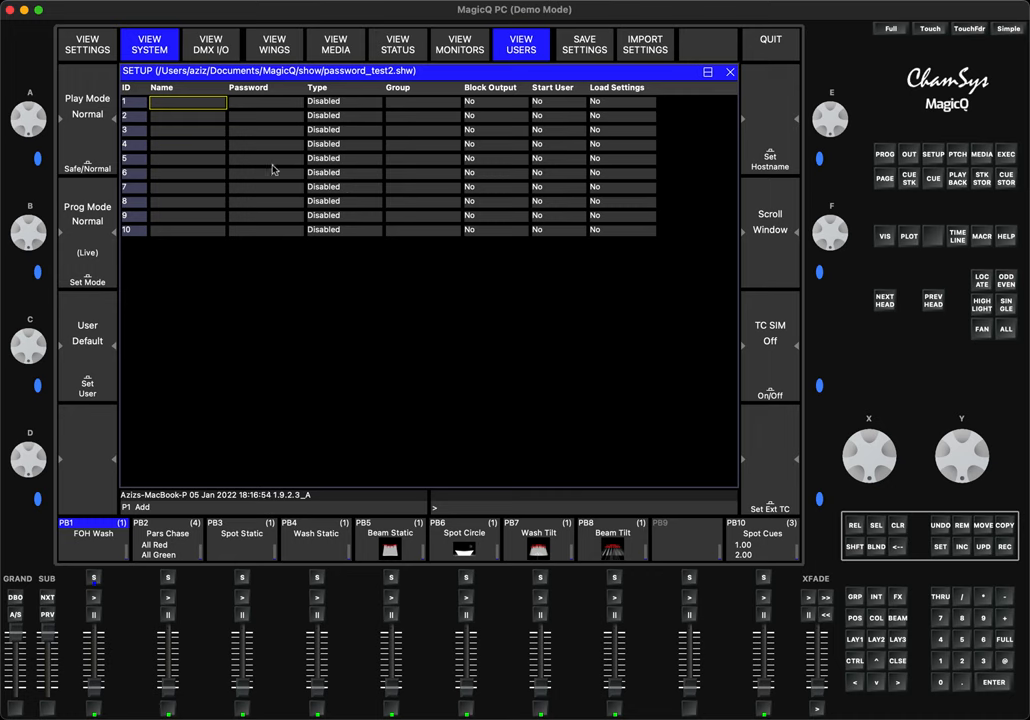
mouse_move(390, 200)
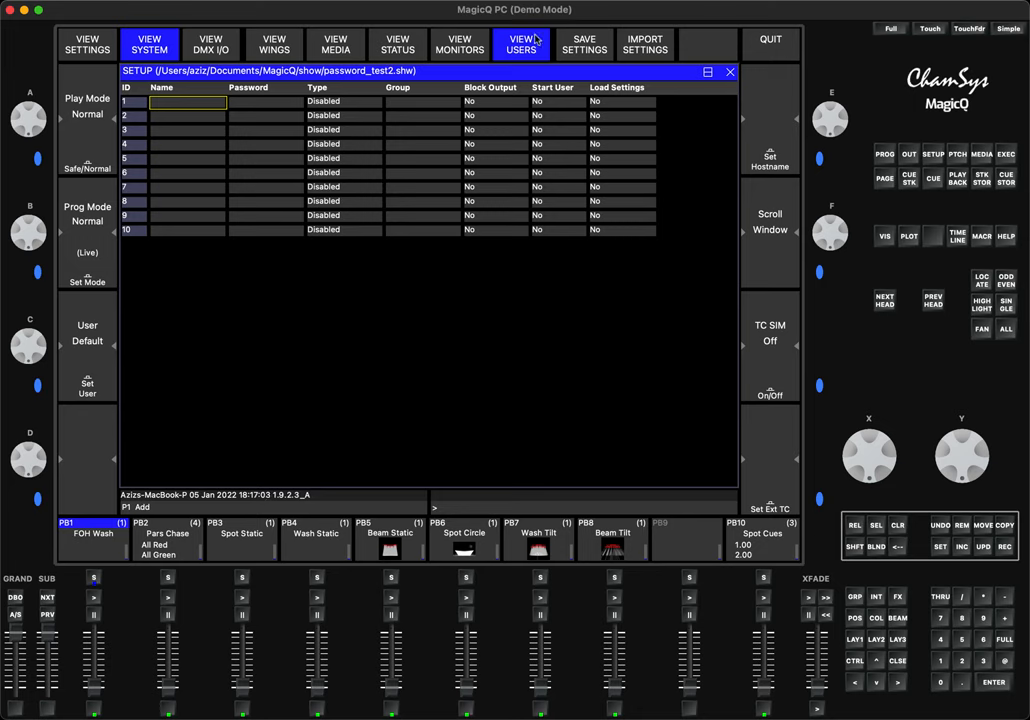
mouse_move(367, 173)
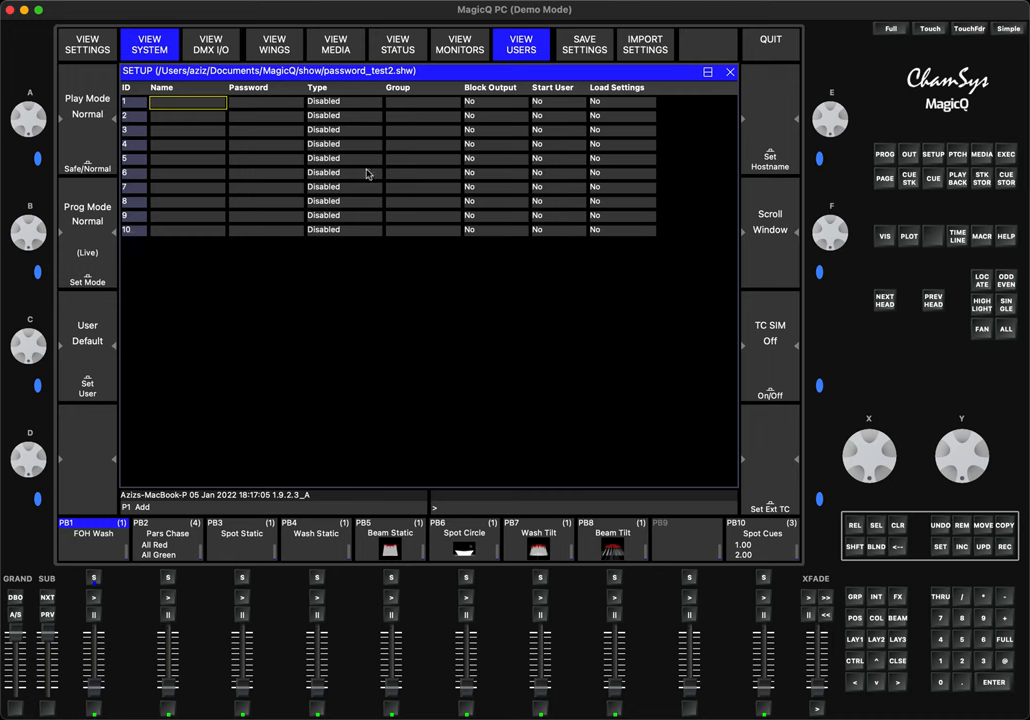
mouse_move(270, 156)
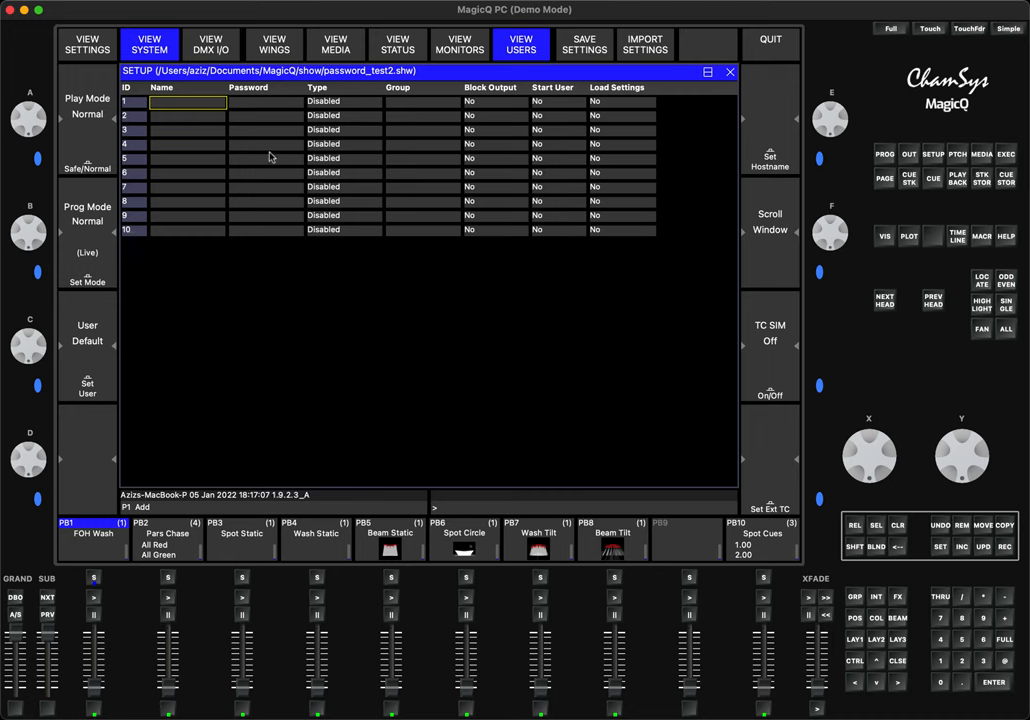
mouse_move(200, 109)
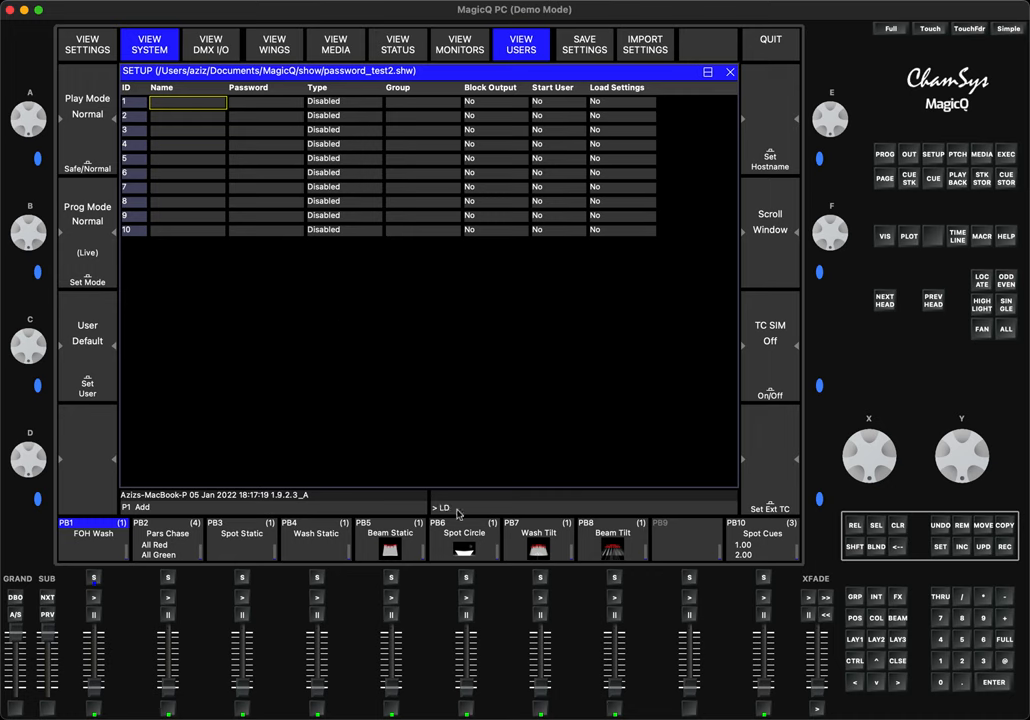
- Name user 1 'LD', give it a password, and set its type to Super User
type("LD")
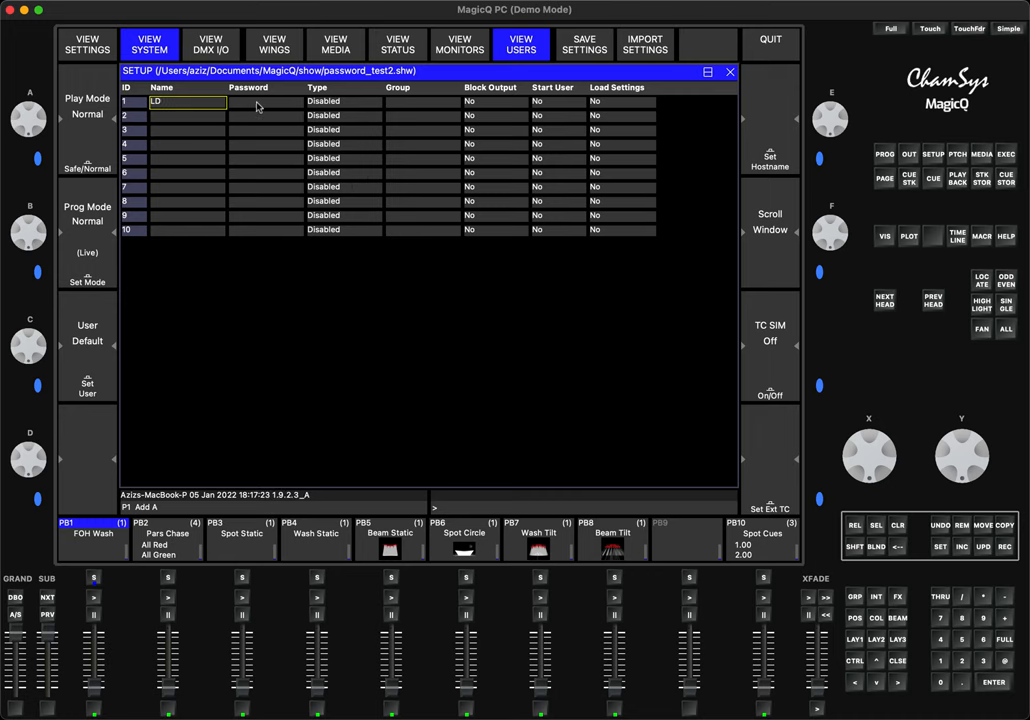
left_click(265, 101)
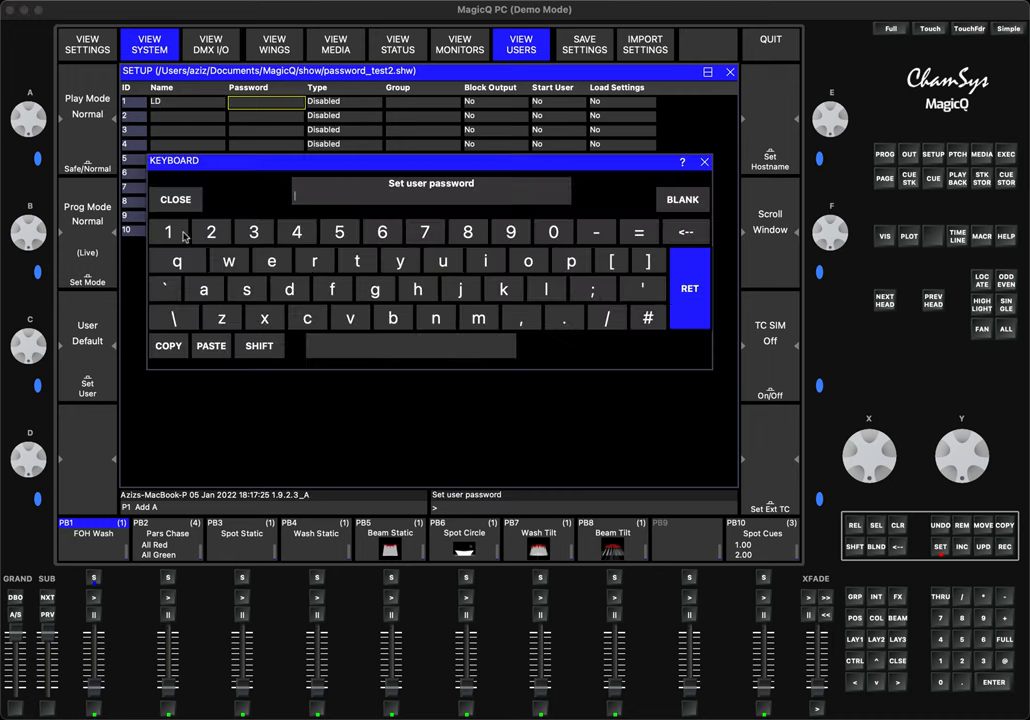
left_click(253, 232)
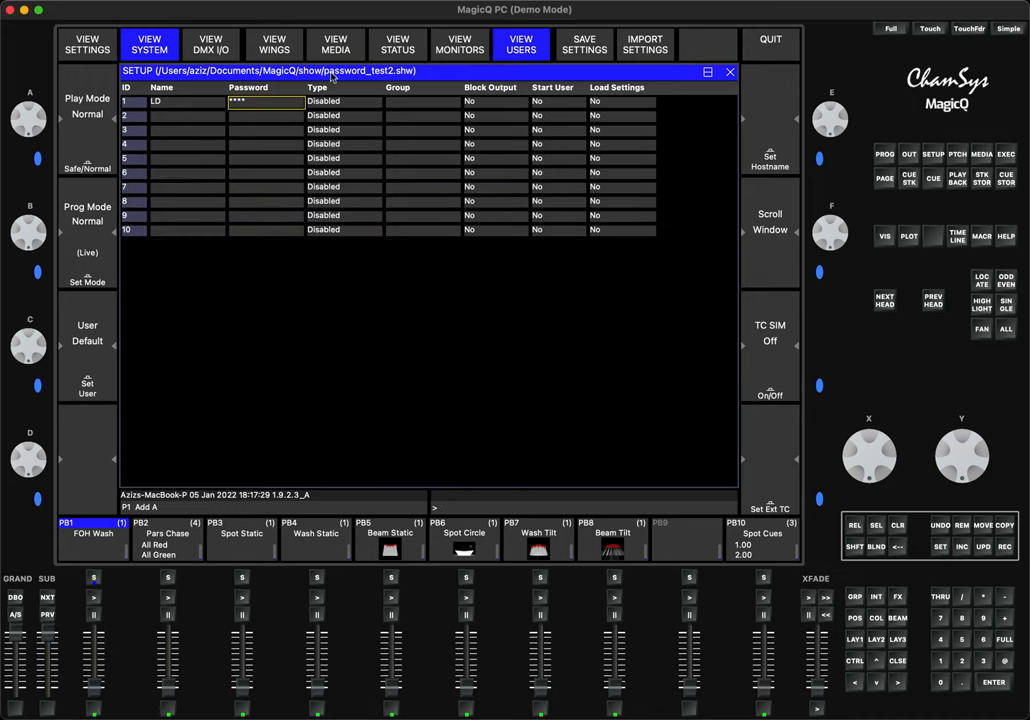
left_click(323, 100)
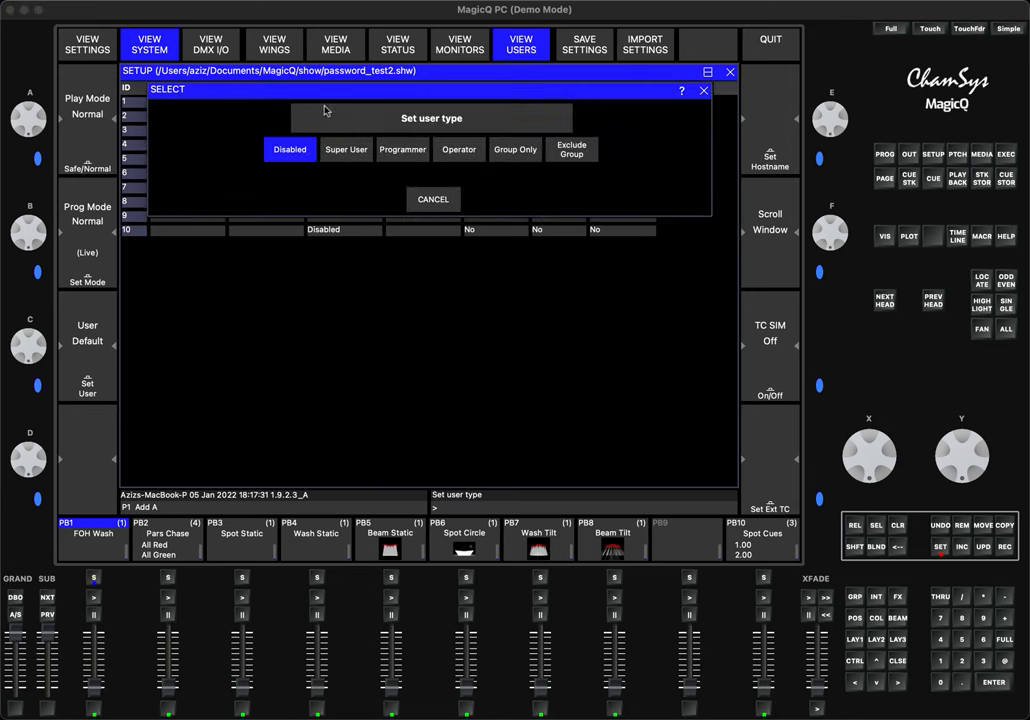
left_click(346, 149)
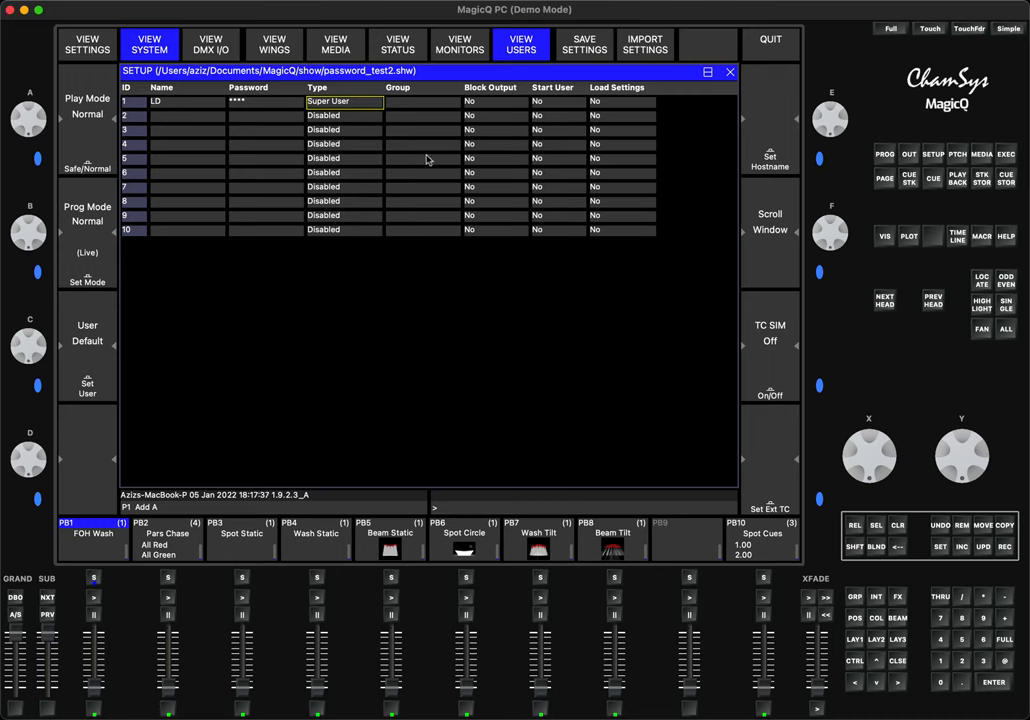
mouse_move(482, 218)
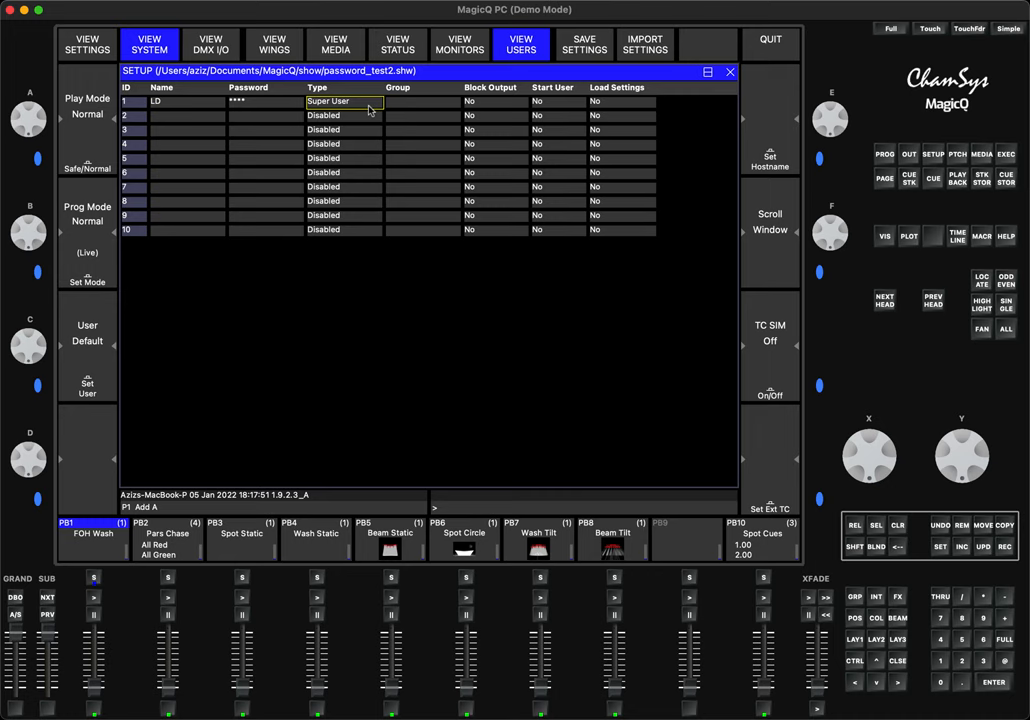
mouse_move(370, 110)
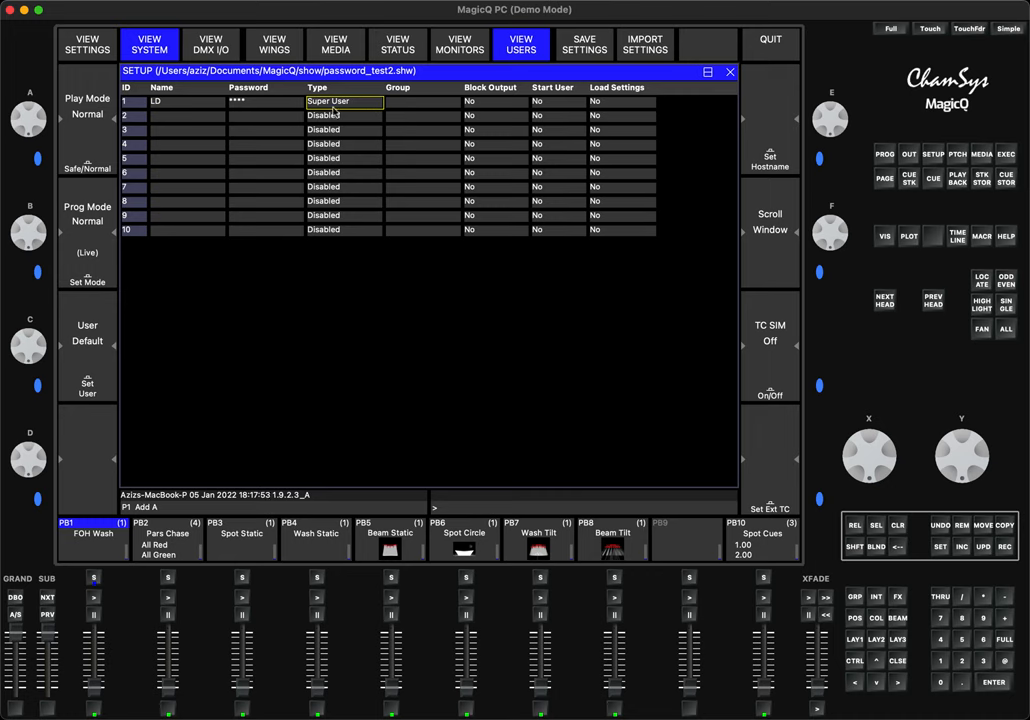
mouse_move(550, 107)
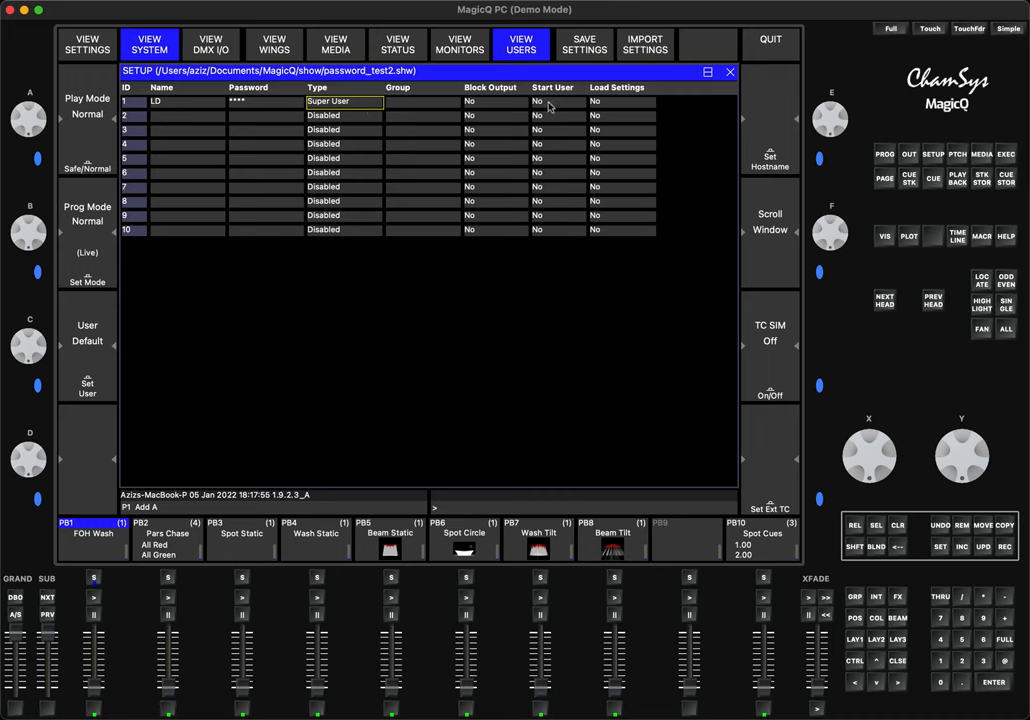
mouse_move(560, 103)
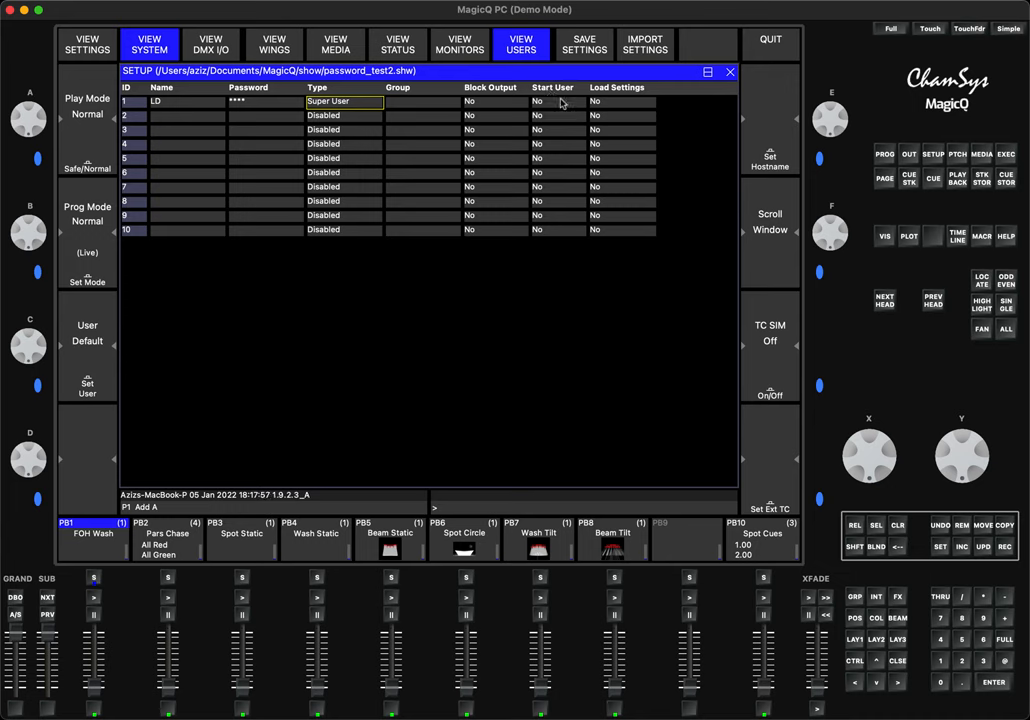
- Make LD the locked auto-start user, select its load settings, and begin naming user 2
left_click(557, 101)
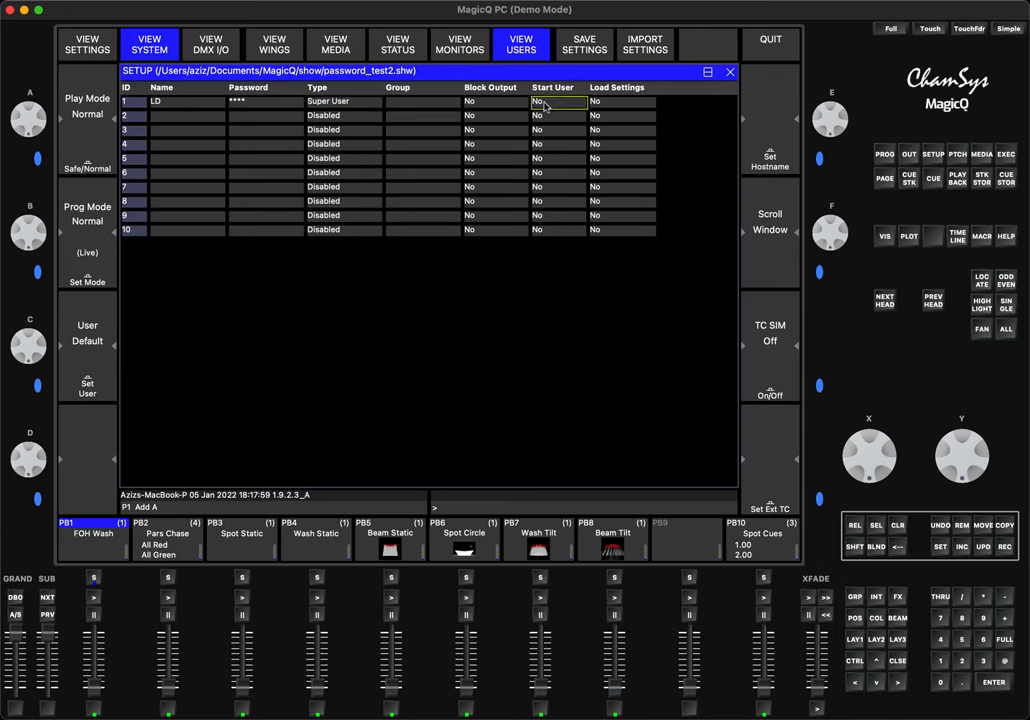
left_click(558, 101)
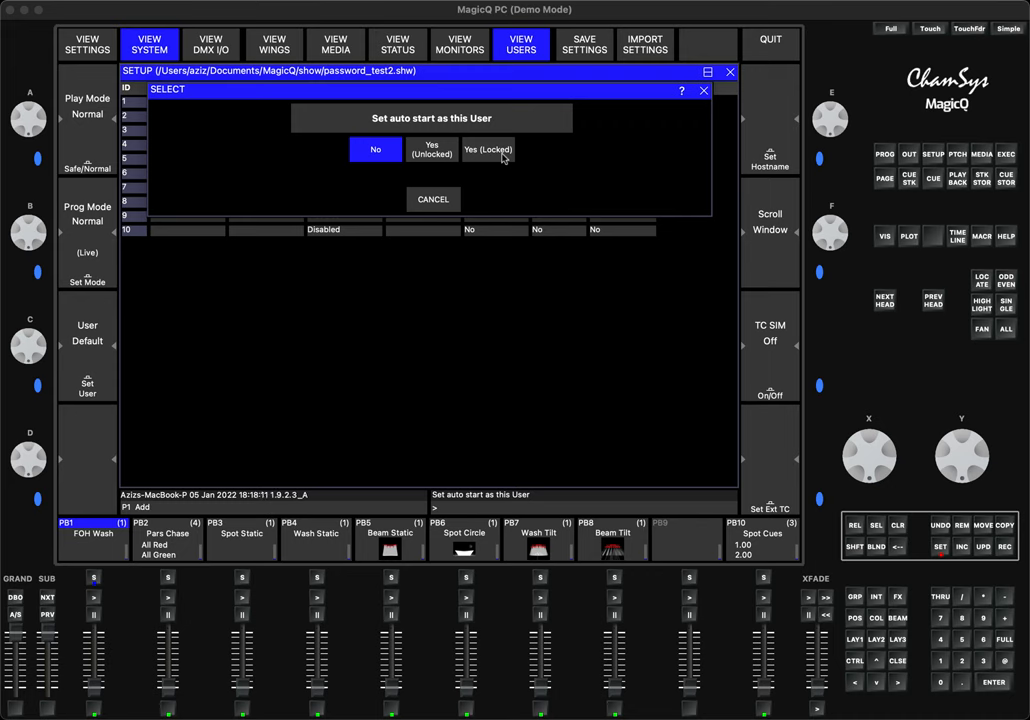
mouse_move(497, 158)
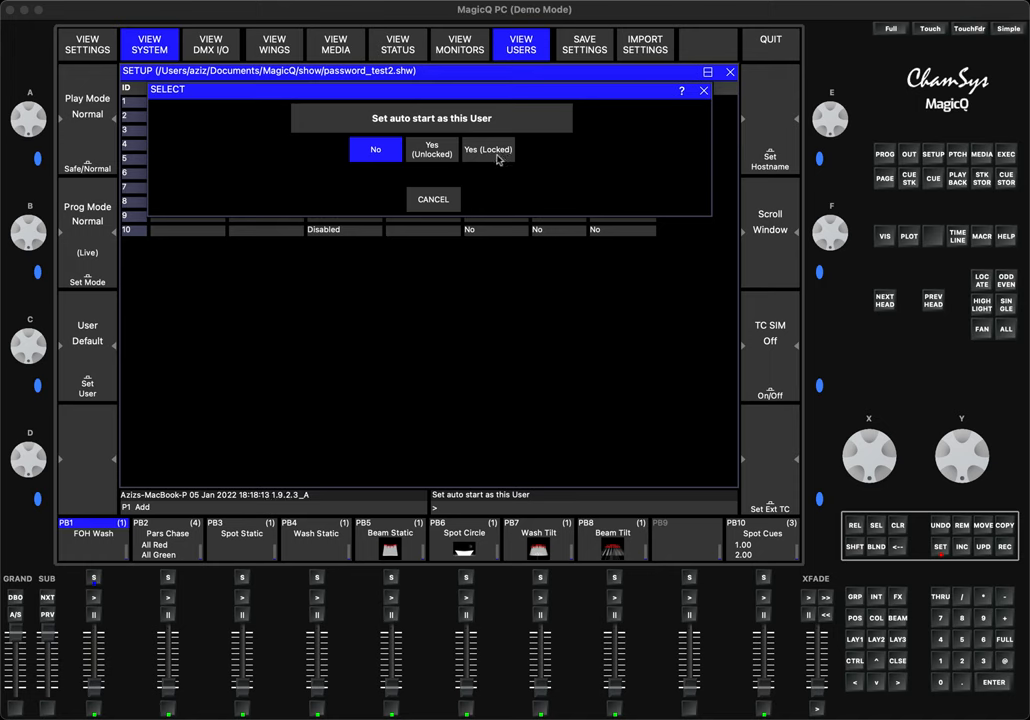
left_click(488, 149)
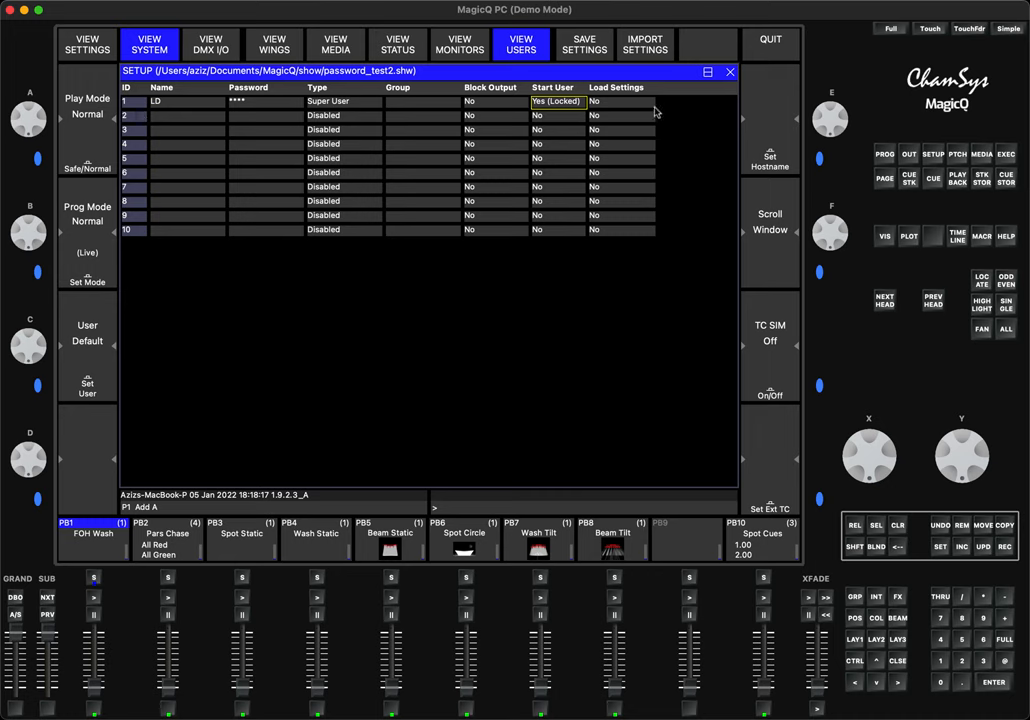
mouse_move(655, 110)
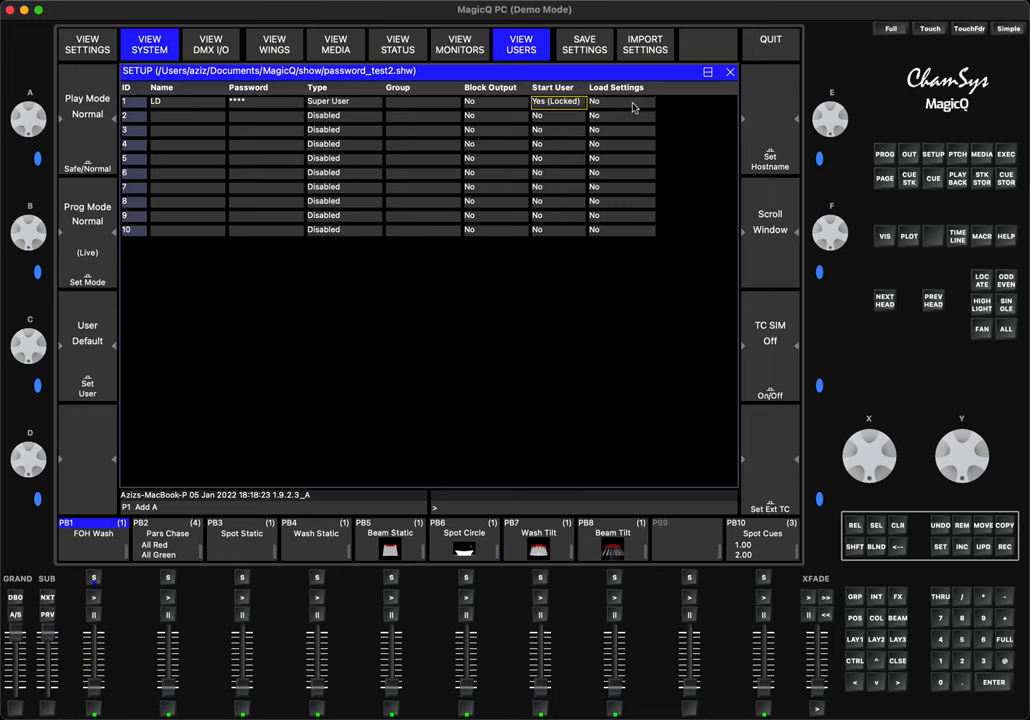
mouse_move(541, 461)
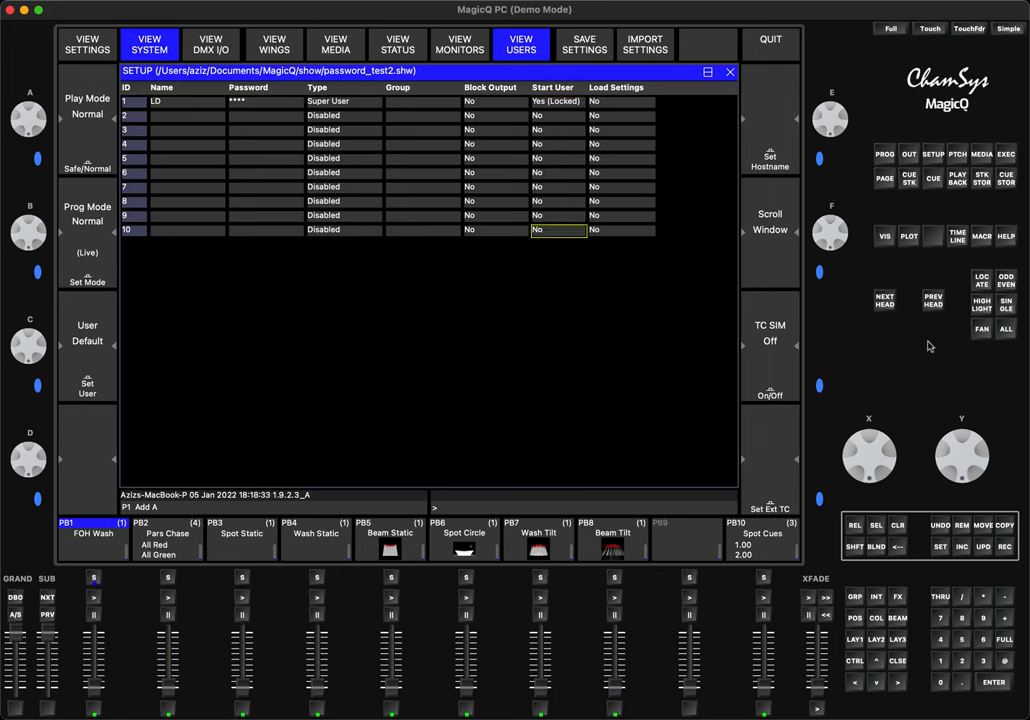
left_click(621, 101)
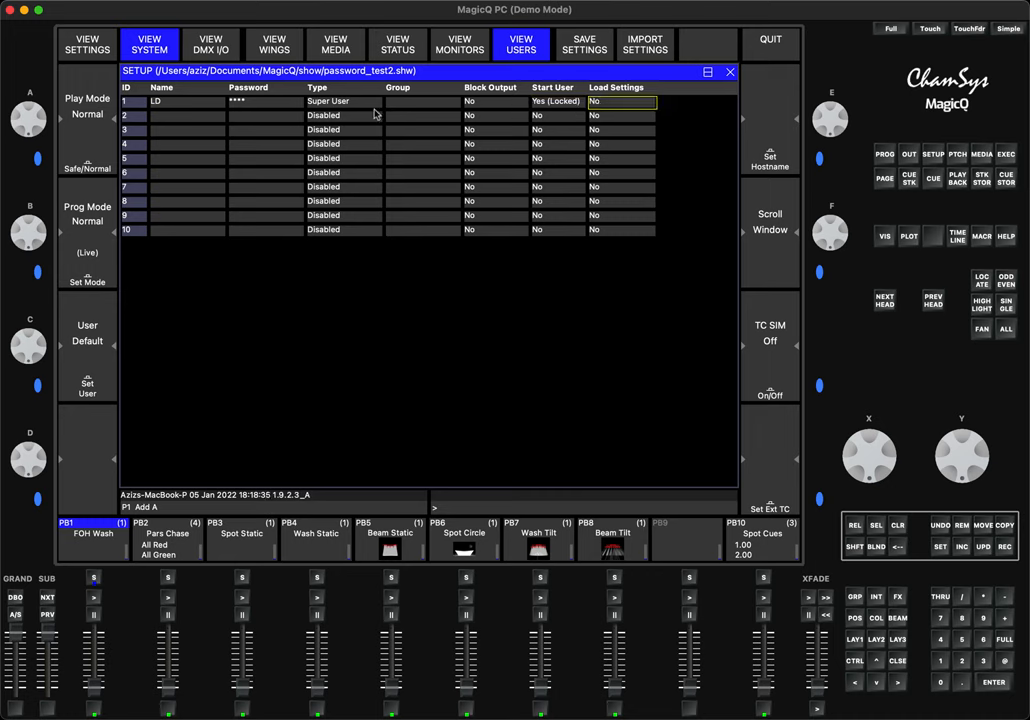
left_click(185, 115)
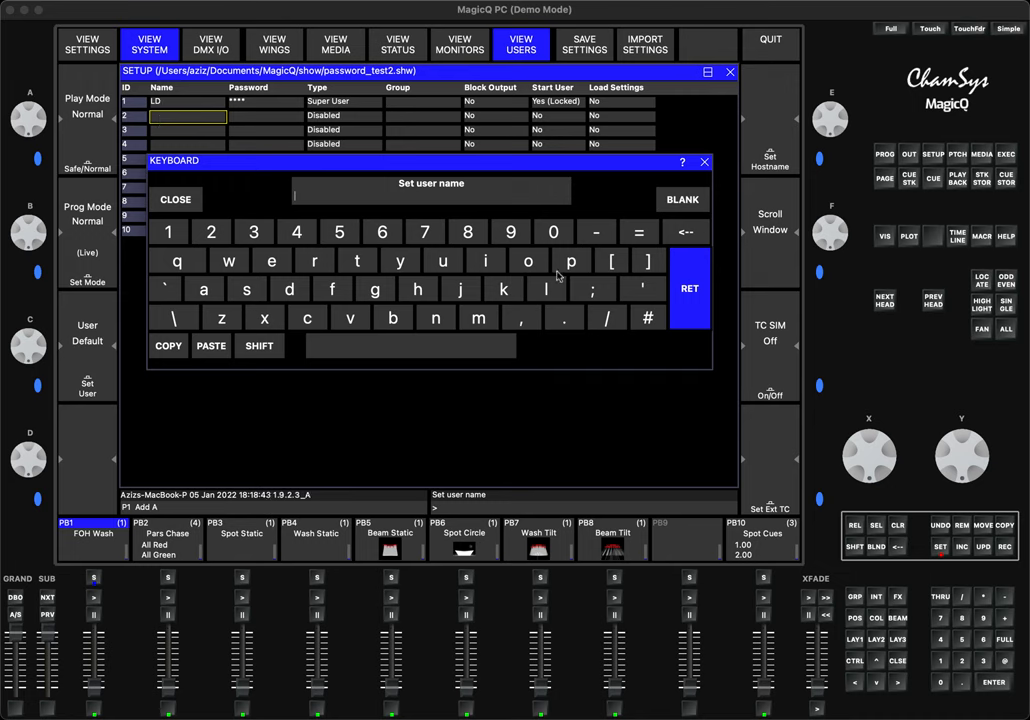
- Name user 2 'Operator' using the on-screen keyboard
left_click(571, 261)
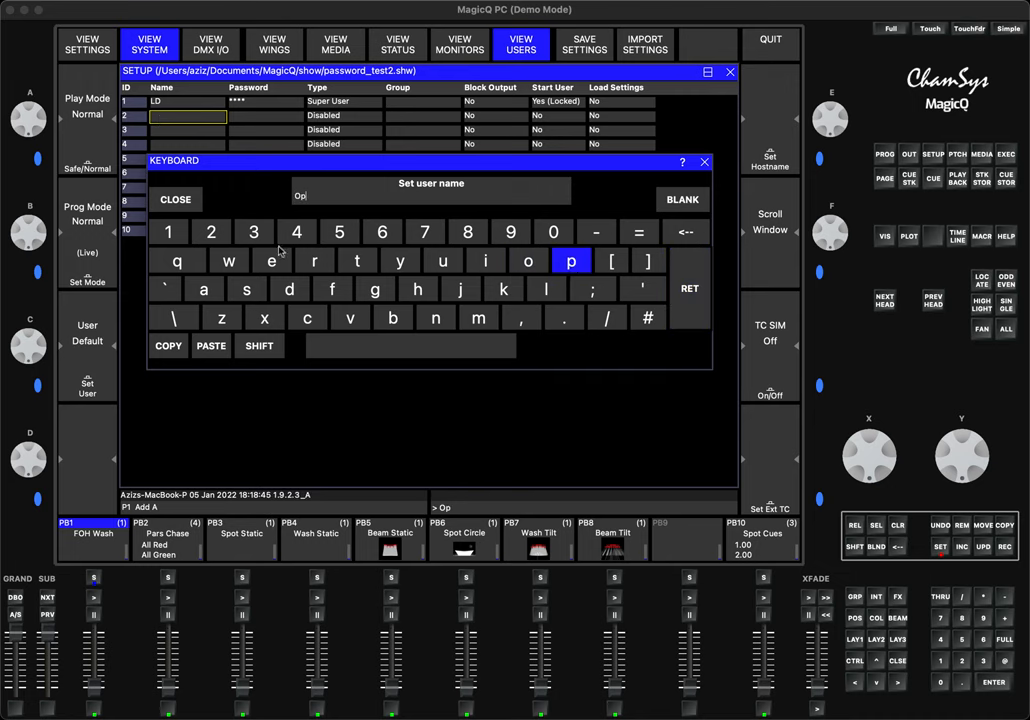
left_click(203, 289)
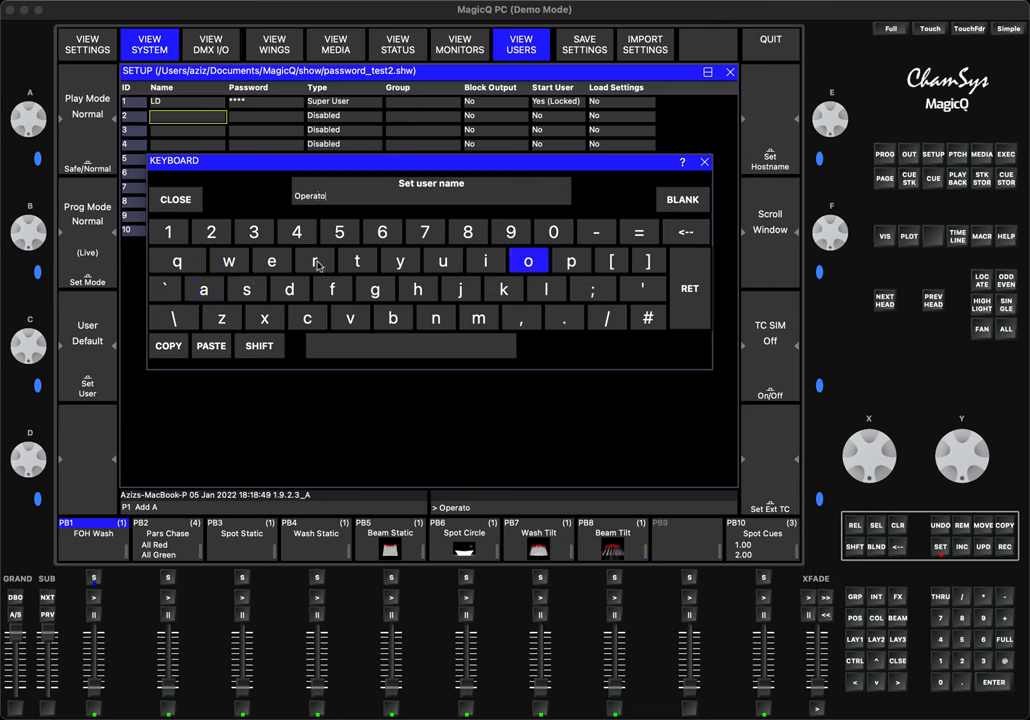
left_click(314, 261)
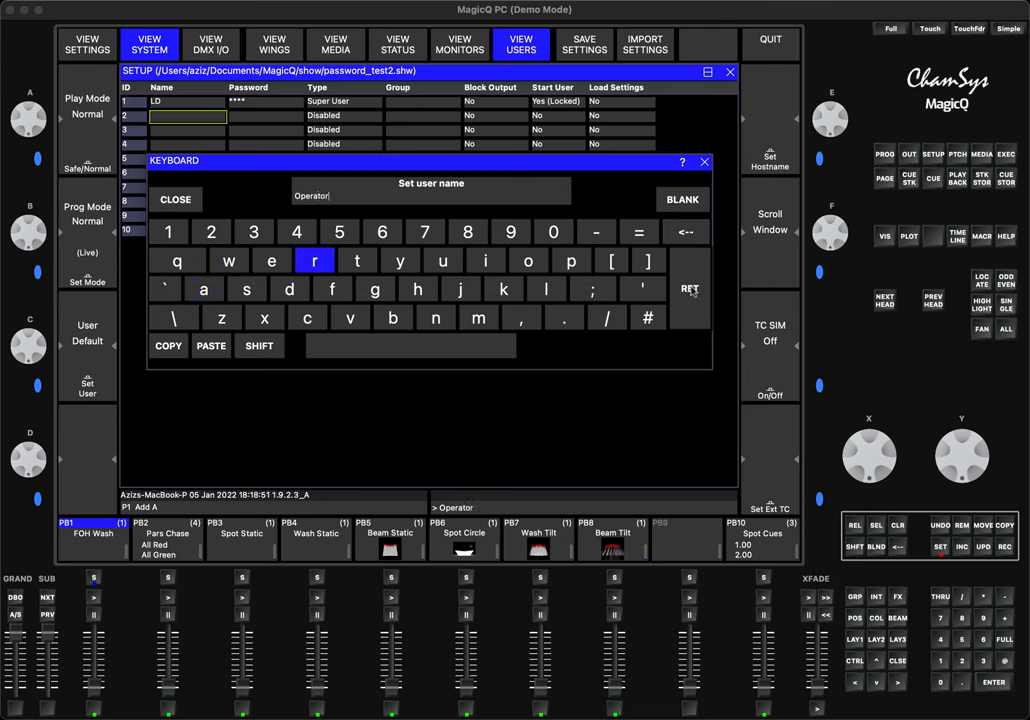
left_click(689, 289)
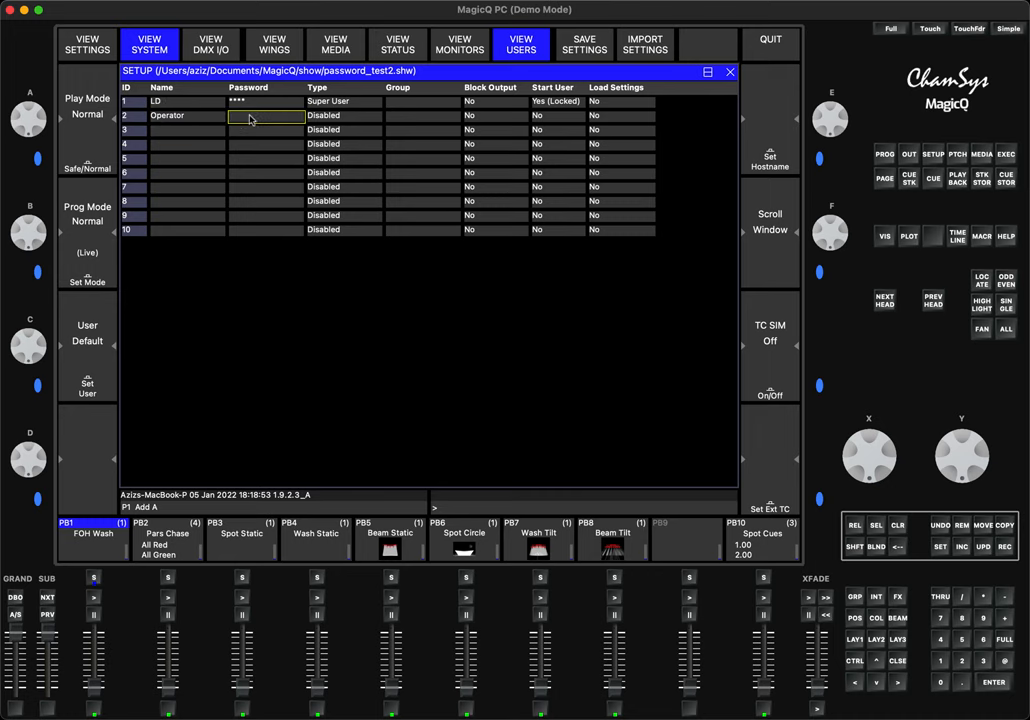
mouse_move(277, 119)
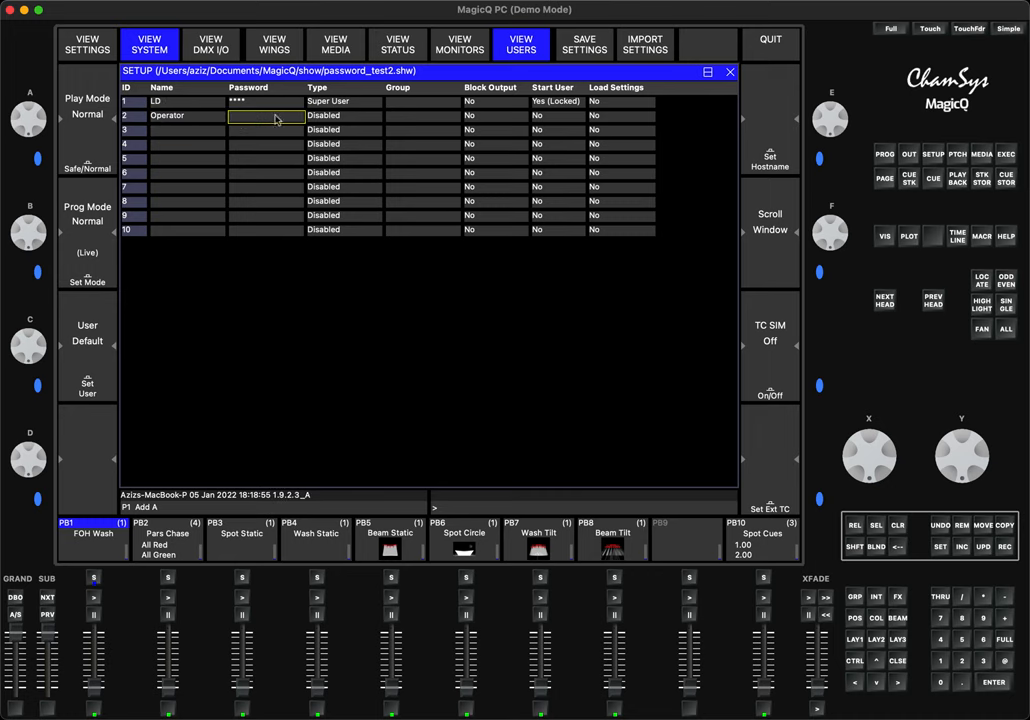
- Give the Operator user a password and set its type to Operator
left_click(265, 115)
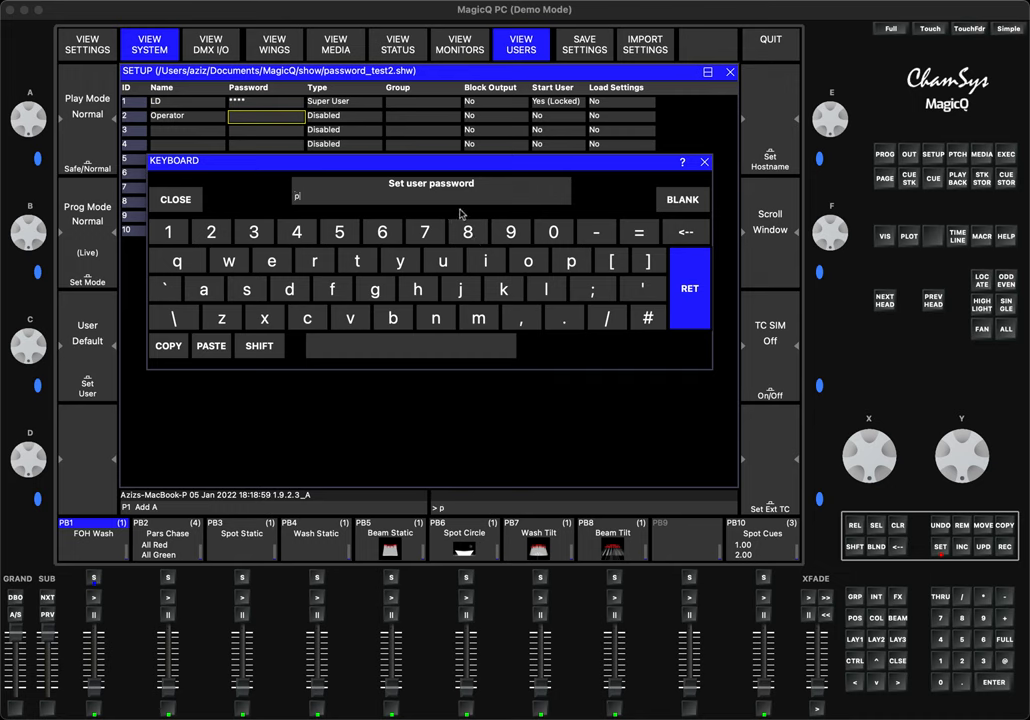
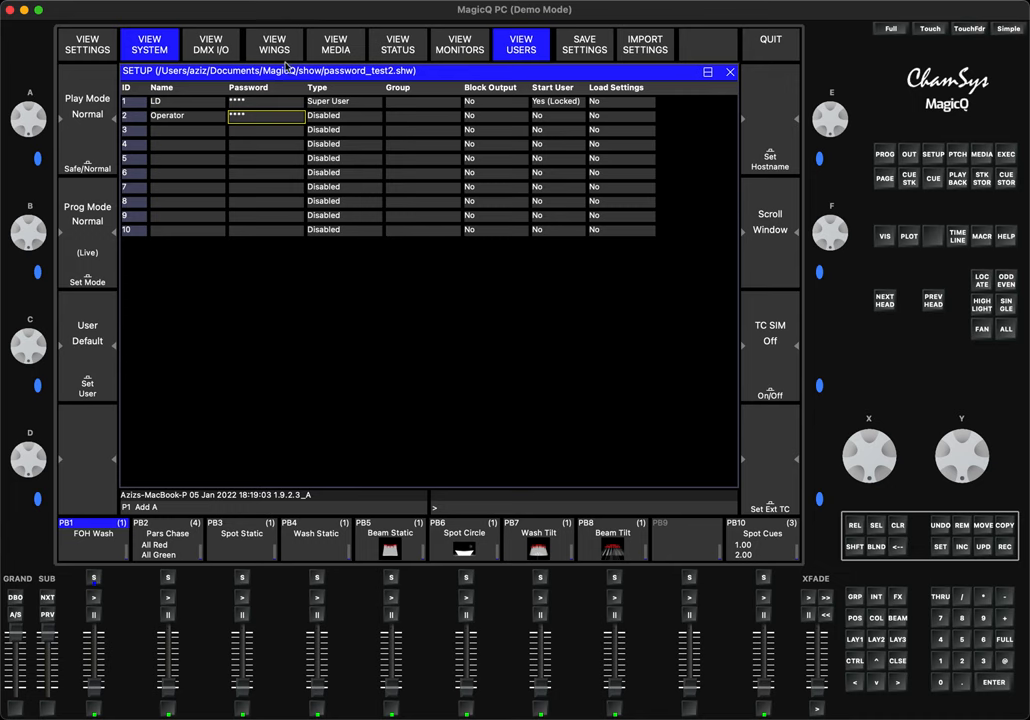
left_click(343, 129)
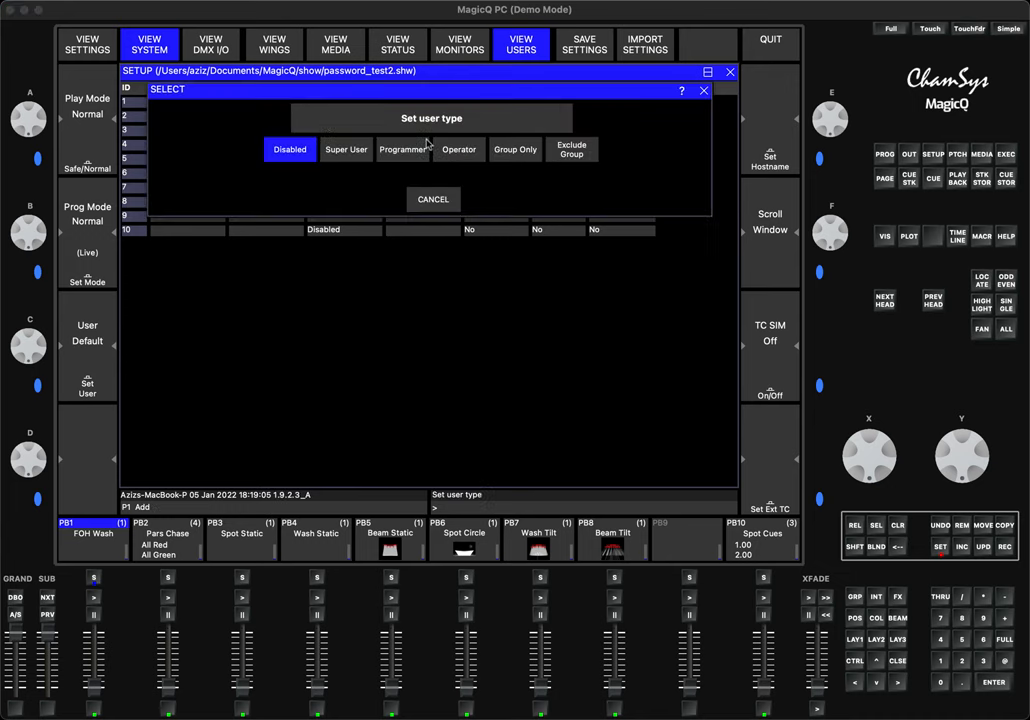
left_click(458, 149)
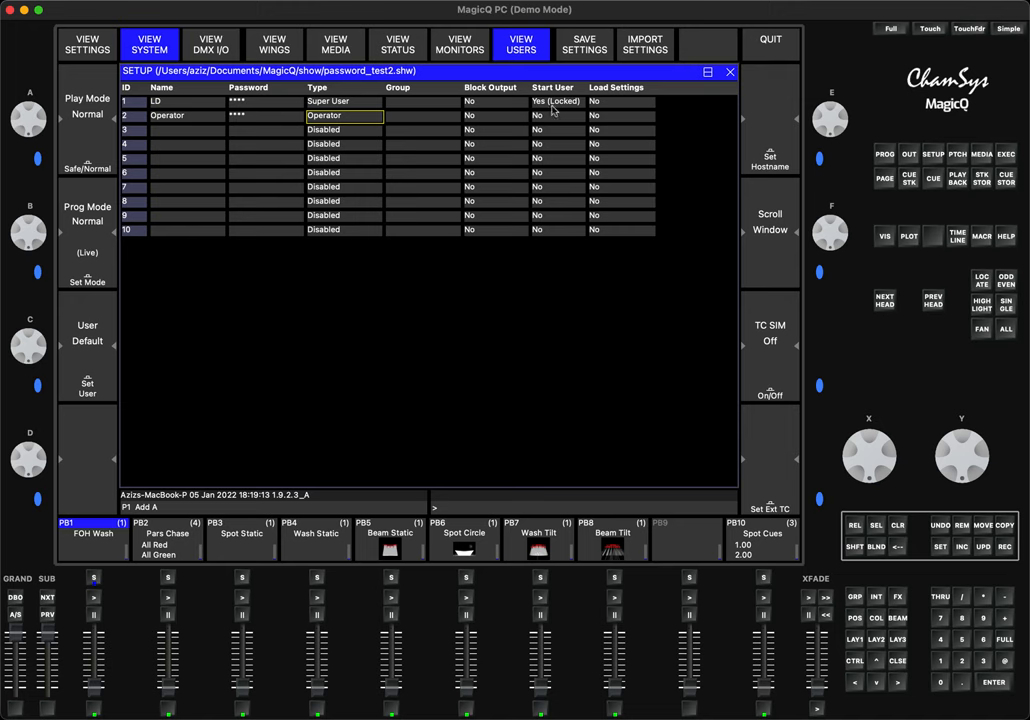
mouse_move(558, 120)
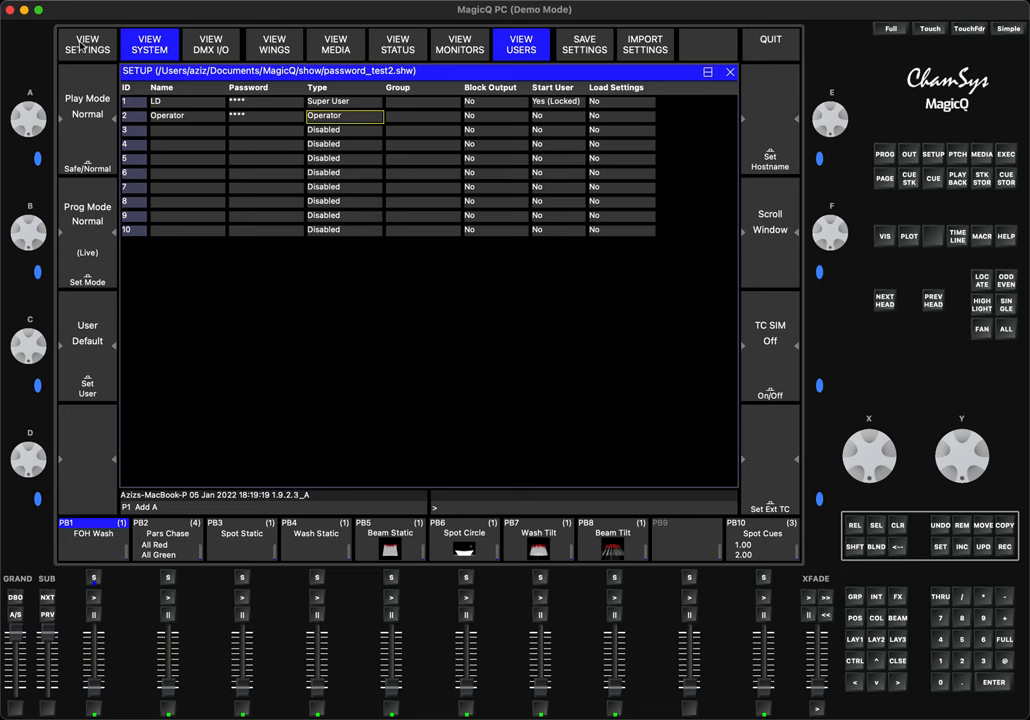
left_click(87, 44)
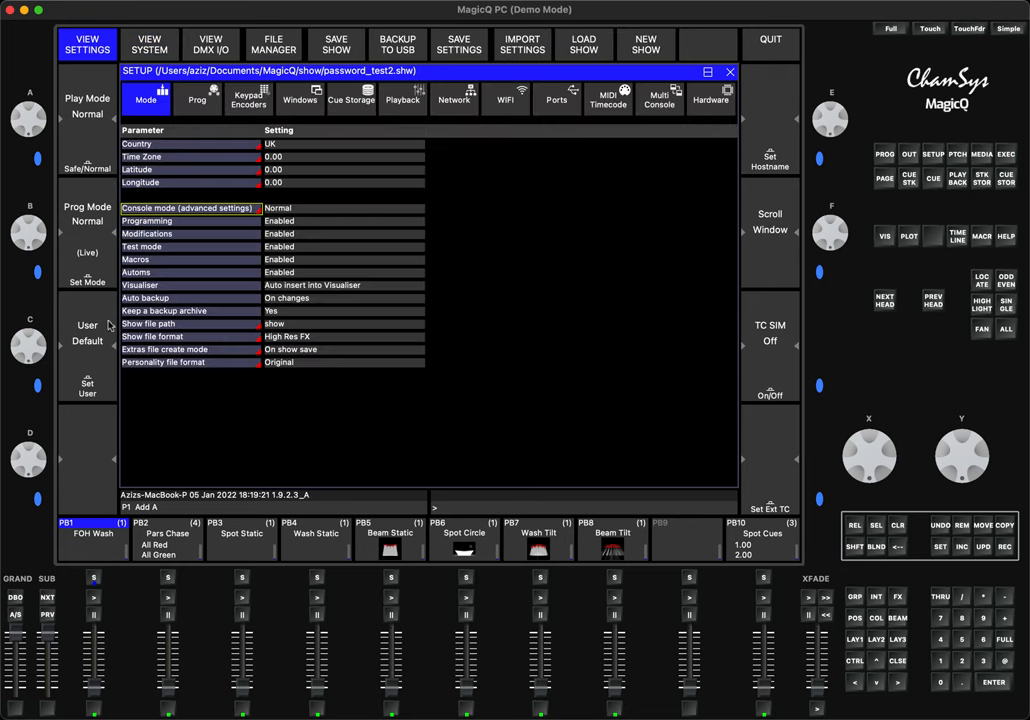
mouse_move(70, 370)
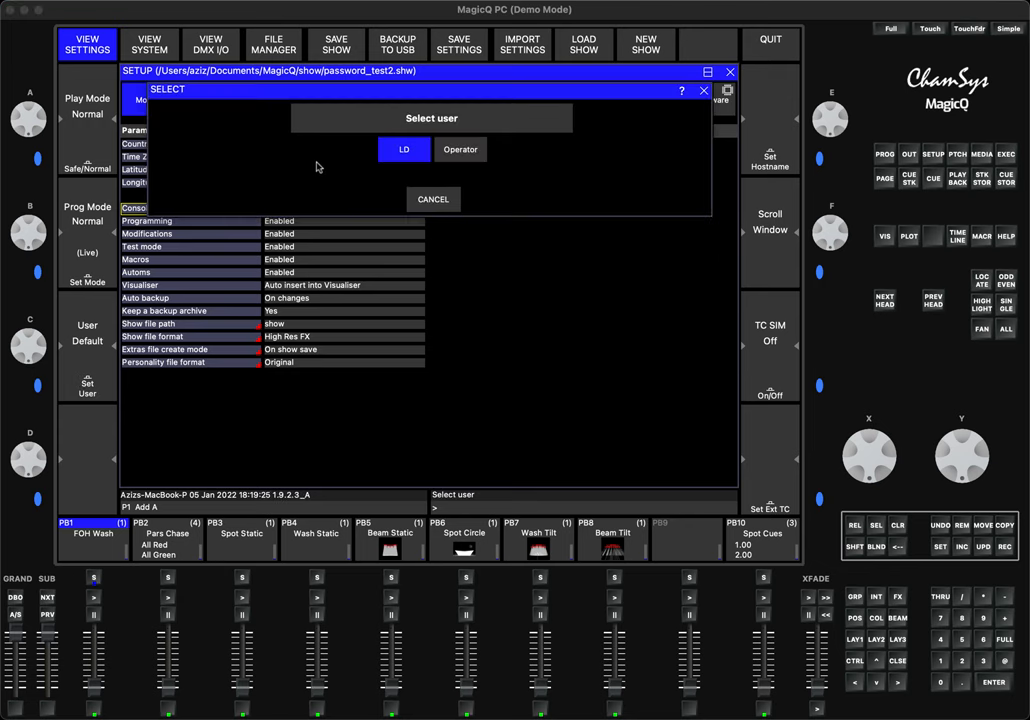
left_click(404, 149)
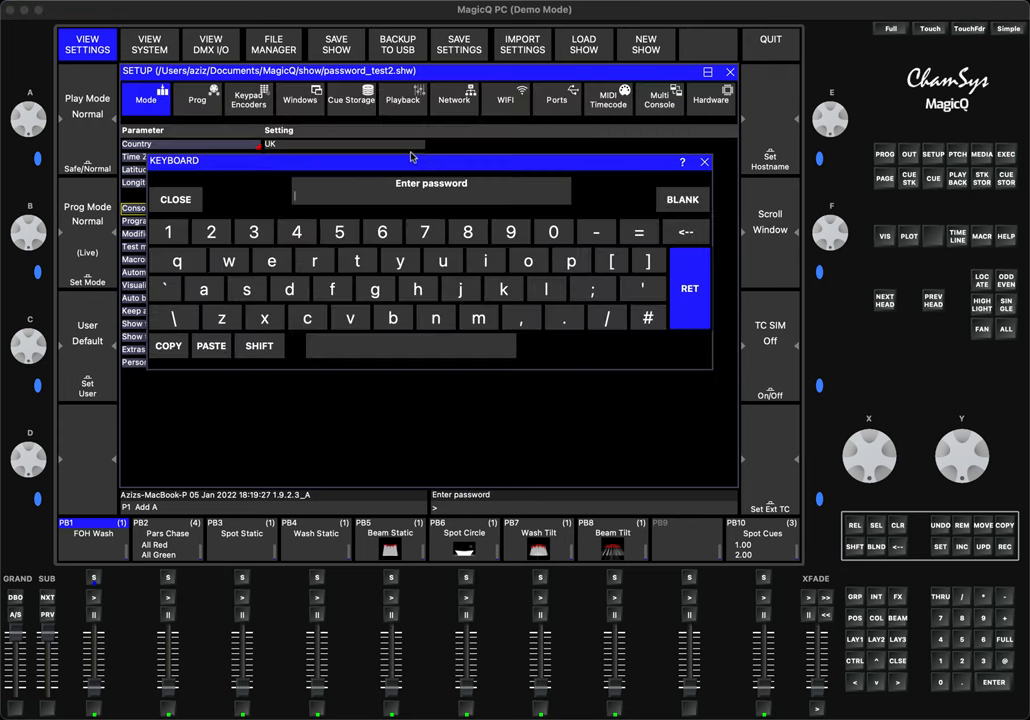
mouse_move(205, 247)
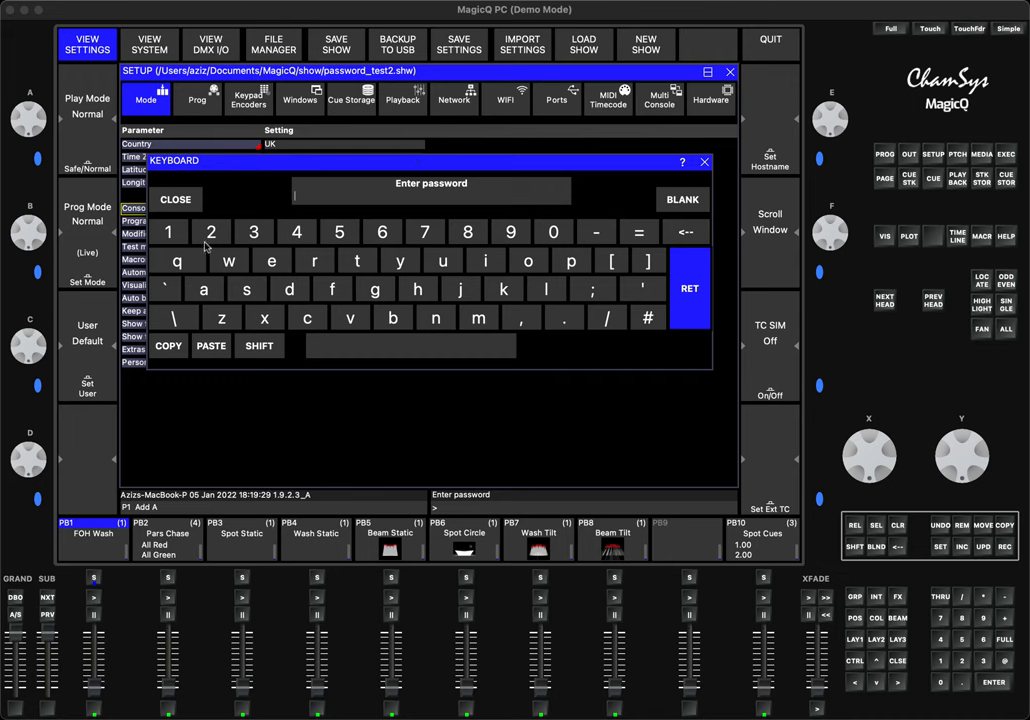
left_click(253, 232)
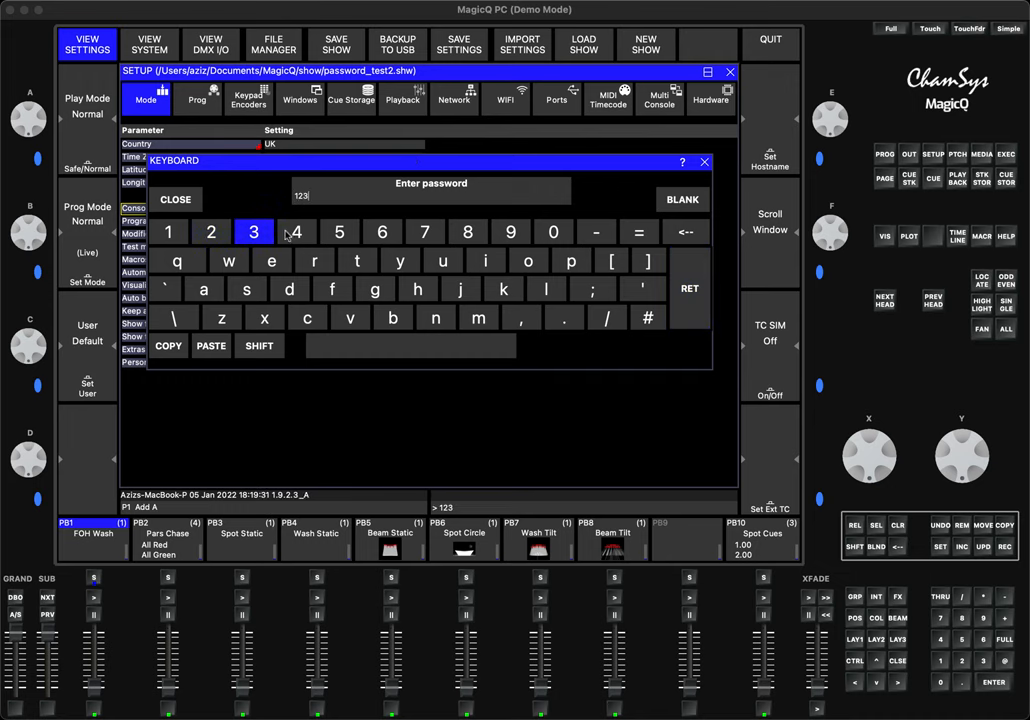
left_click(688, 288)
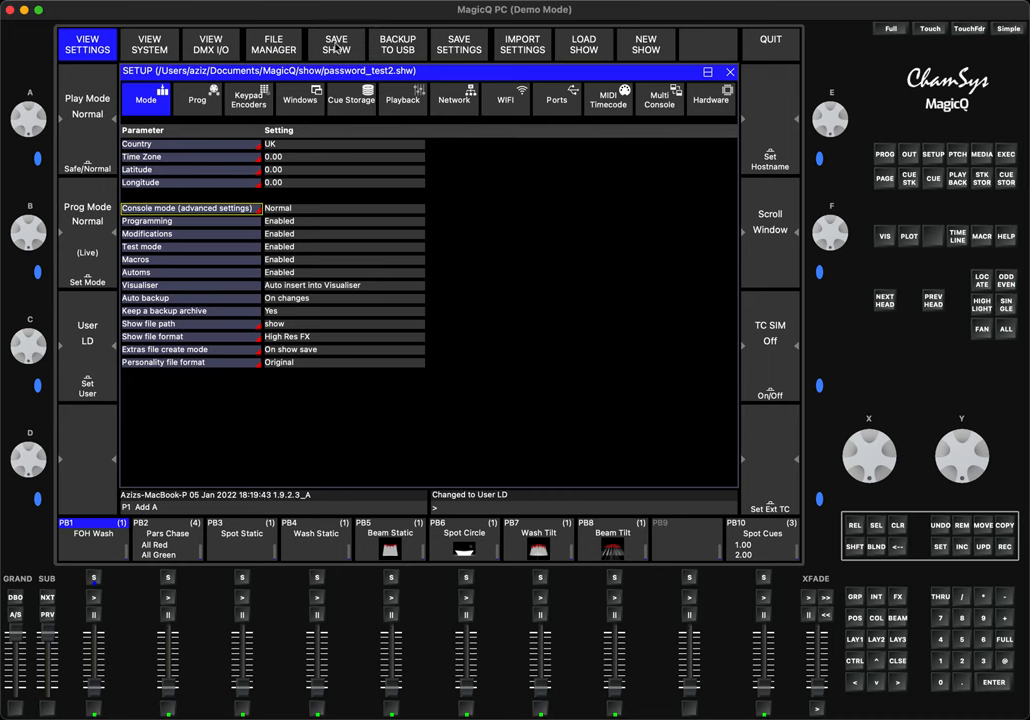
- Save the show under its current name, overwriting password_test2.shw
left_click(336, 44)
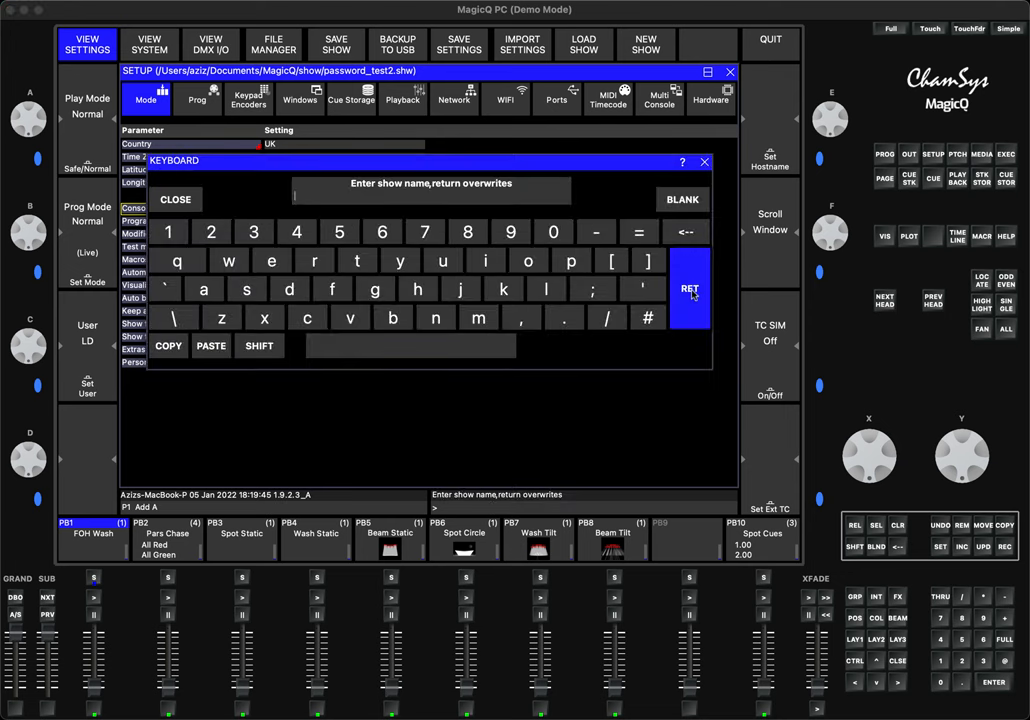
left_click(690, 289)
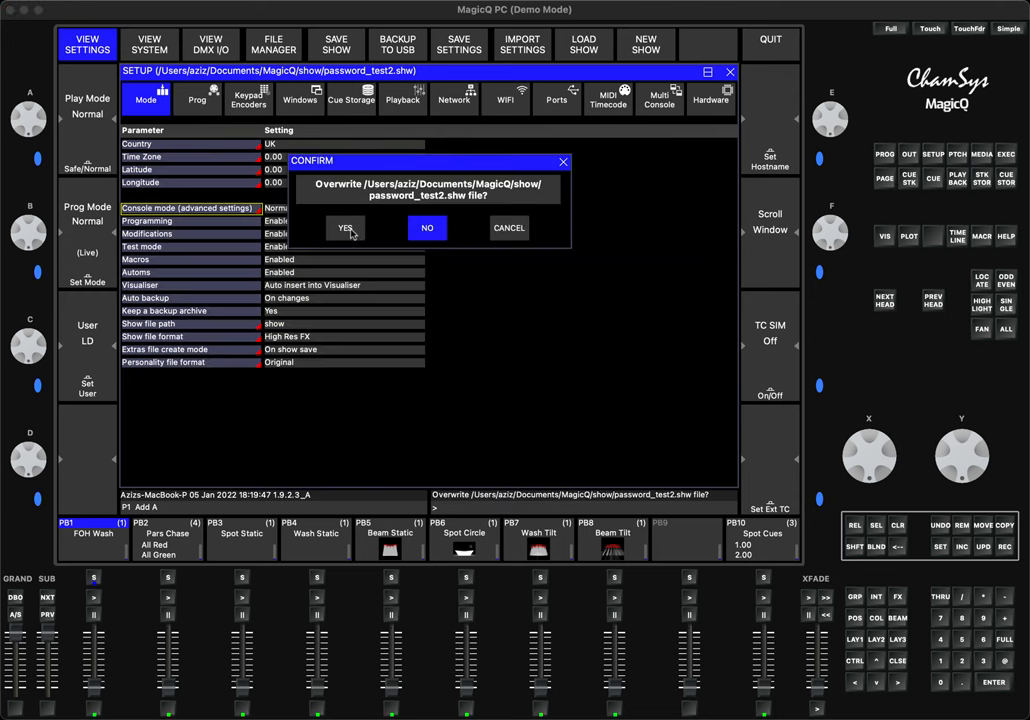
left_click(345, 227)
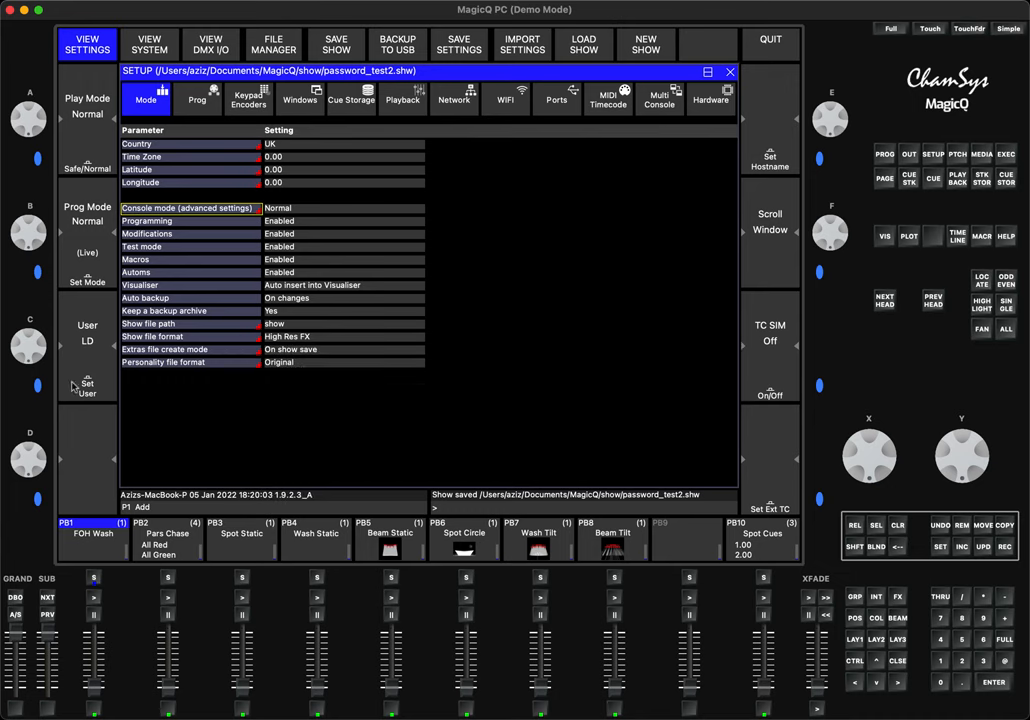
- Set the active user to Operator via Set User
left_click(87, 388)
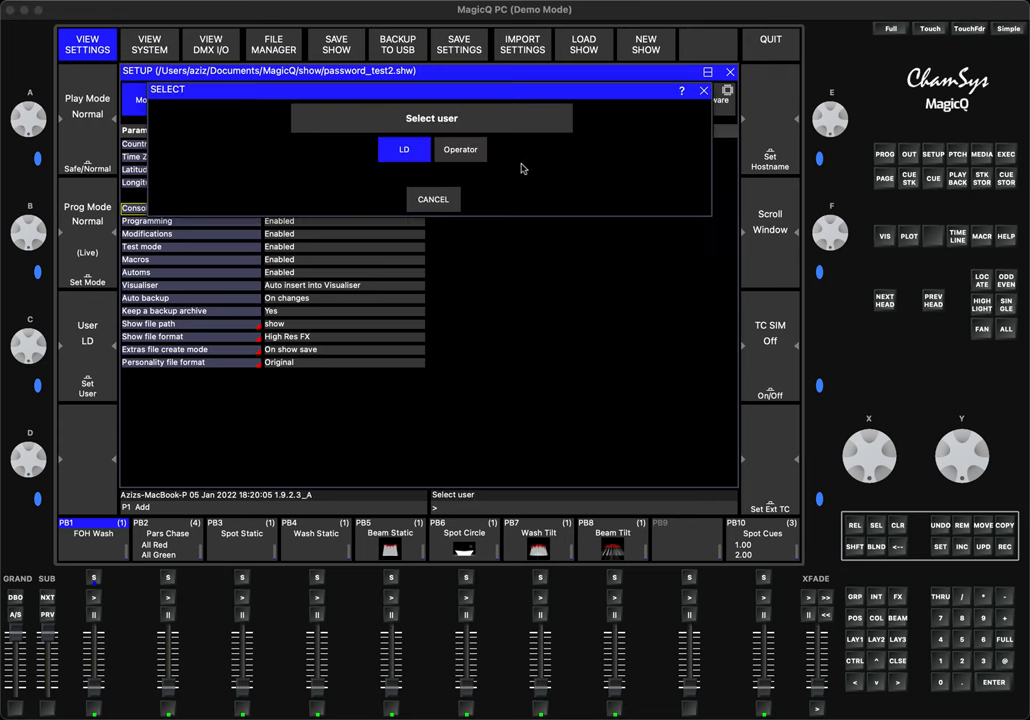
left_click(404, 149)
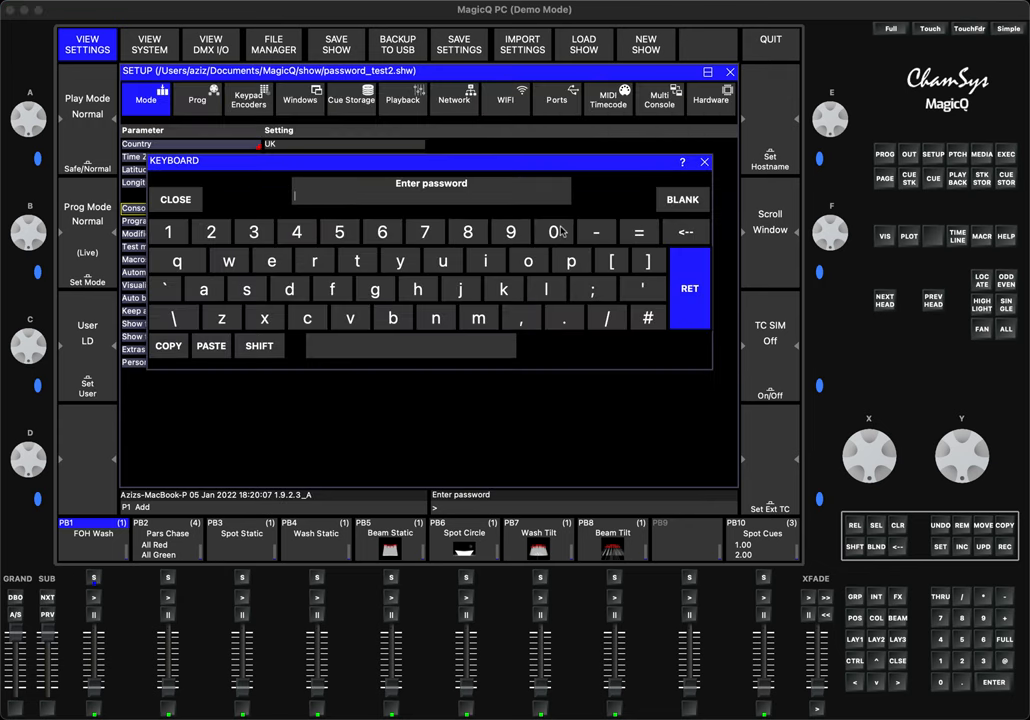
left_click(689, 288)
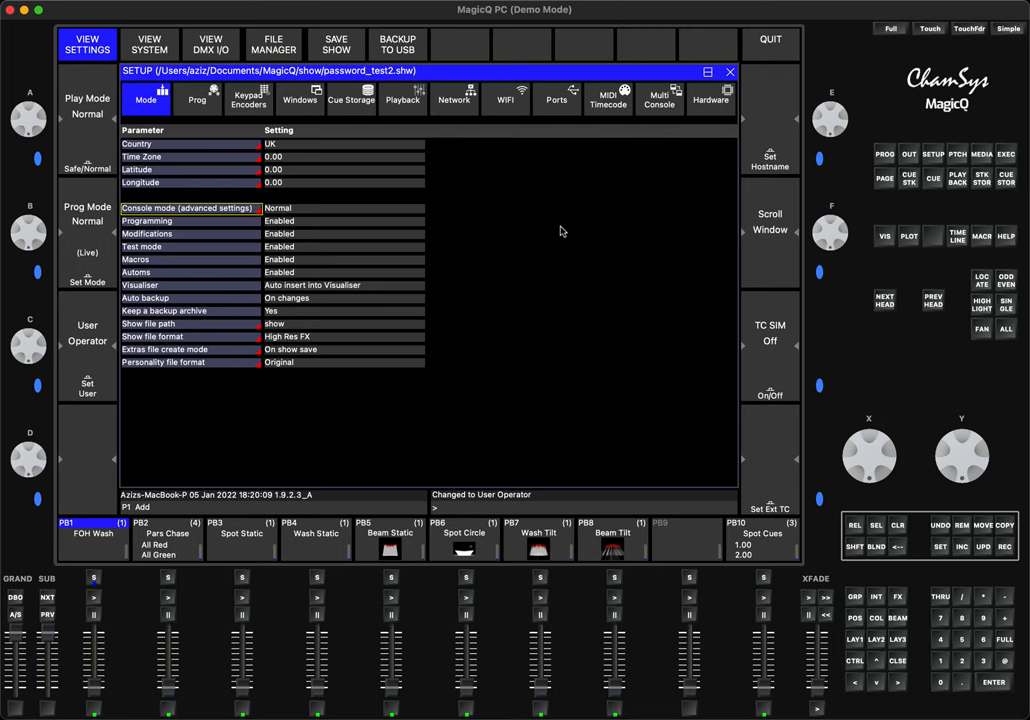
mouse_move(359, 356)
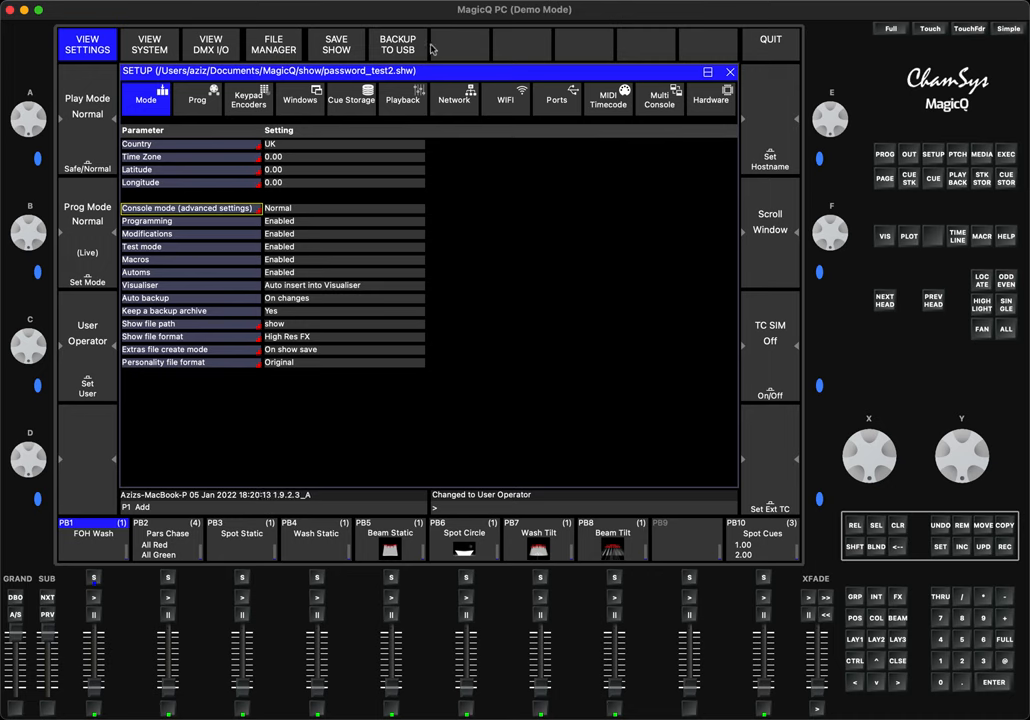
mouse_move(681, 57)
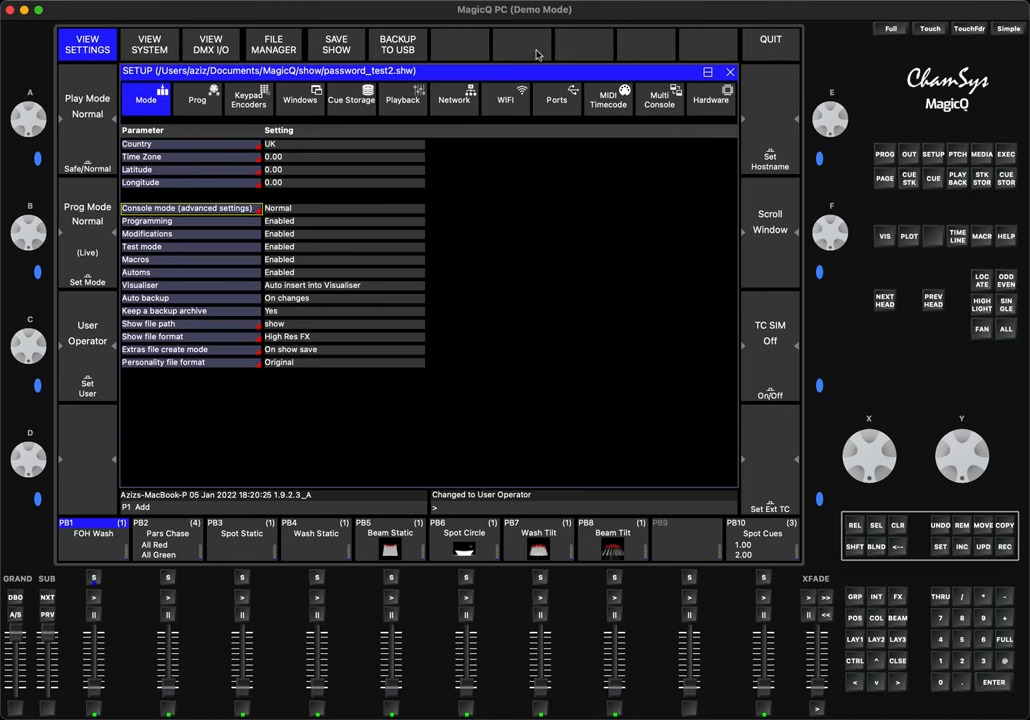
mouse_move(611, 253)
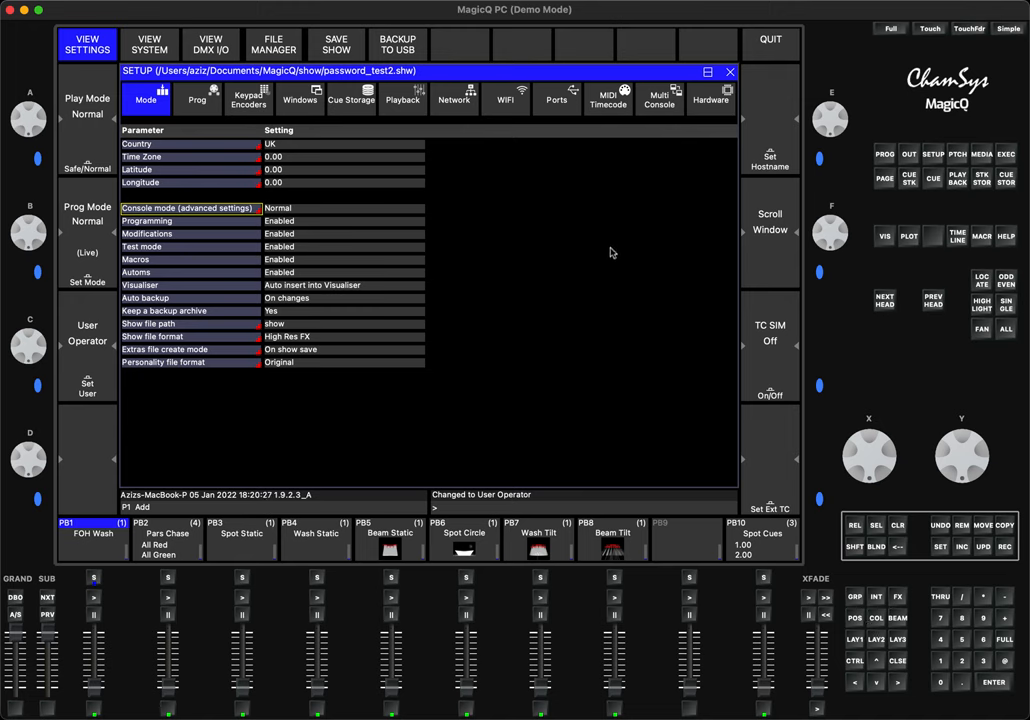
mouse_move(616, 475)
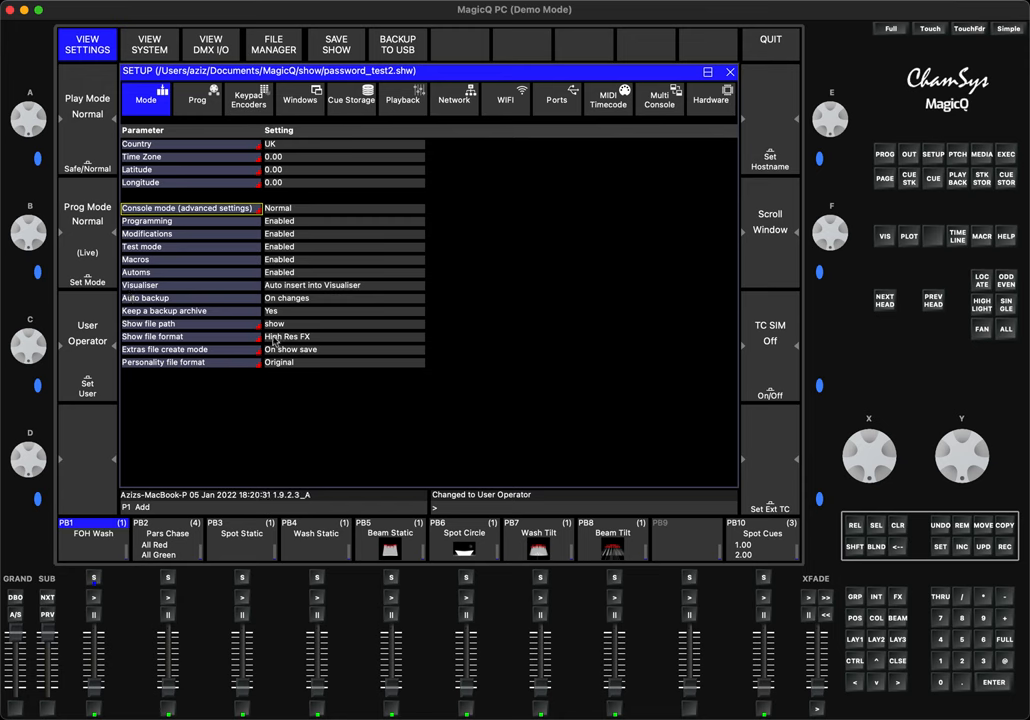
mouse_move(278, 413)
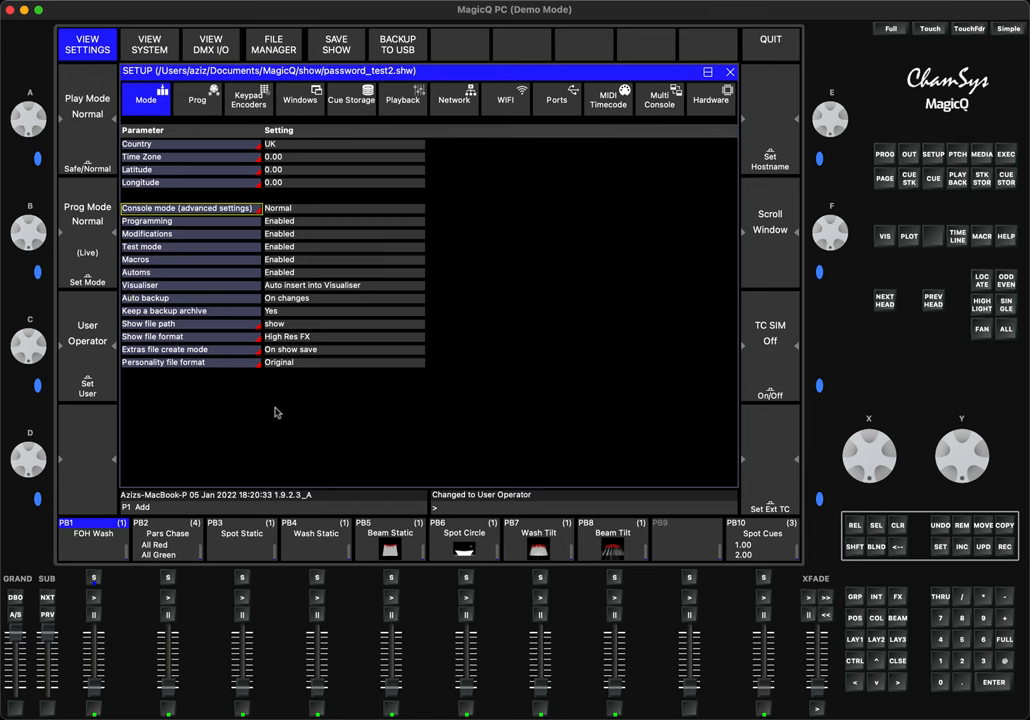
- Switch the active user back to LD with Set User
left_click(87, 388)
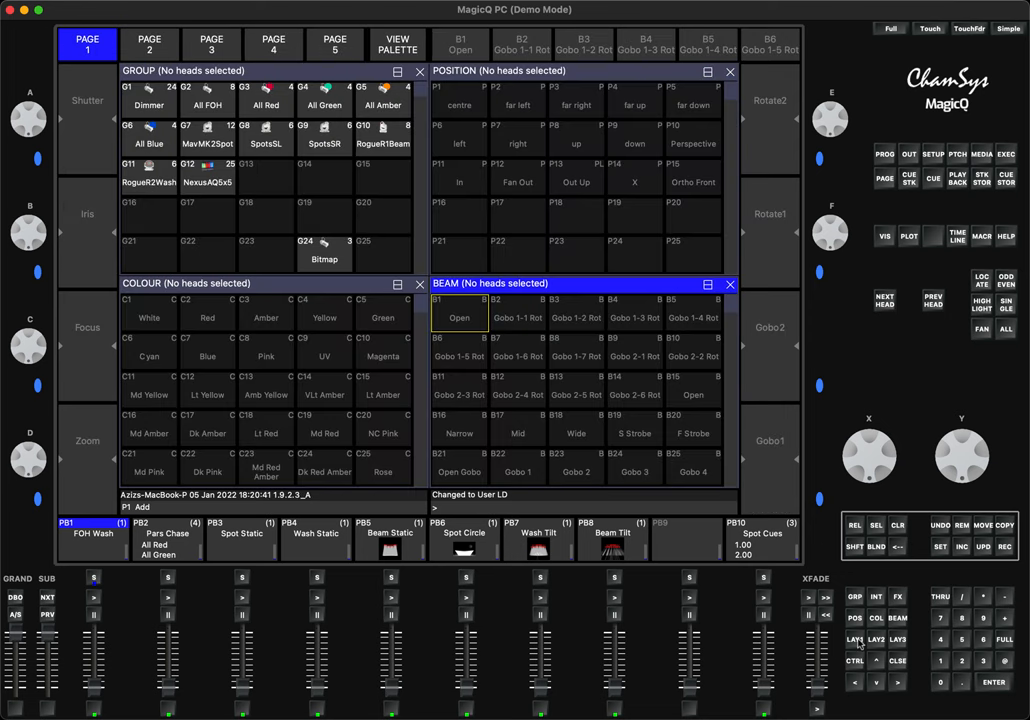
mouse_move(771, 379)
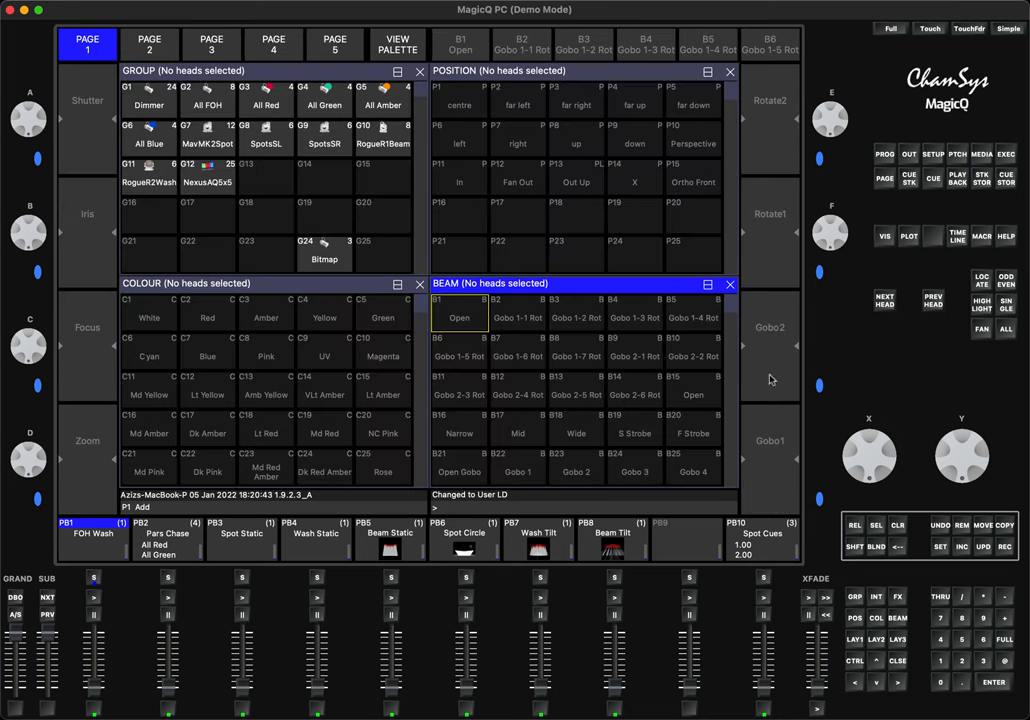
mouse_move(620, 243)
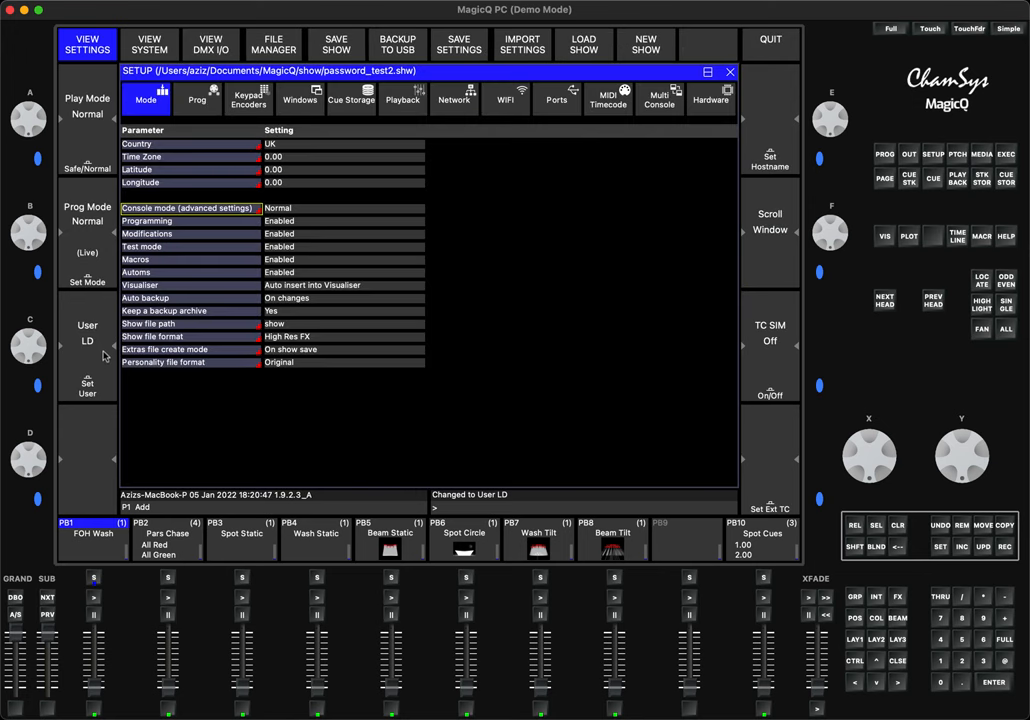
mouse_move(903, 665)
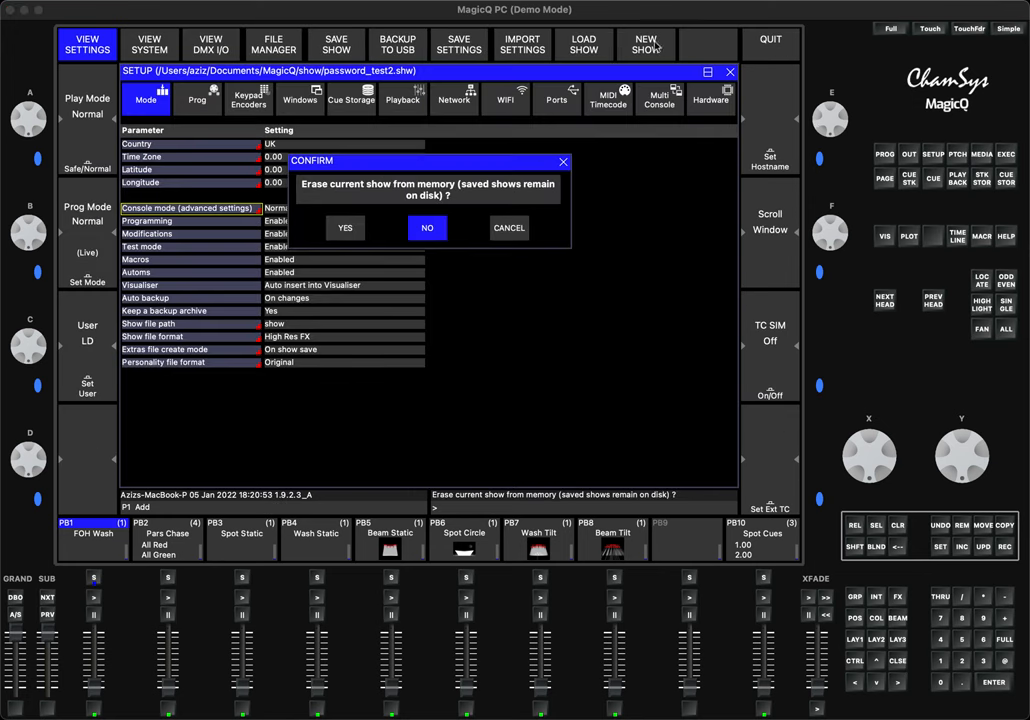
- Erase the current show, start a new one in Normal live programming mode, and return to Setup
left_click(345, 227)
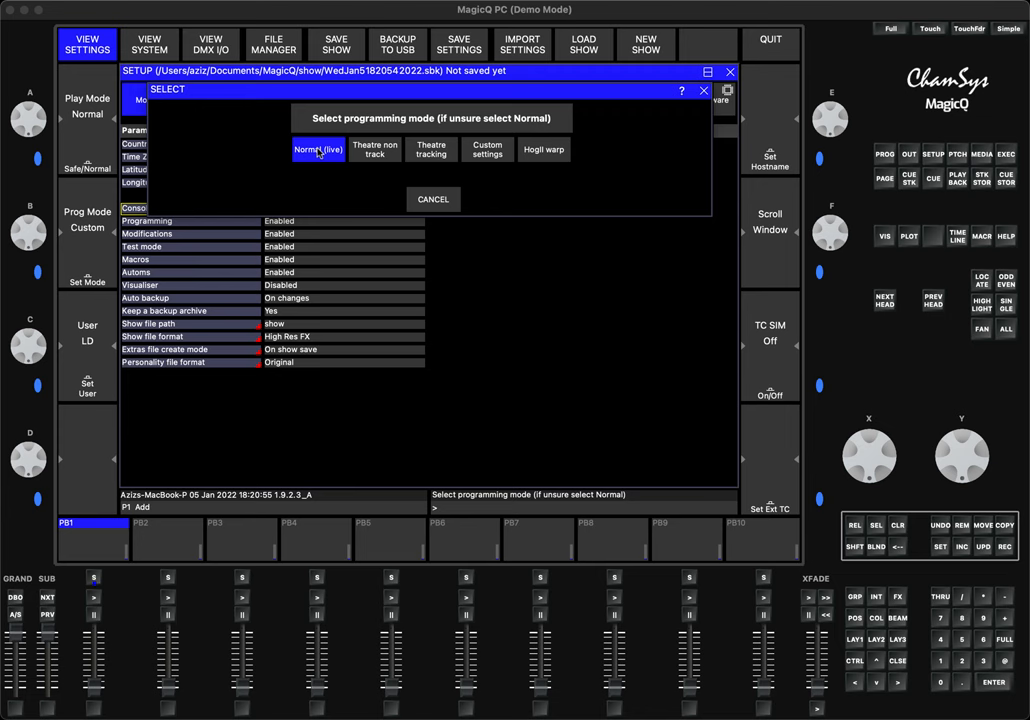
left_click(318, 149)
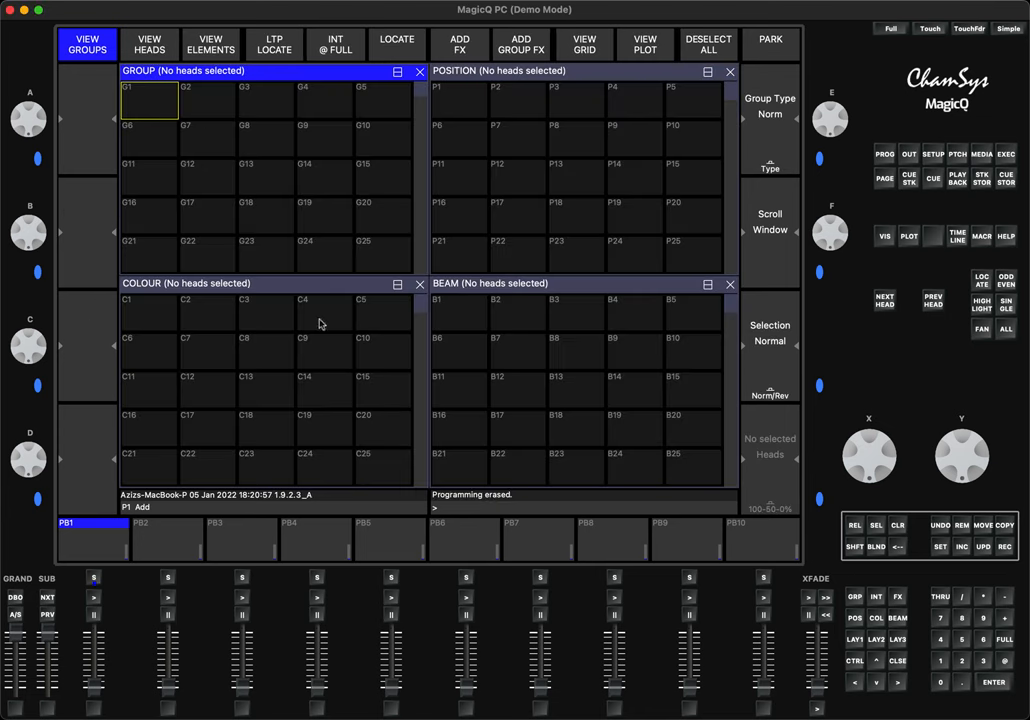
mouse_move(523, 308)
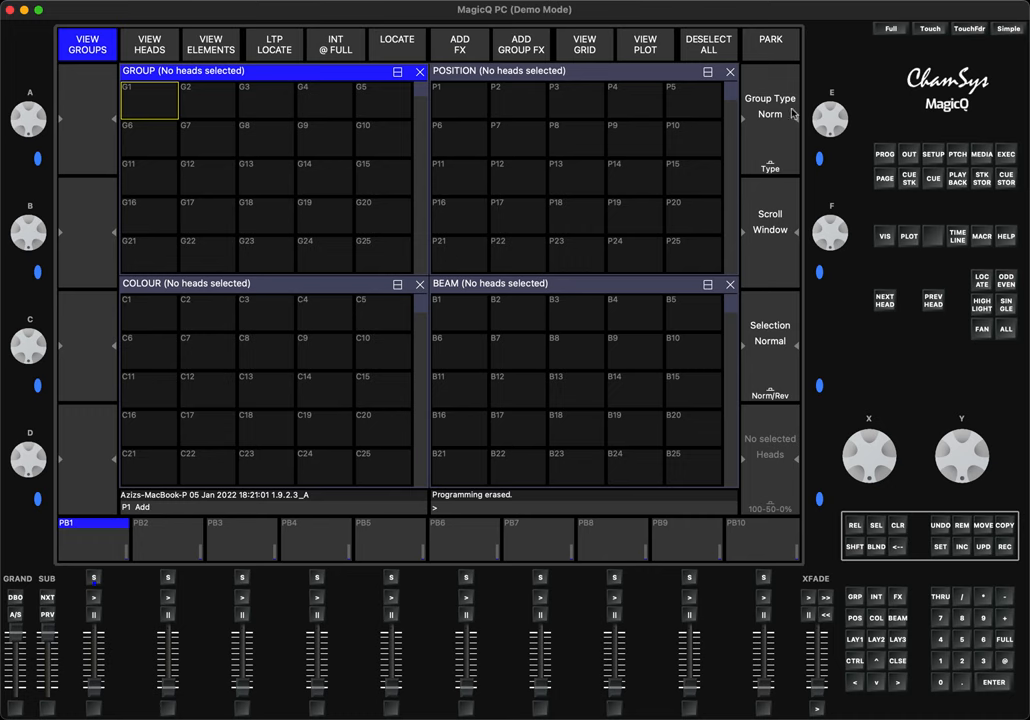
mouse_move(943, 160)
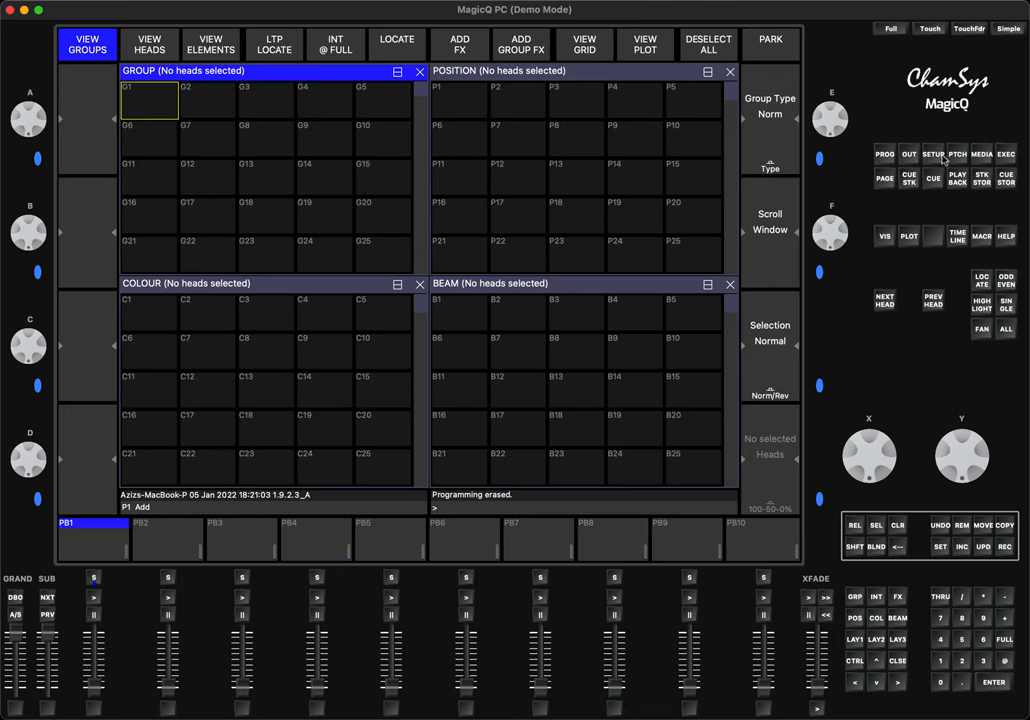
left_click(932, 154)
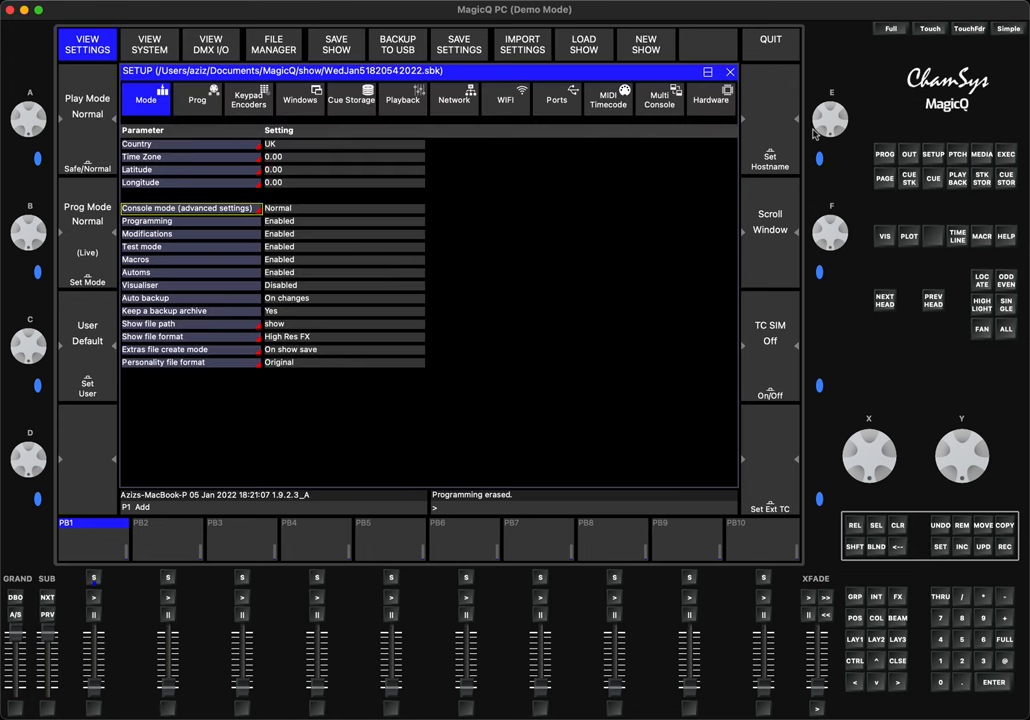
- Load password_test2.shw from the file manager's saved show list
left_click(273, 44)
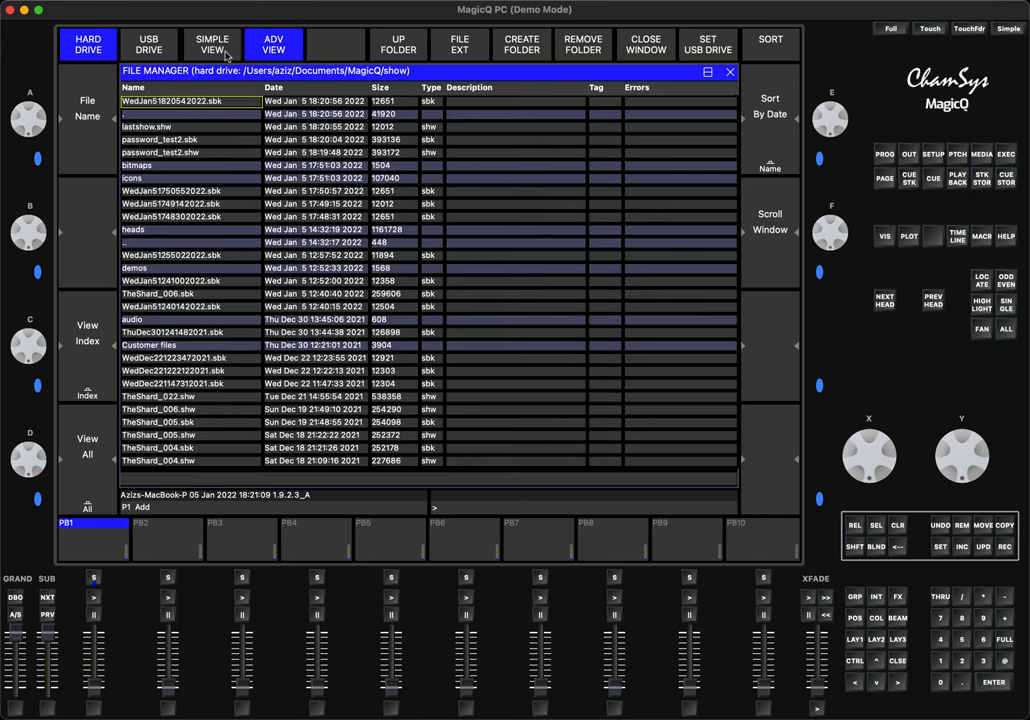
left_click(190, 152)
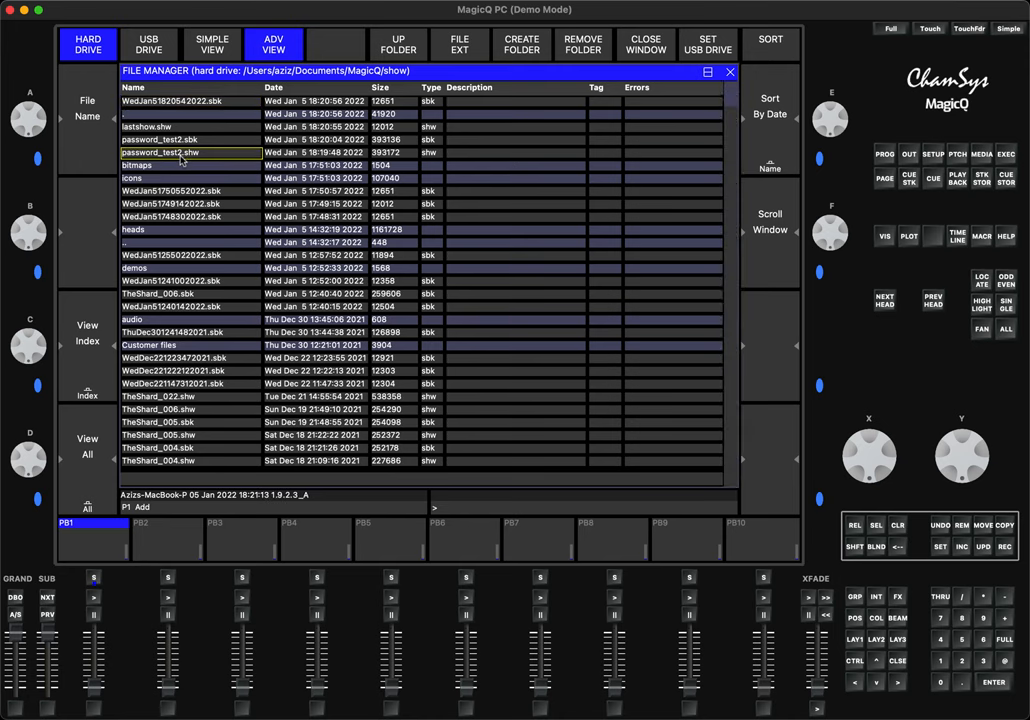
double_click(159, 152)
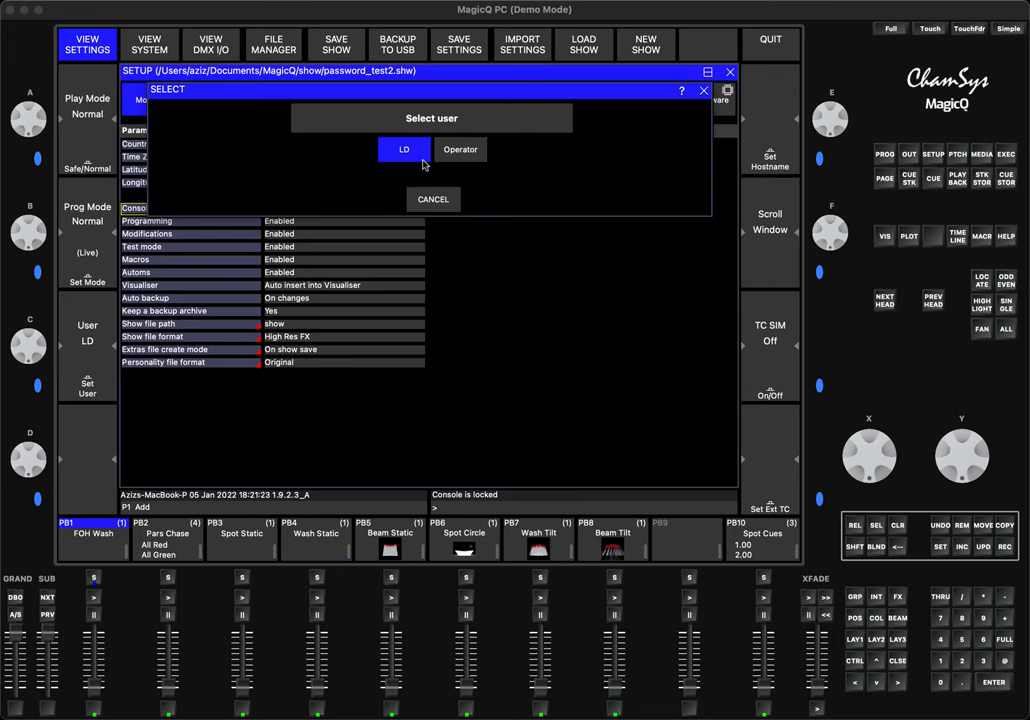
mouse_move(591, 191)
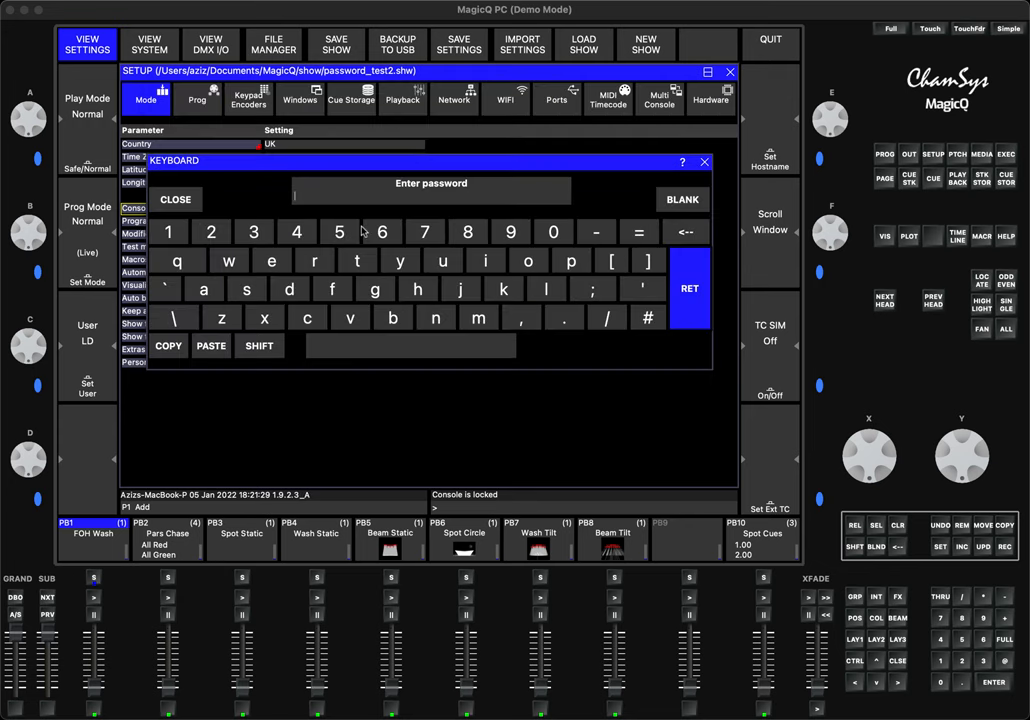
- Enter a digit of the LD password and submit it
left_click(339, 231)
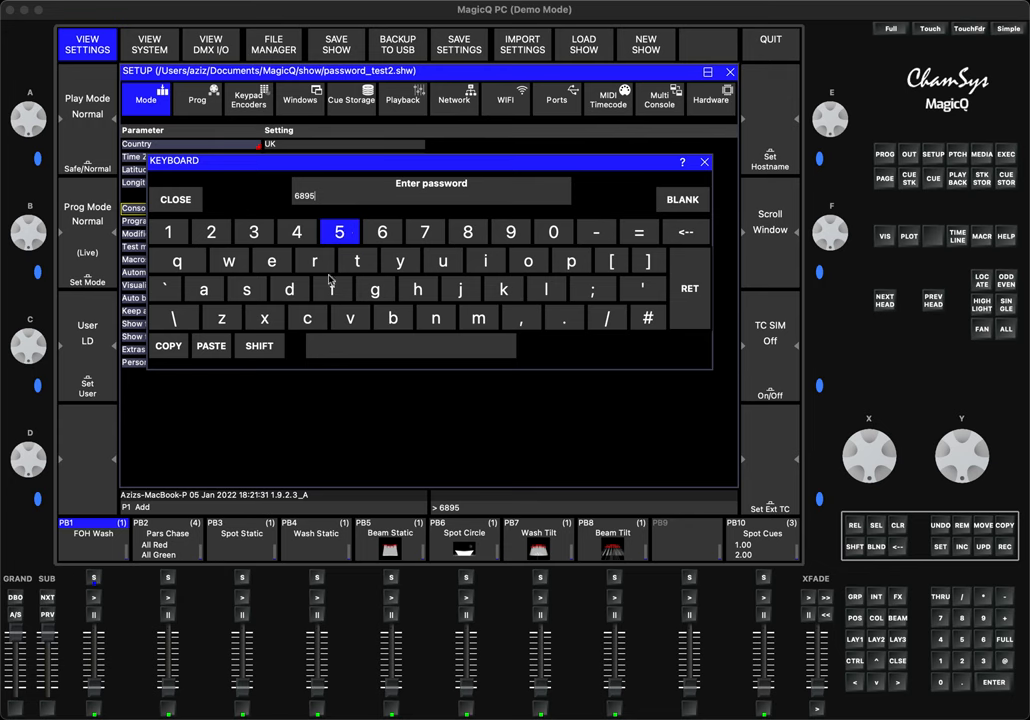
left_click(688, 288)
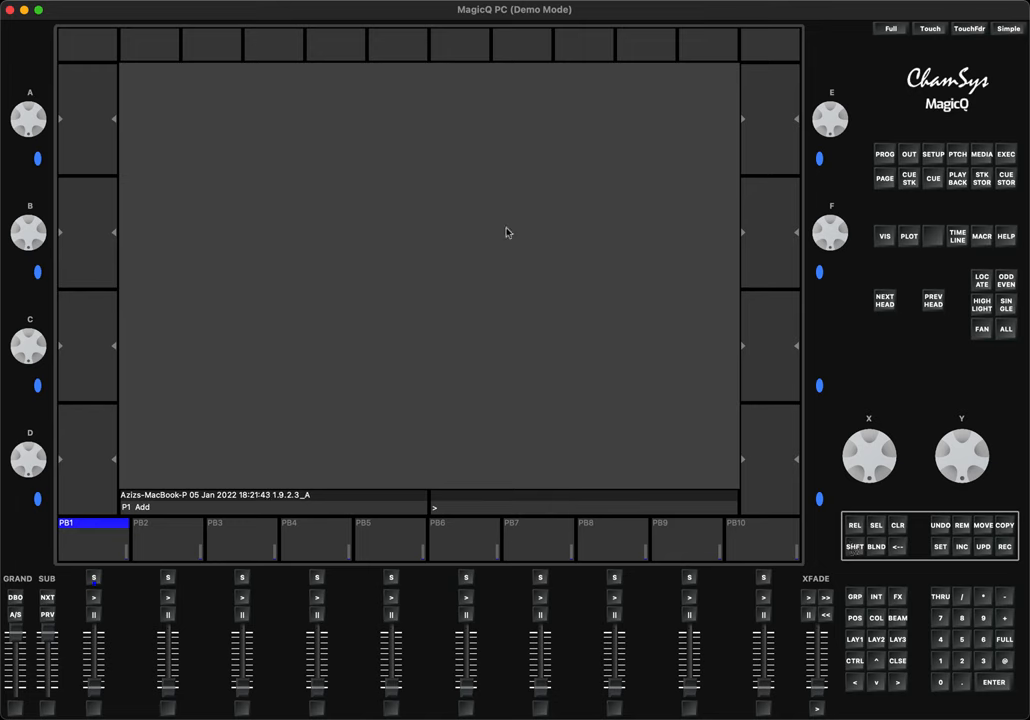
mouse_move(932, 157)
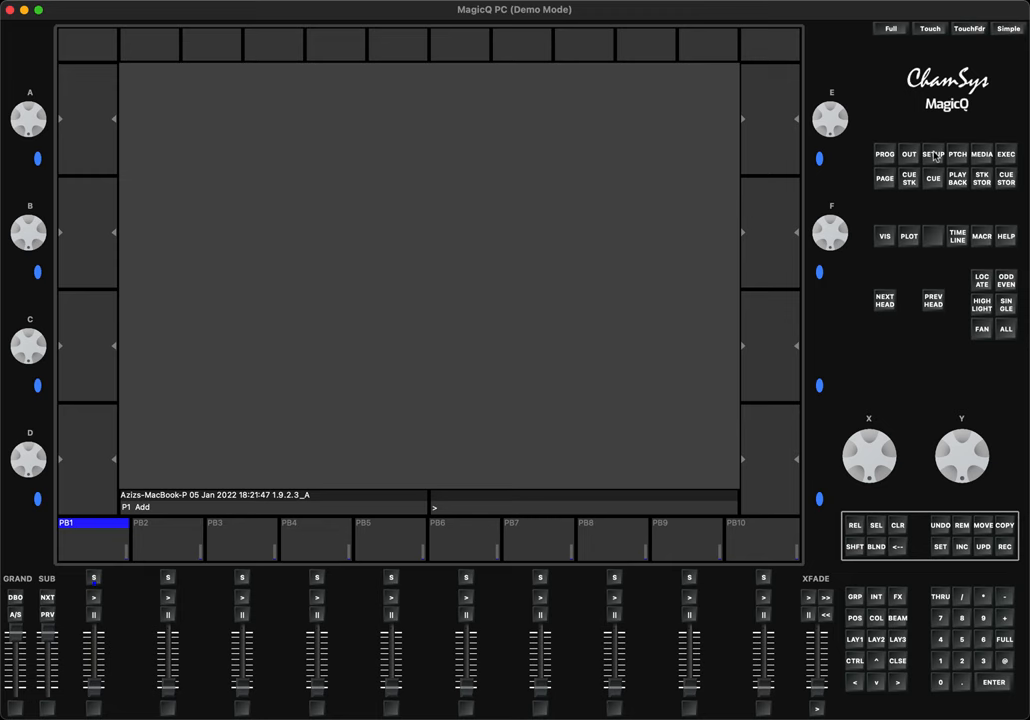
left_click(932, 154)
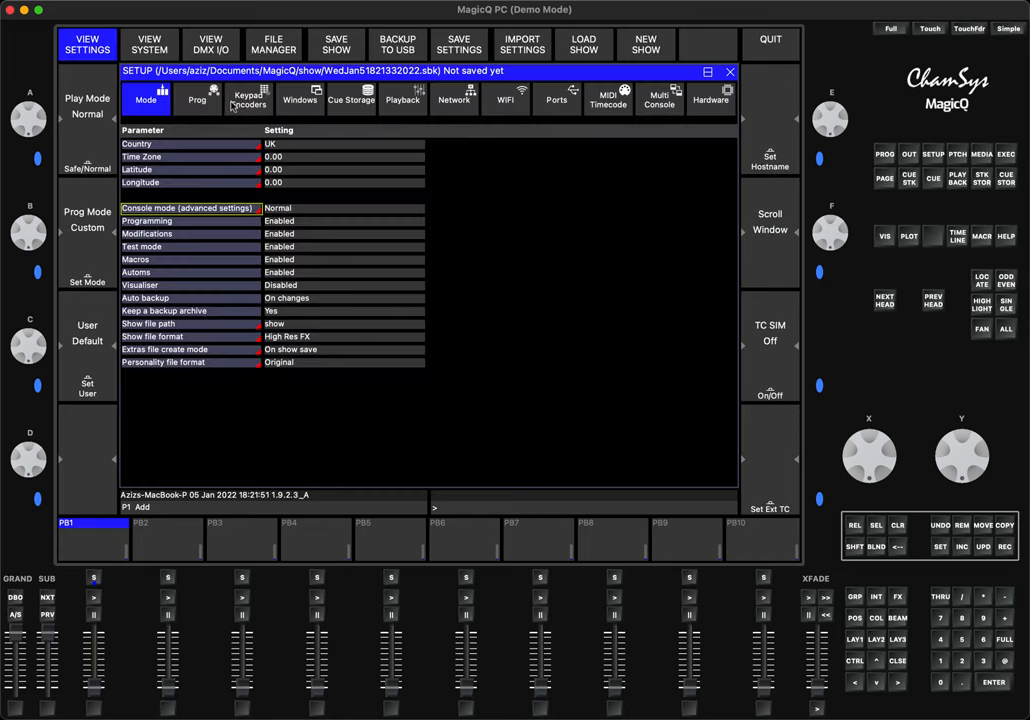
left_click(273, 44)
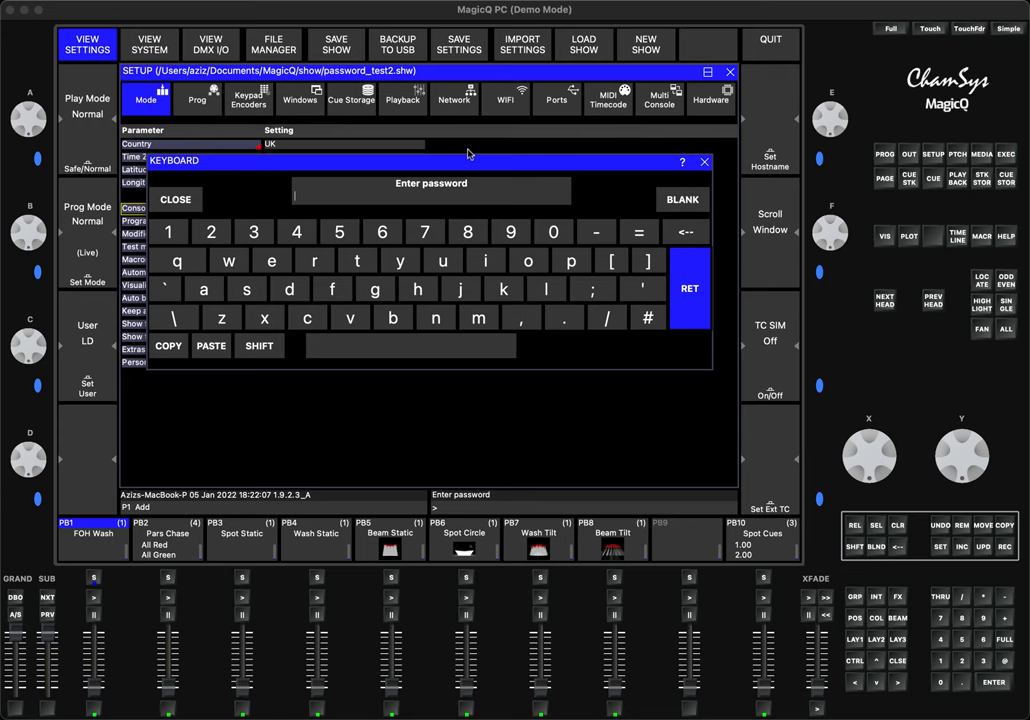
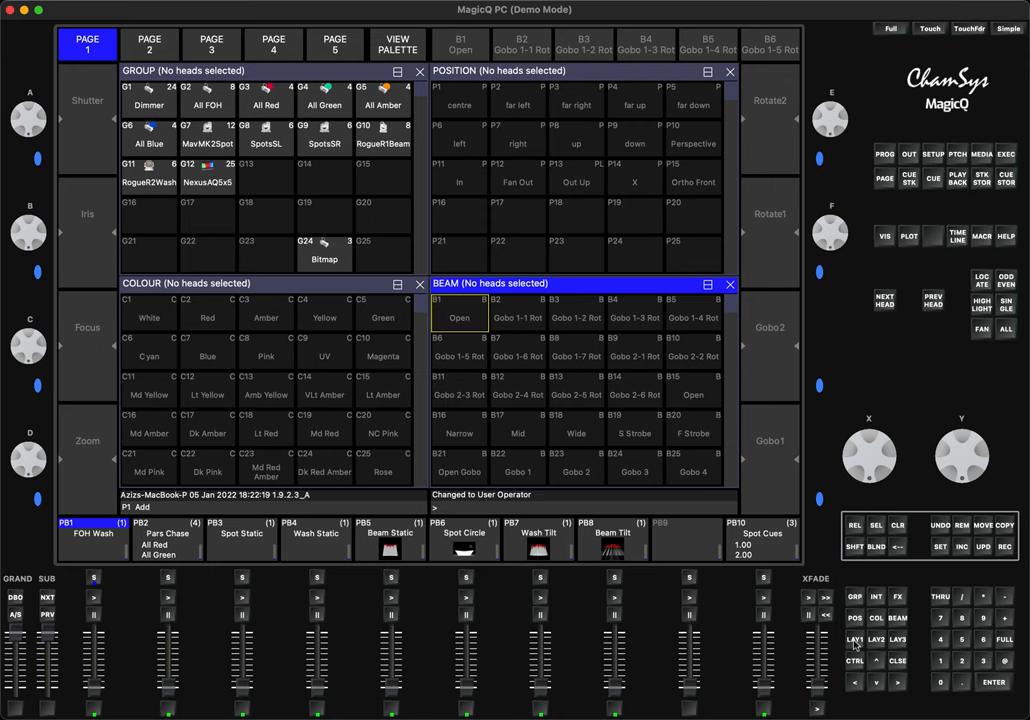
mouse_move(927, 358)
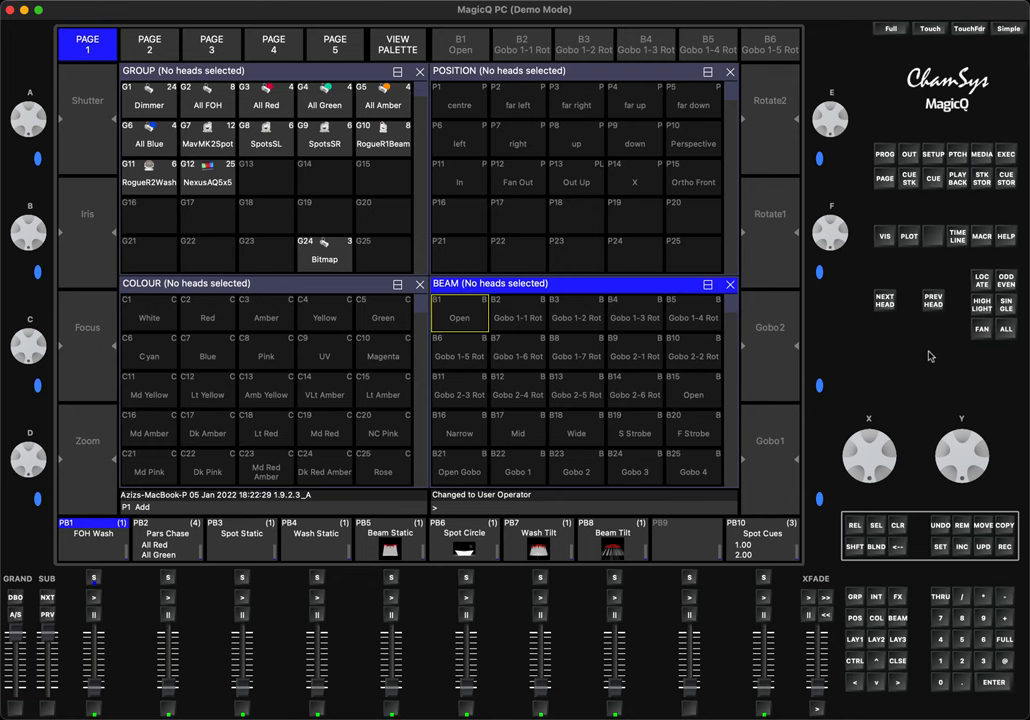
mouse_move(445, 240)
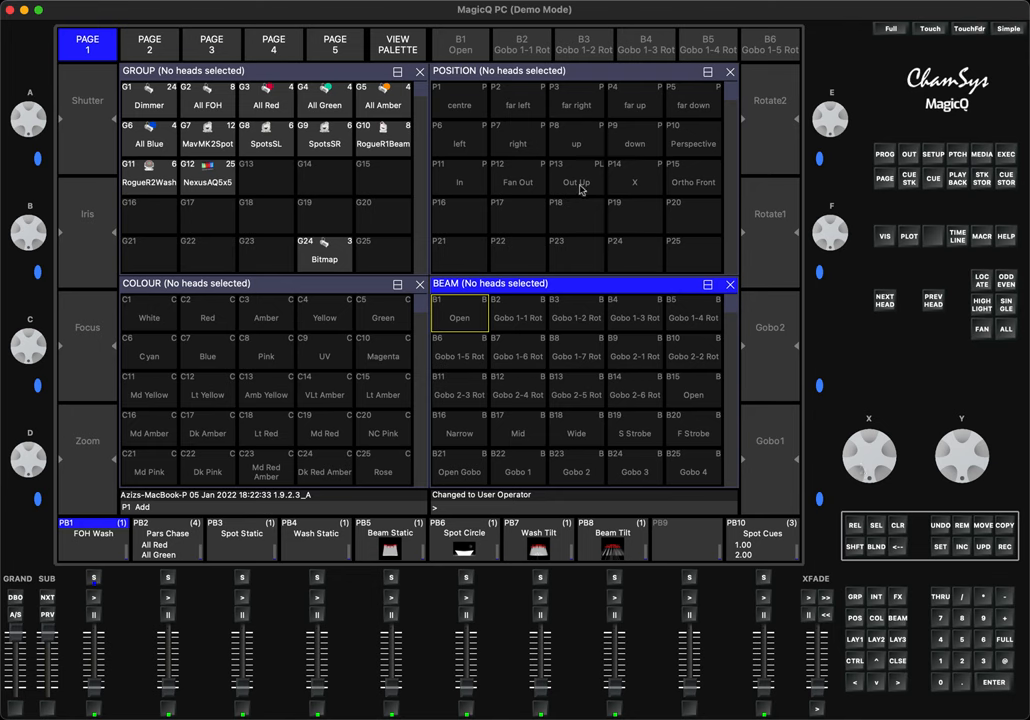
mouse_move(735, 459)
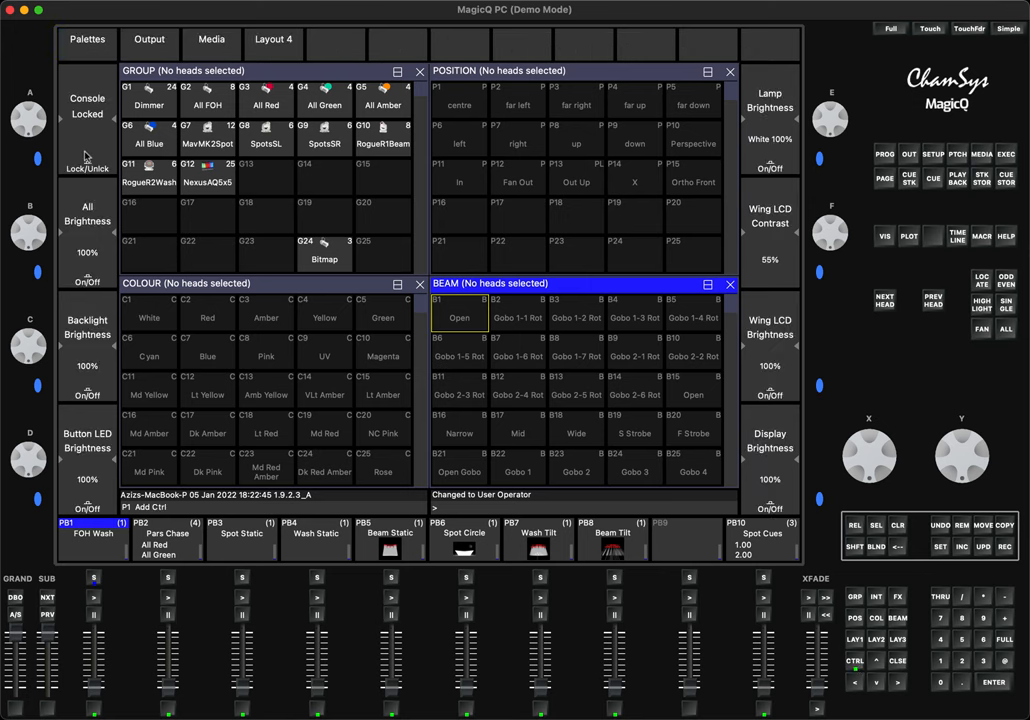
mouse_move(103, 159)
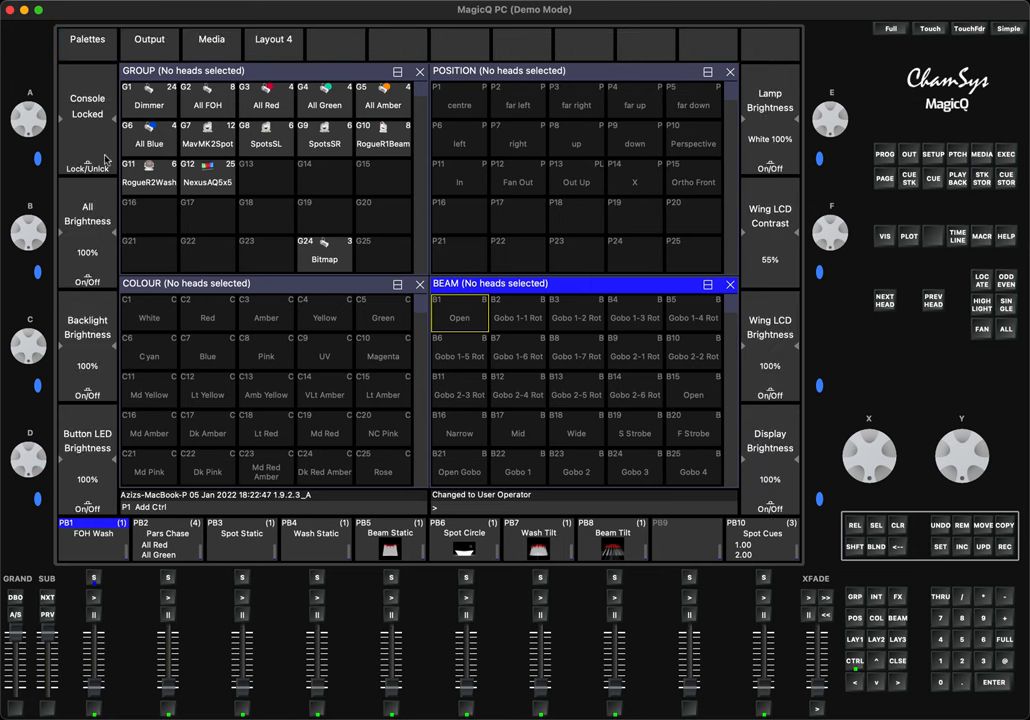
mouse_move(858, 658)
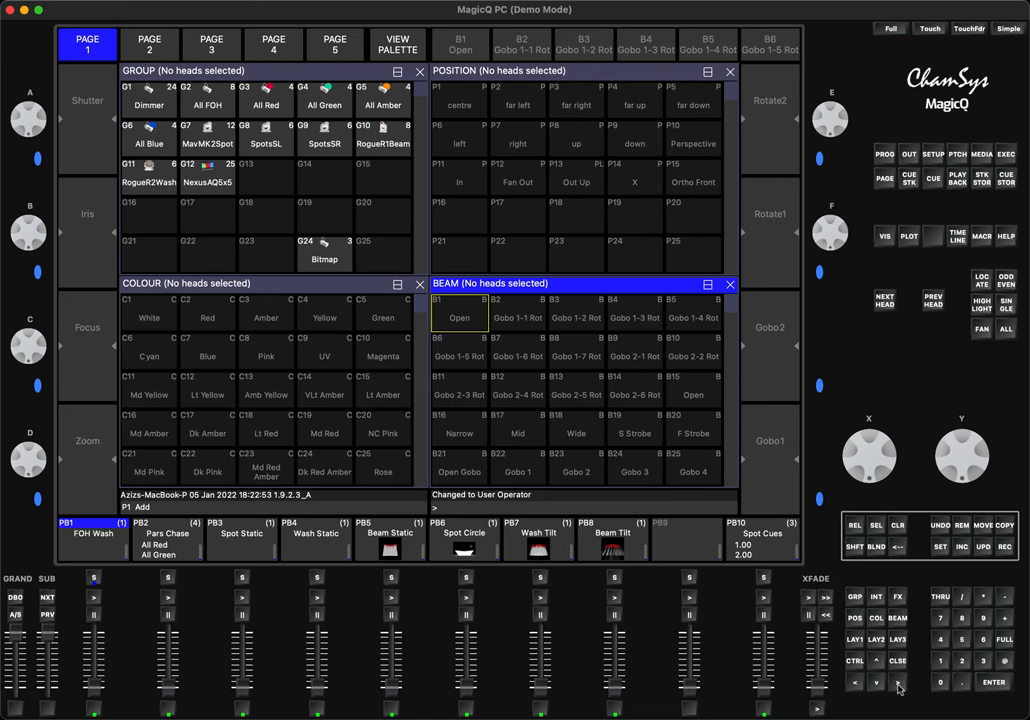
mouse_move(865, 393)
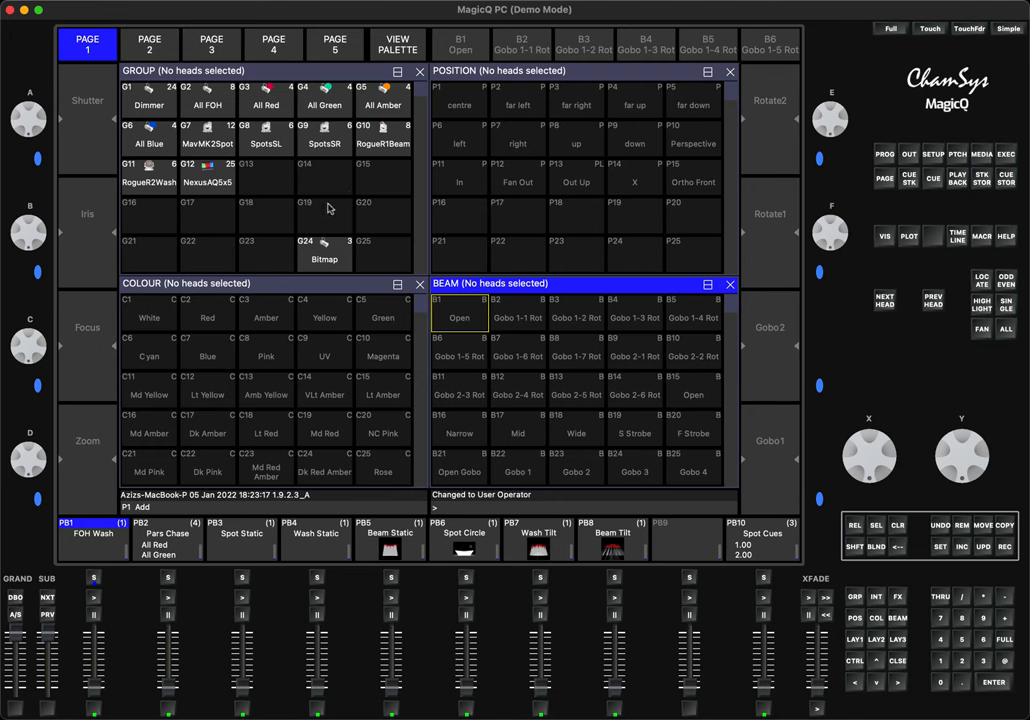
mouse_move(490, 408)
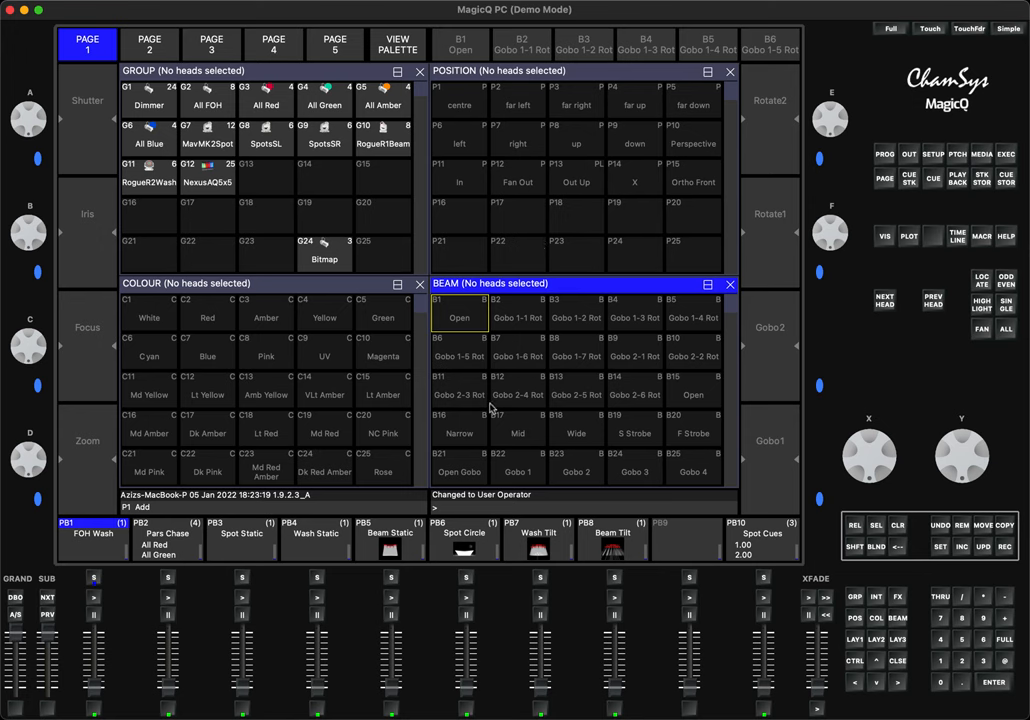
mouse_move(870, 695)
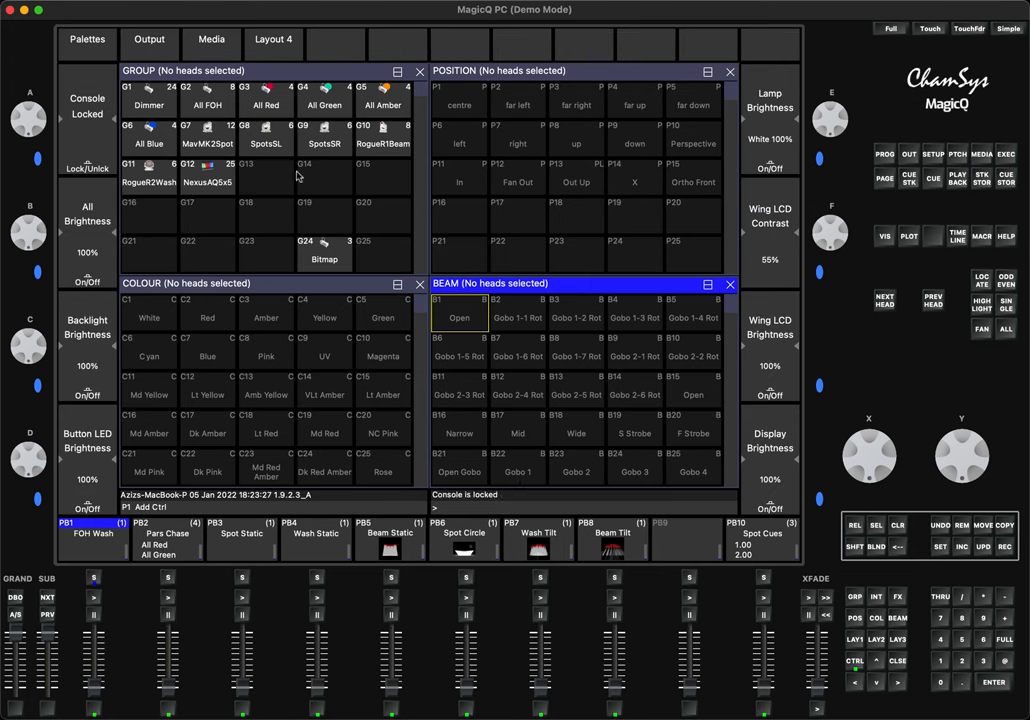
mouse_move(570, 447)
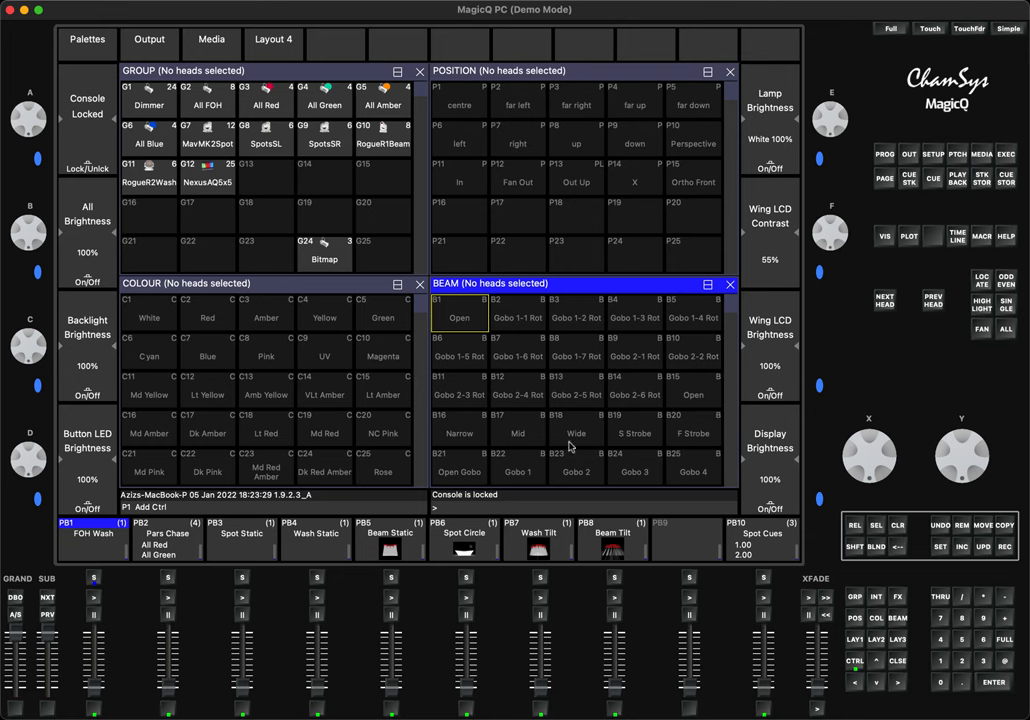
mouse_move(903, 130)
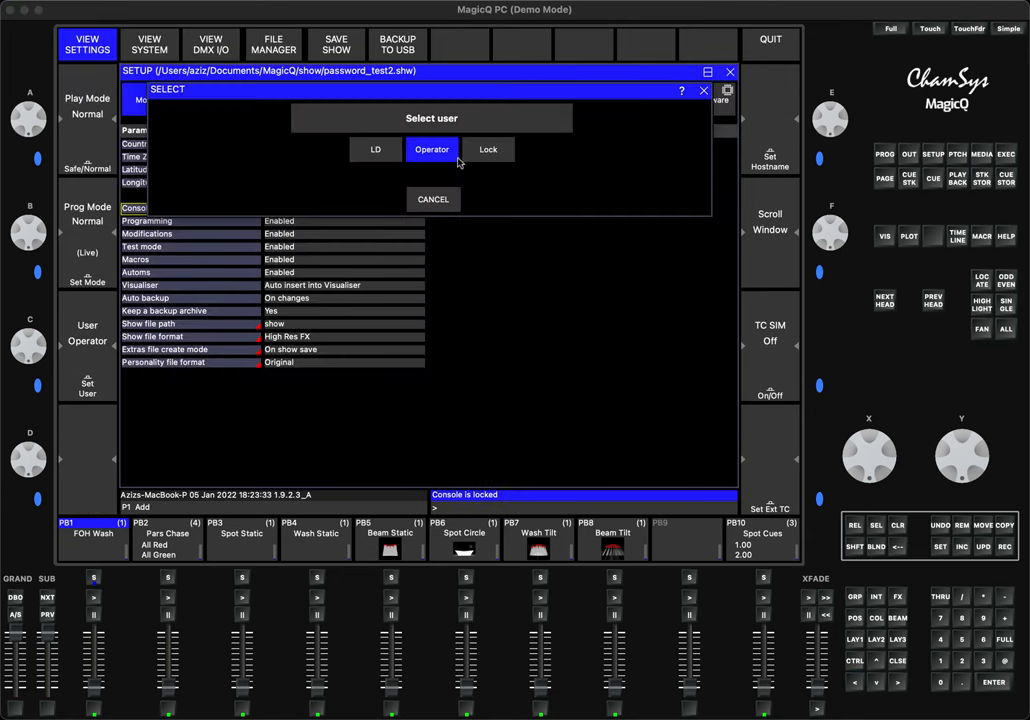
mouse_move(378, 138)
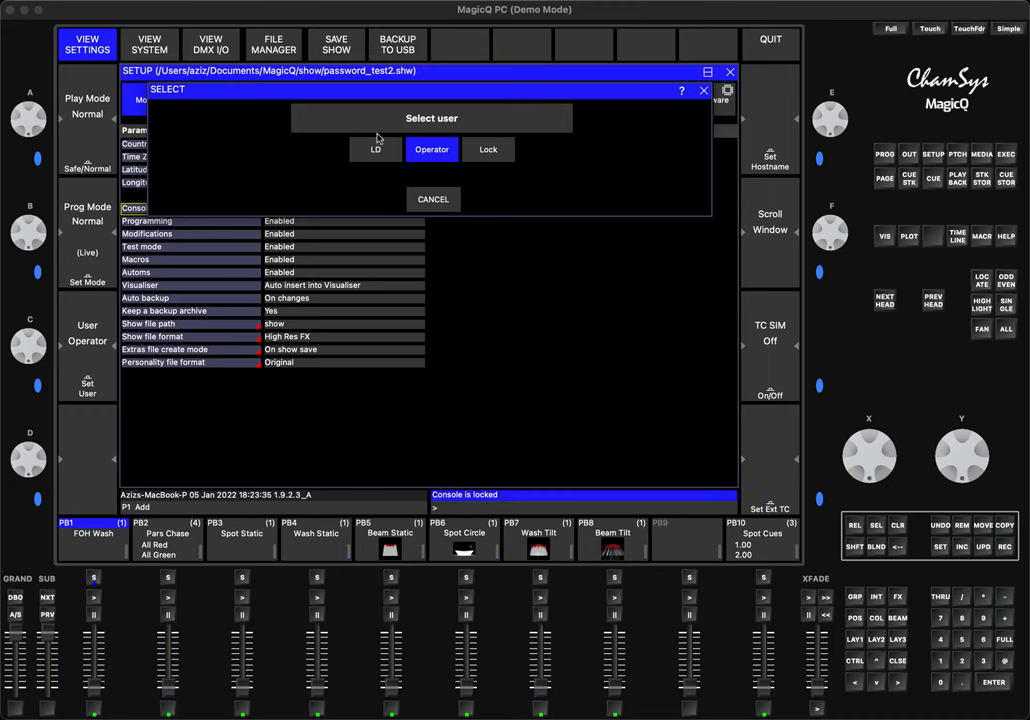
mouse_move(387, 156)
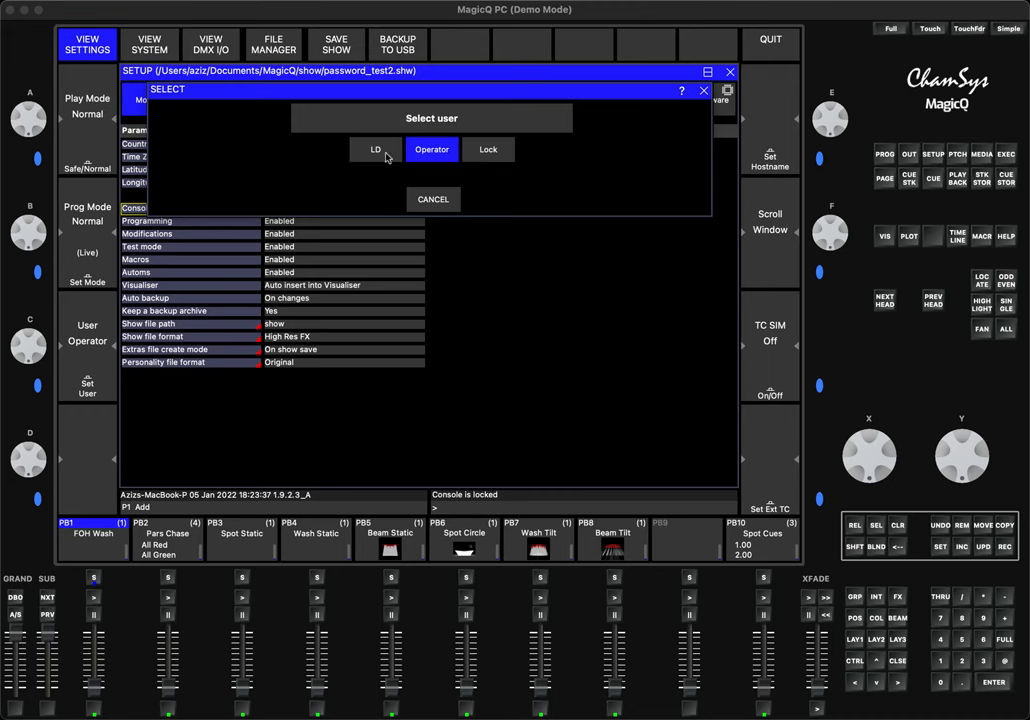
mouse_move(493, 149)
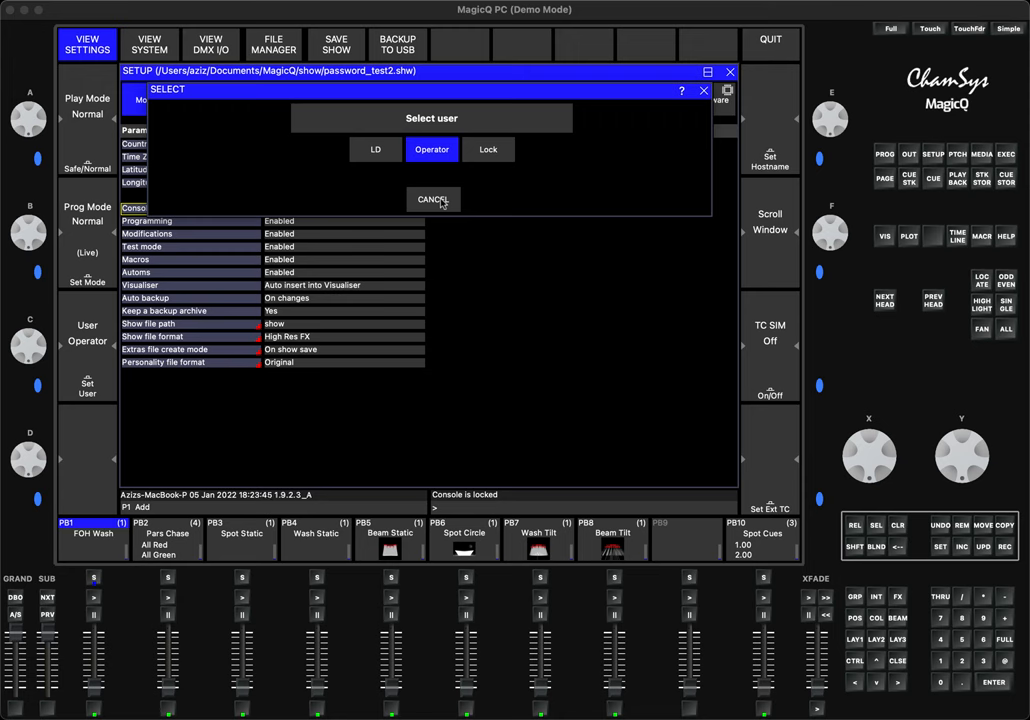
- Cancel the Select user prompt so Operator remains the user
left_click(432, 199)
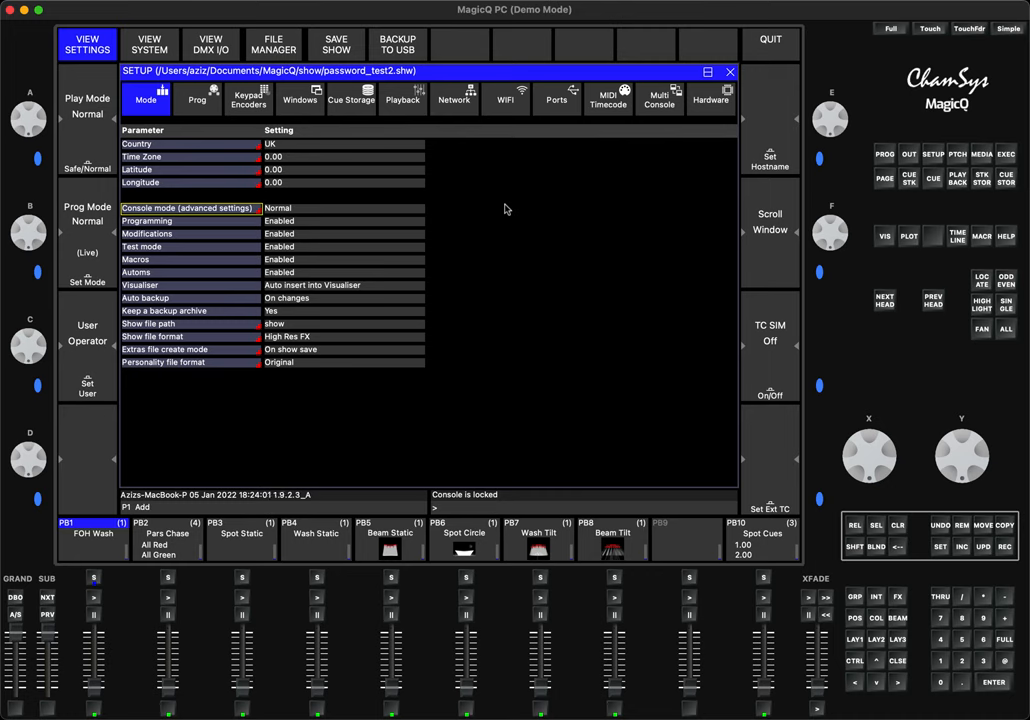
mouse_move(527, 268)
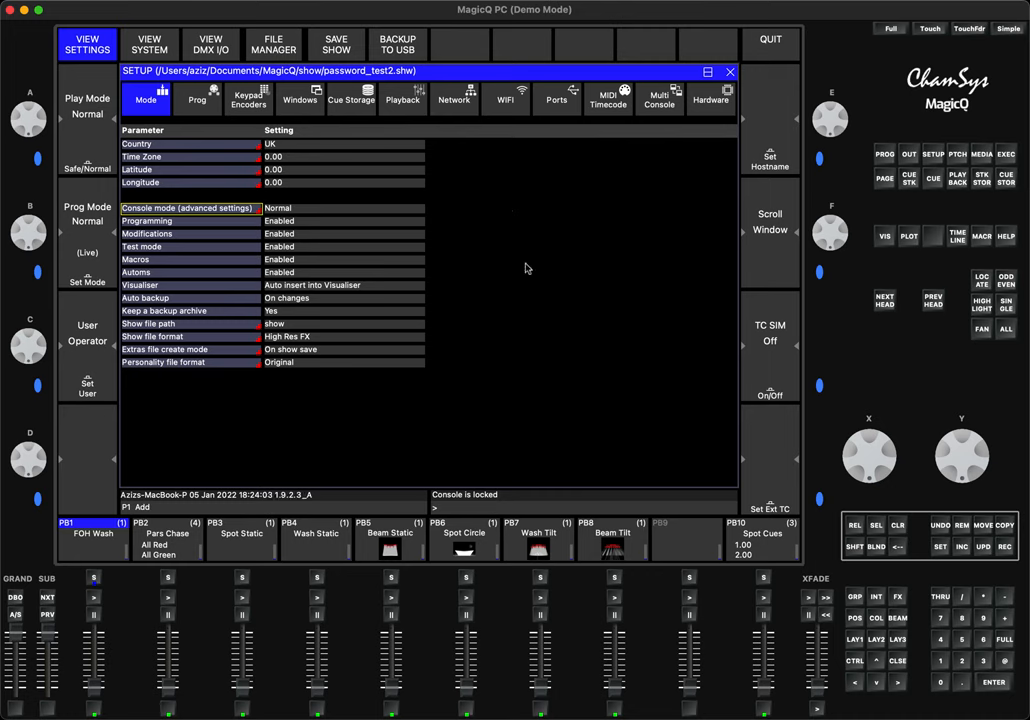
mouse_move(805, 584)
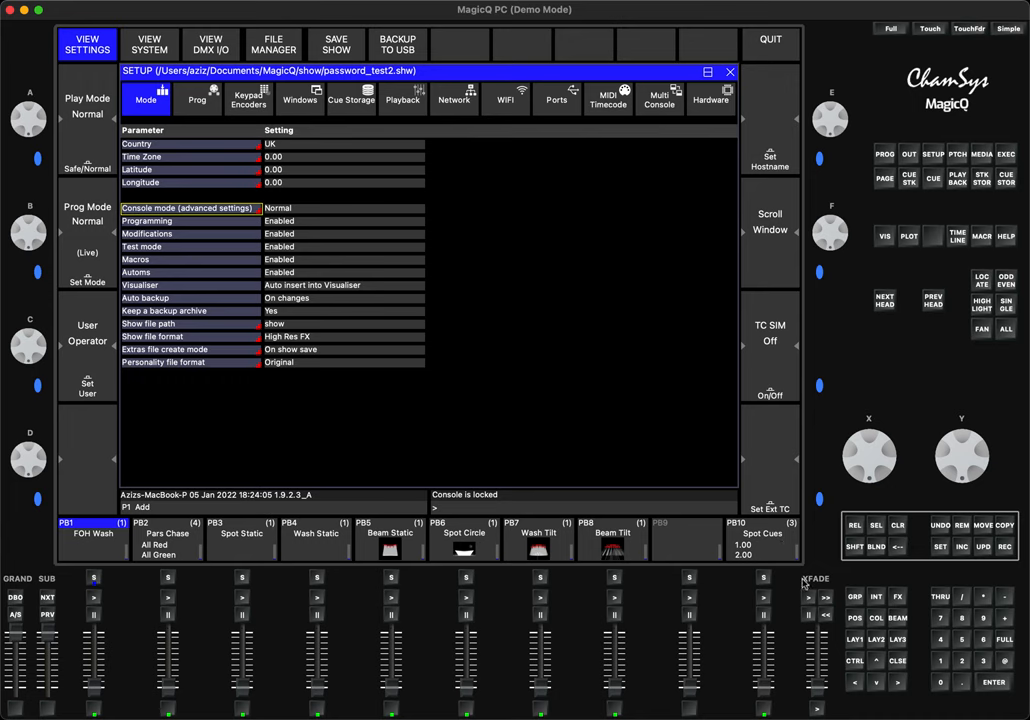
mouse_move(900, 545)
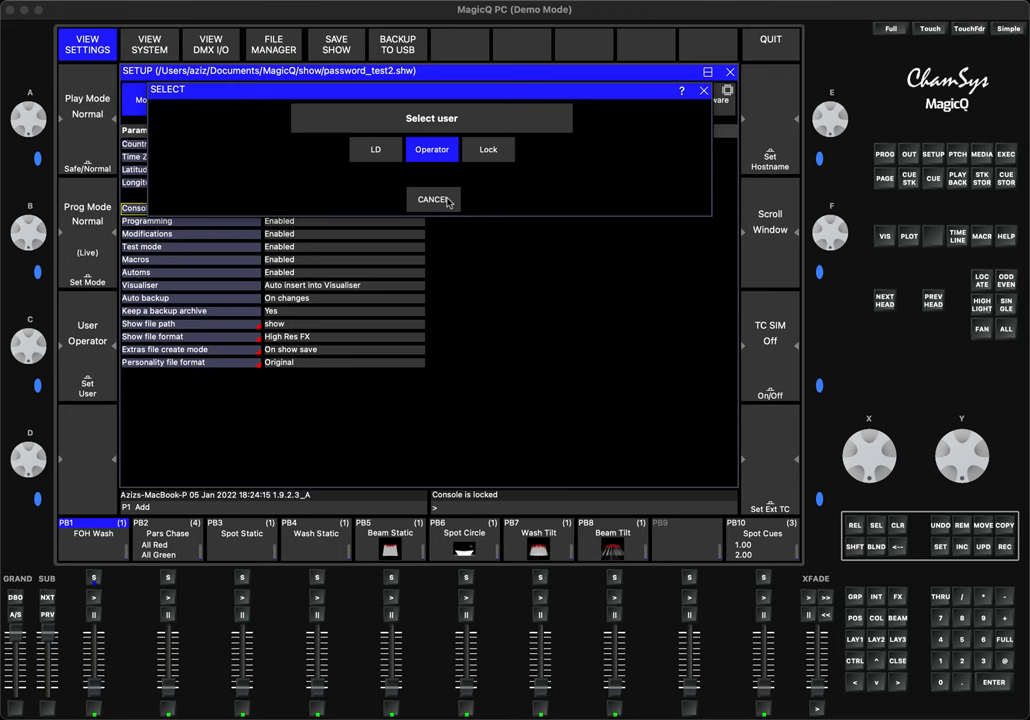
mouse_move(470, 147)
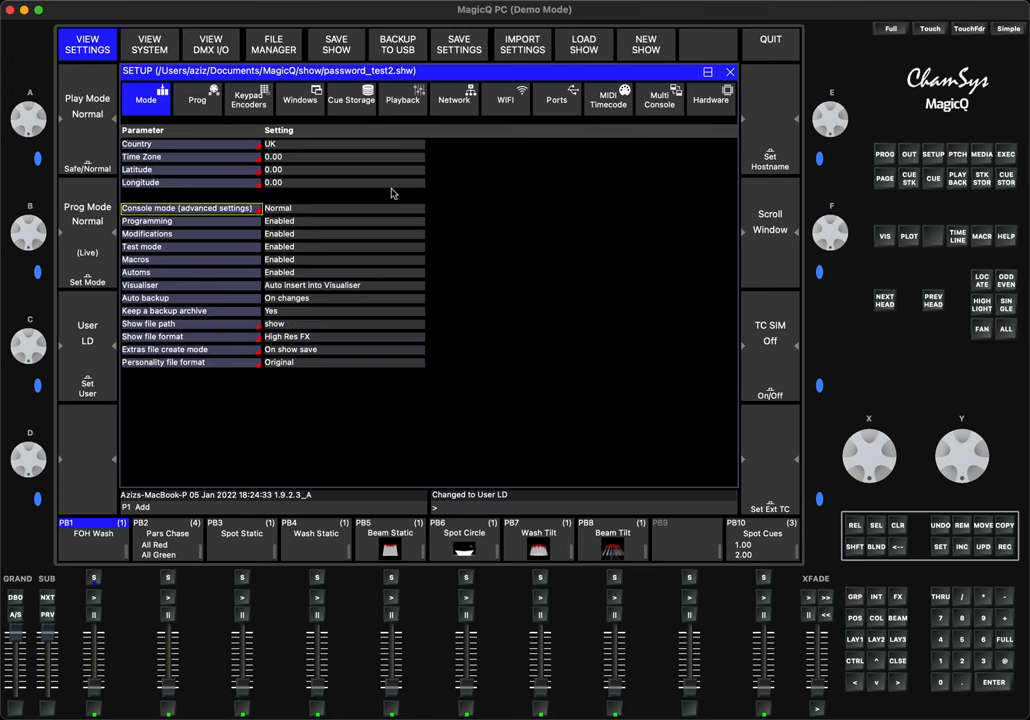
mouse_move(490, 97)
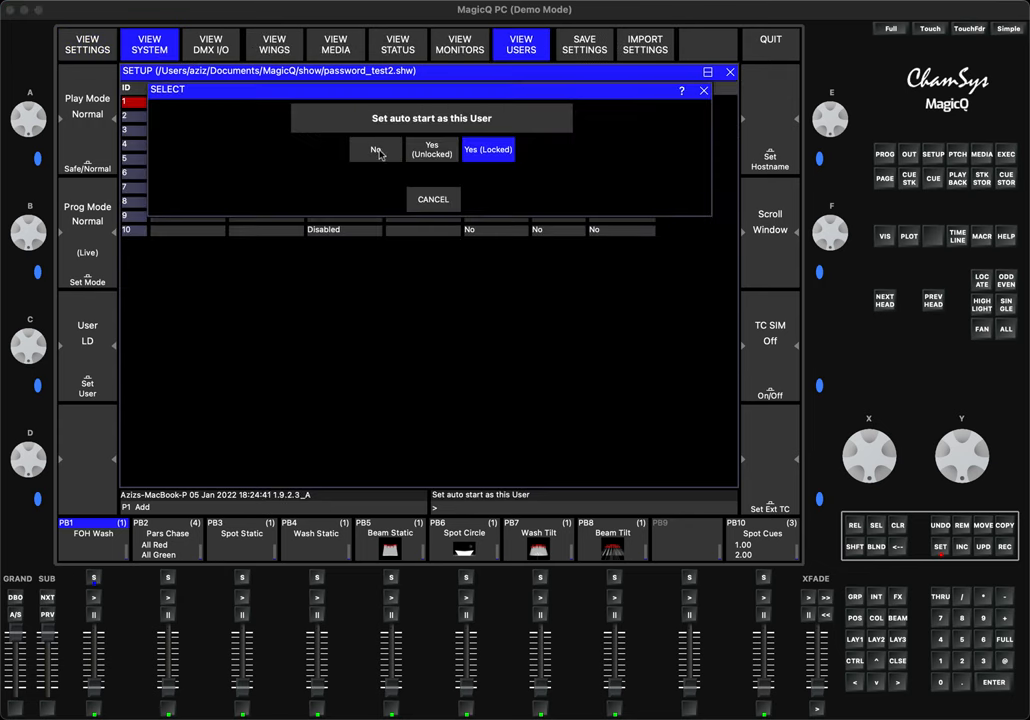
- Set Start User to No and blank the LD and Operator names and passwords
left_click(375, 149)
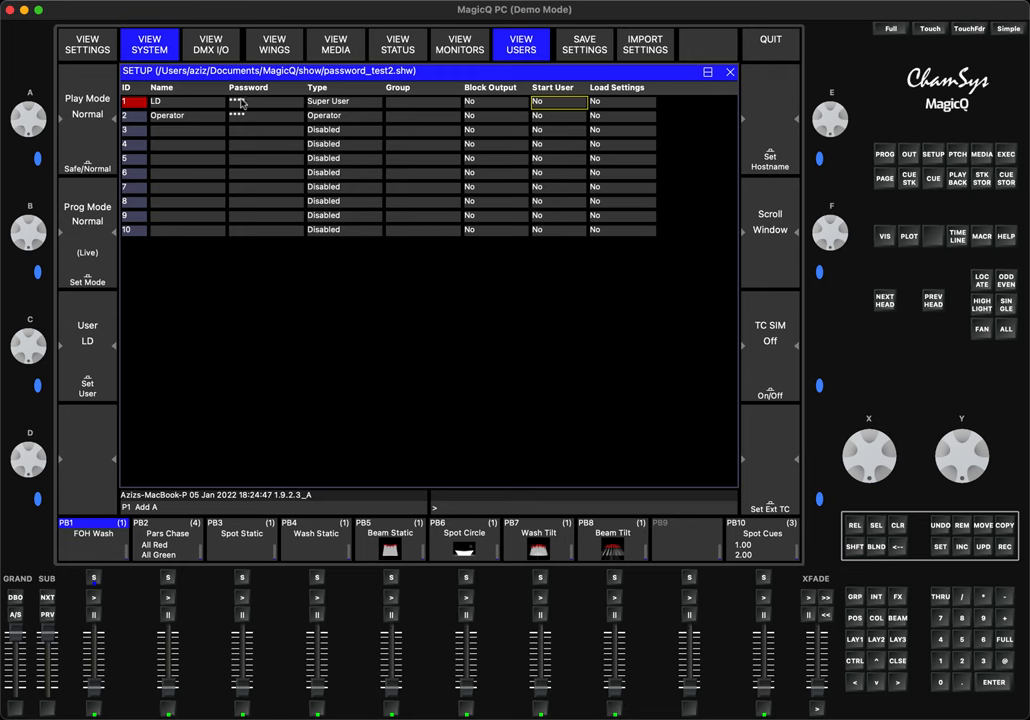
left_click(266, 101)
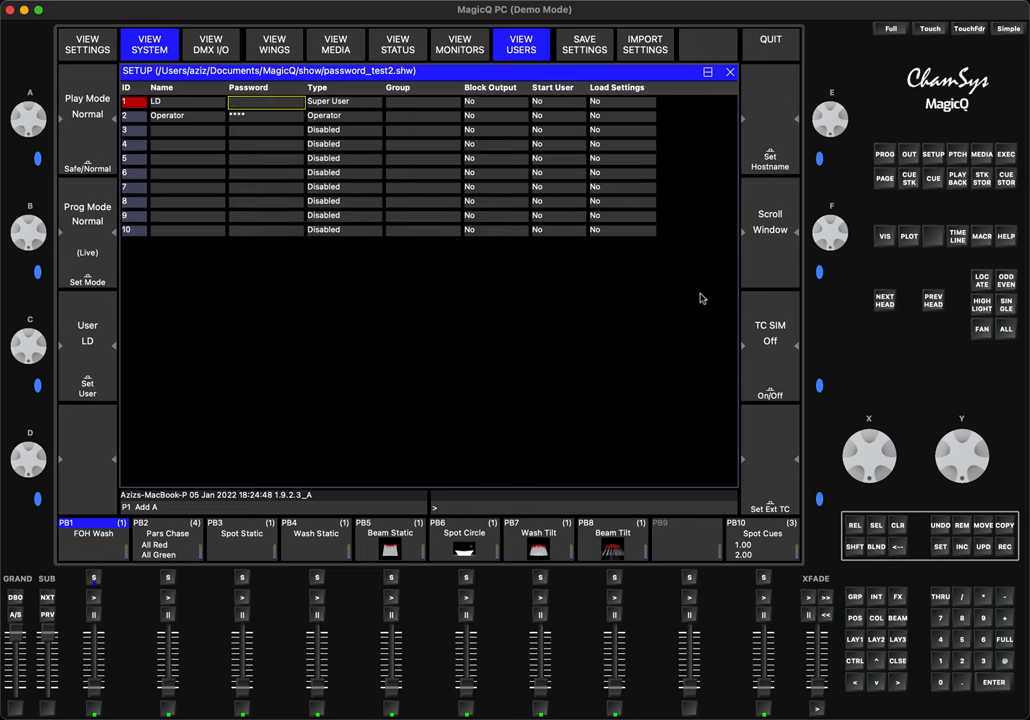
left_click(186, 101)
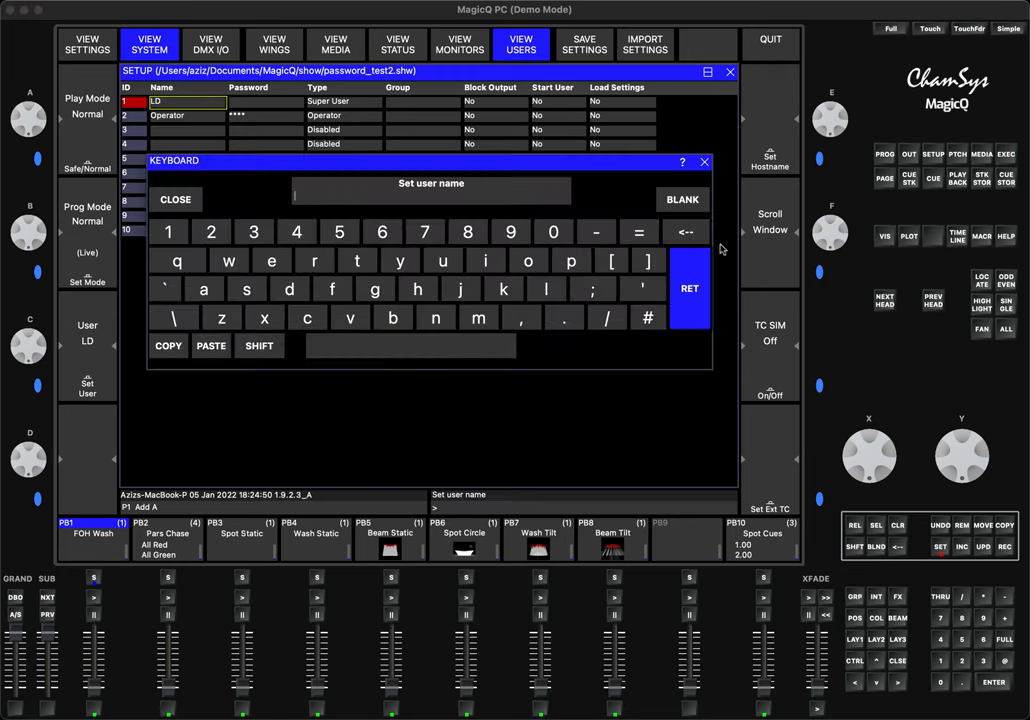
left_click(175, 199)
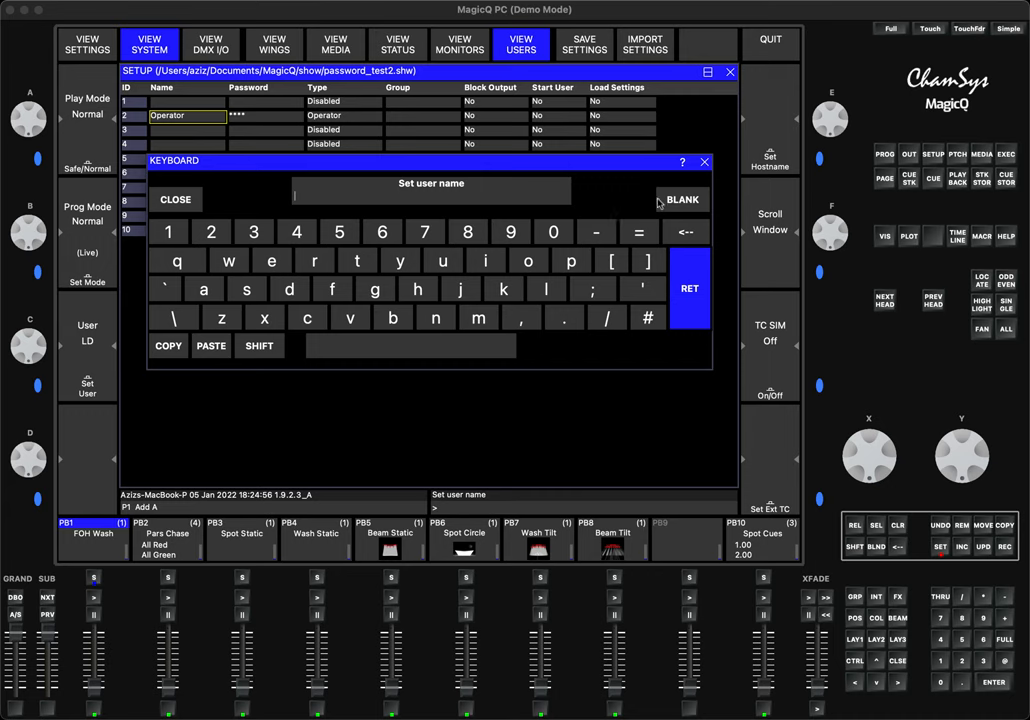
left_click(267, 115)
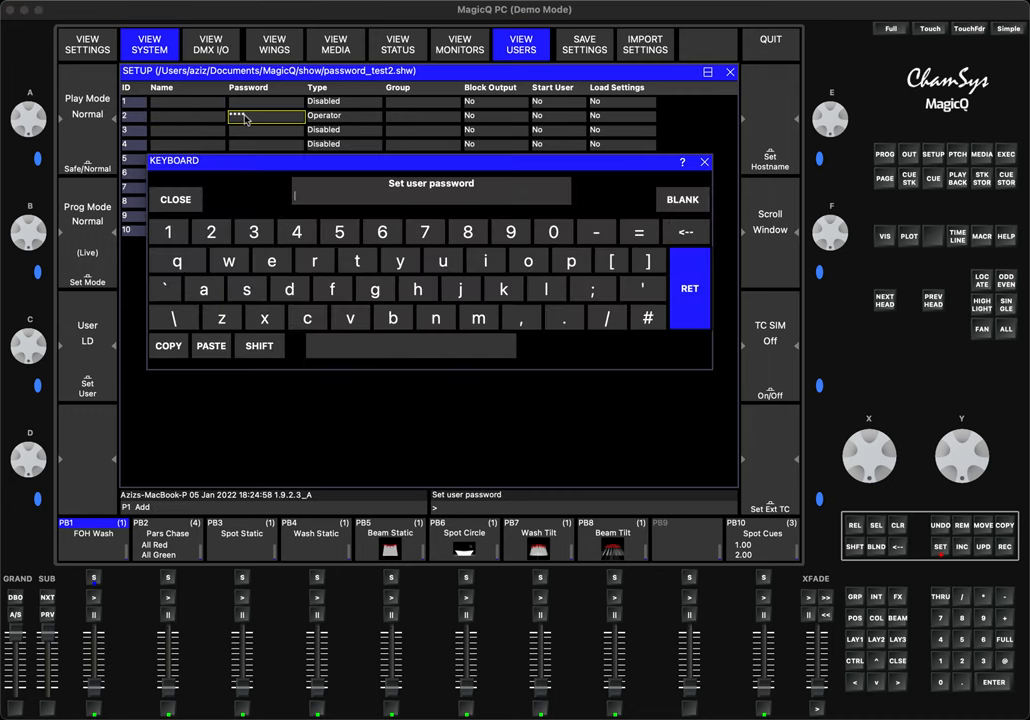
left_click(175, 199)
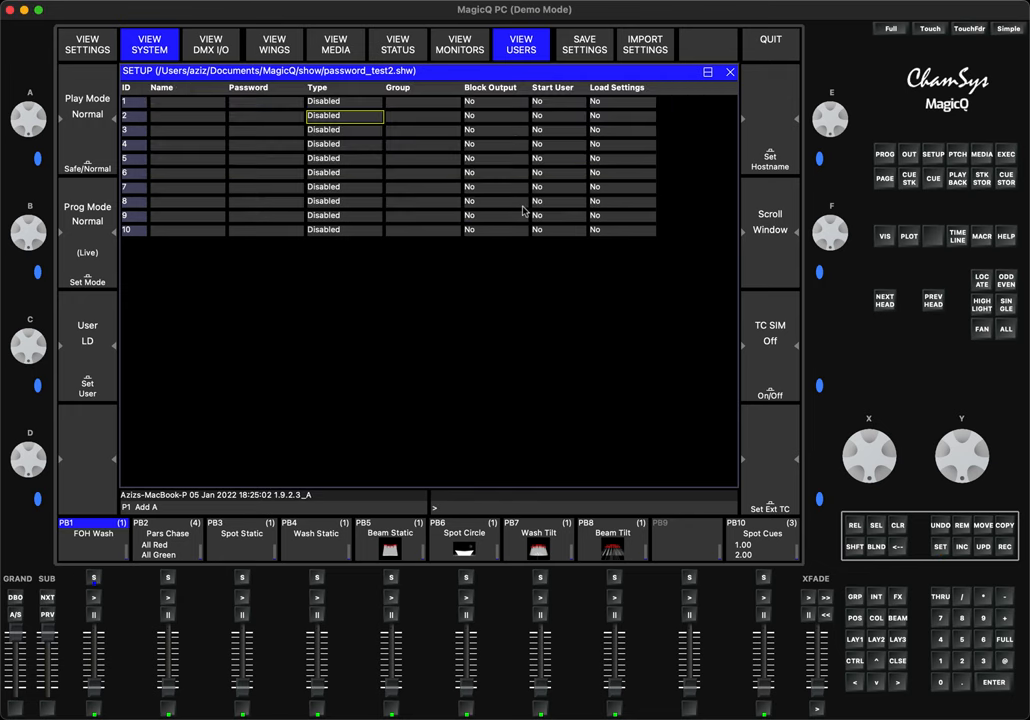
- Overwrite password_test2.shw with the user-free show, start a new show, and list saved shows
left_click(87, 44)
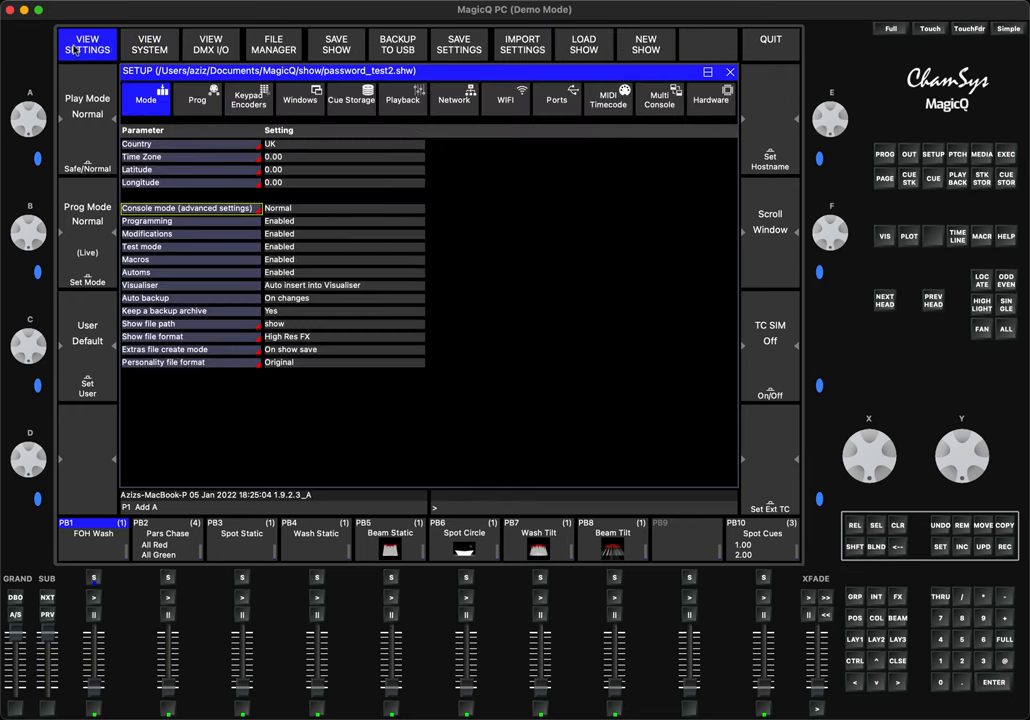
left_click(336, 44)
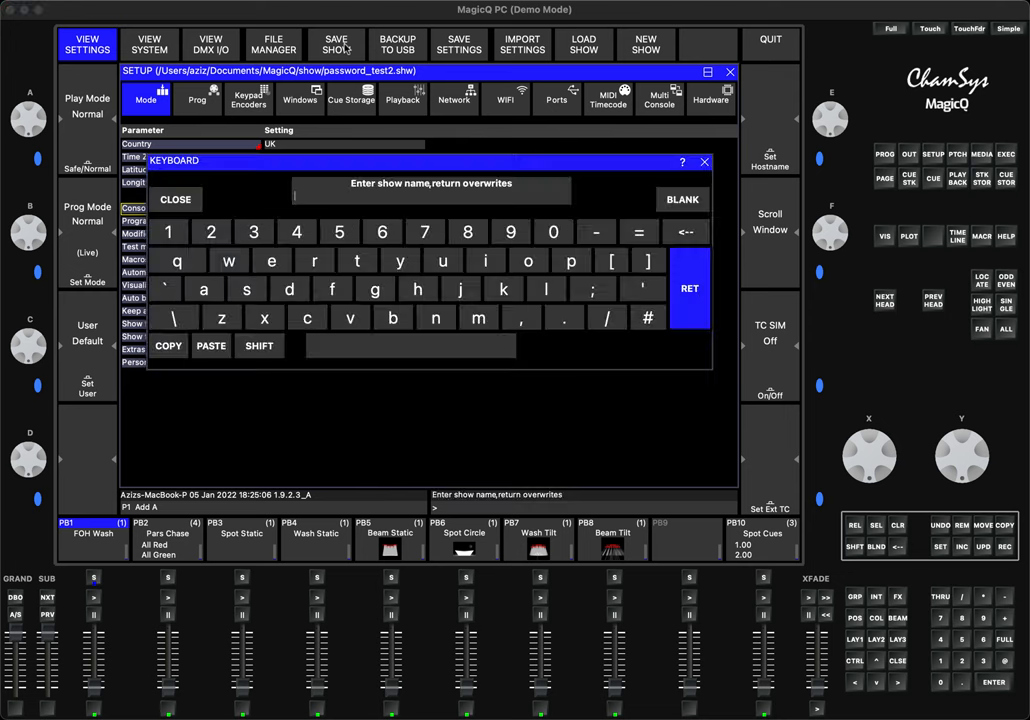
left_click(689, 288)
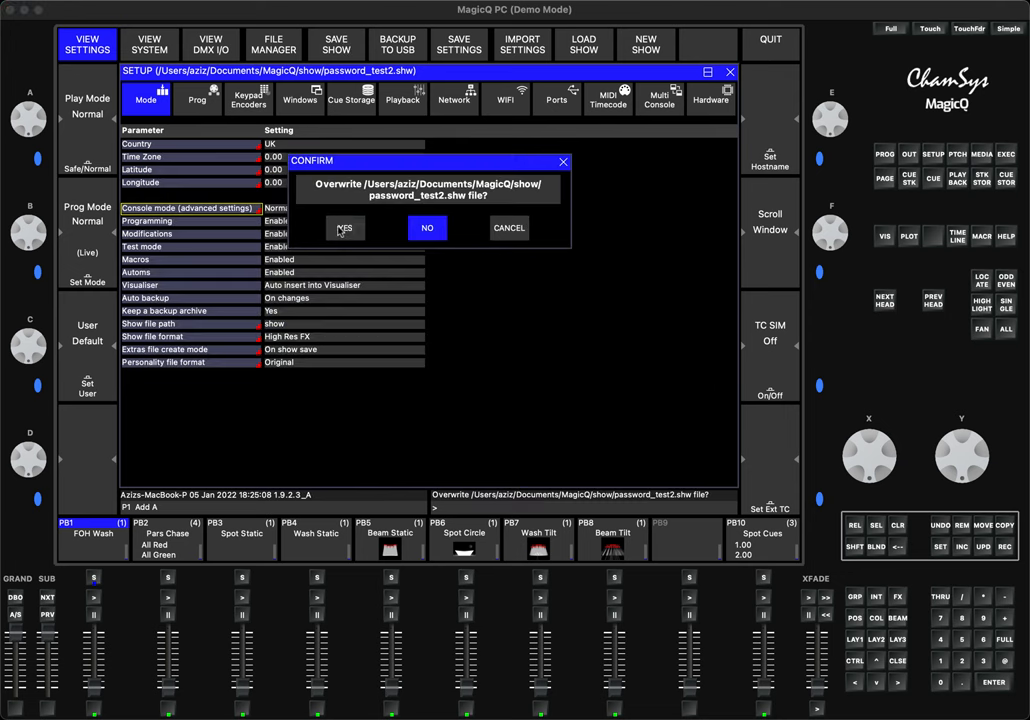
left_click(345, 228)
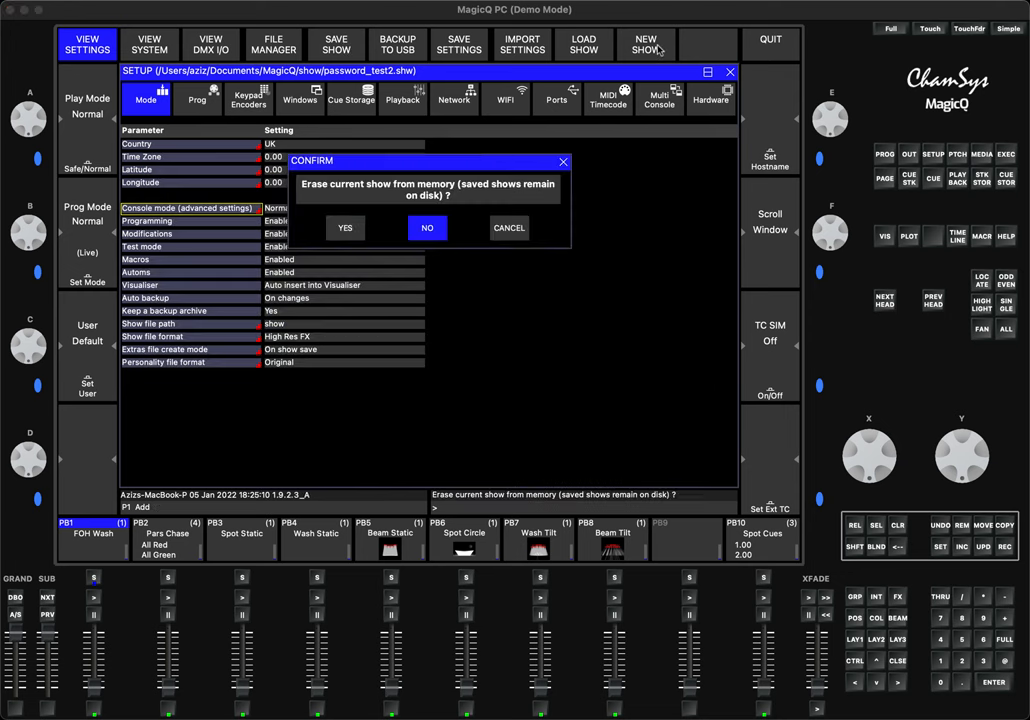
left_click(345, 227)
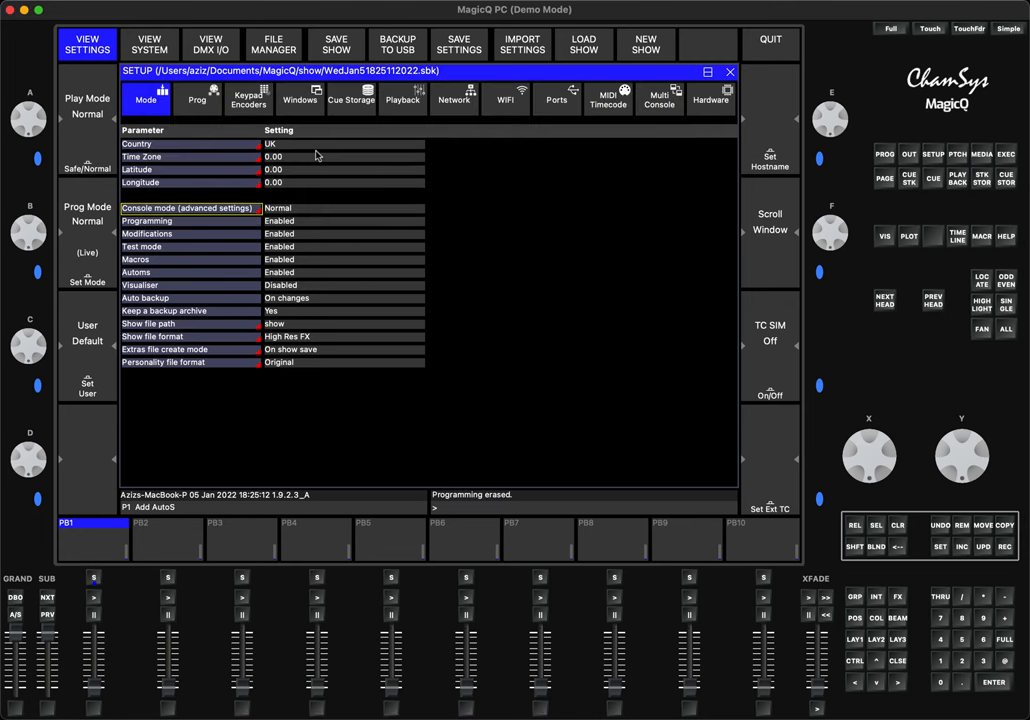
left_click(273, 44)
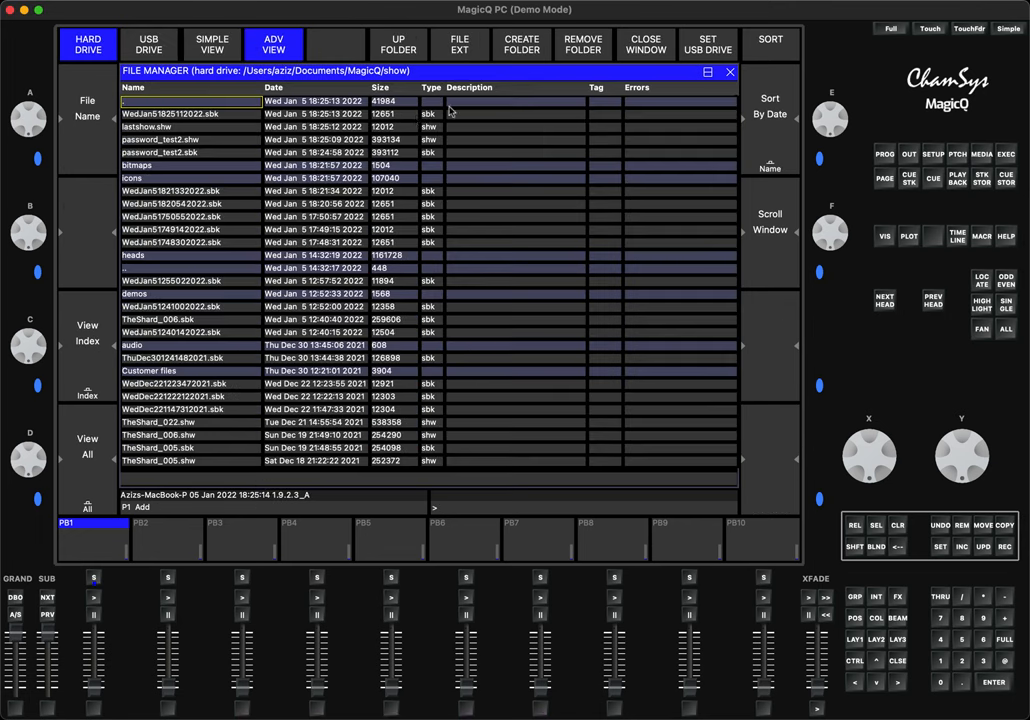